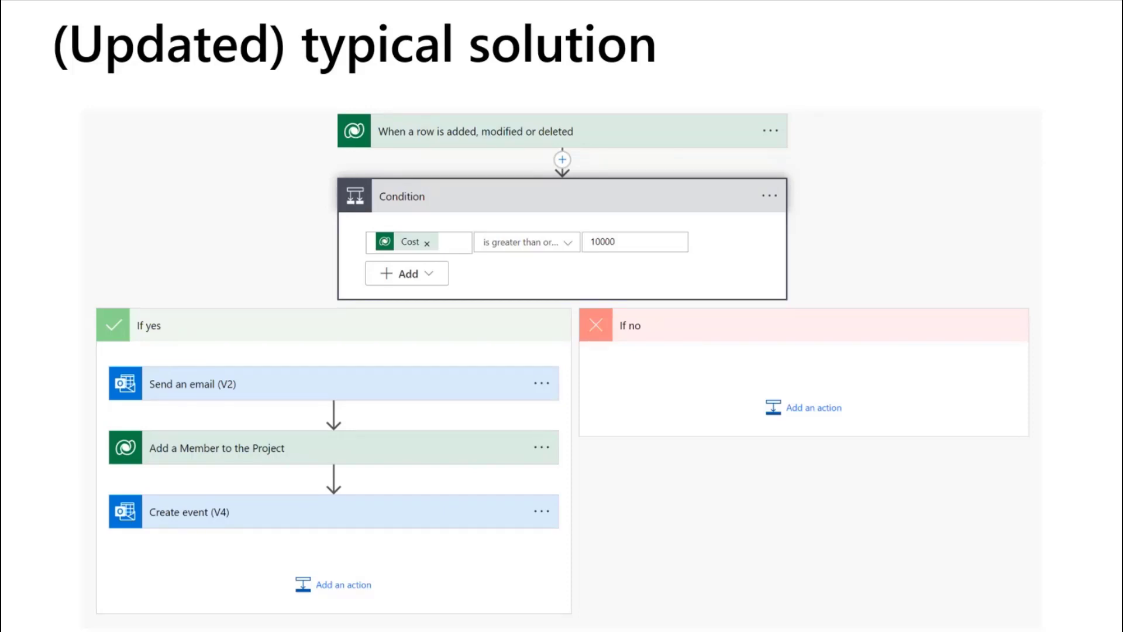
Step: Advance to the 'Event driven solution (1)' slide with the expensive/cheap project bound actions
key("right")
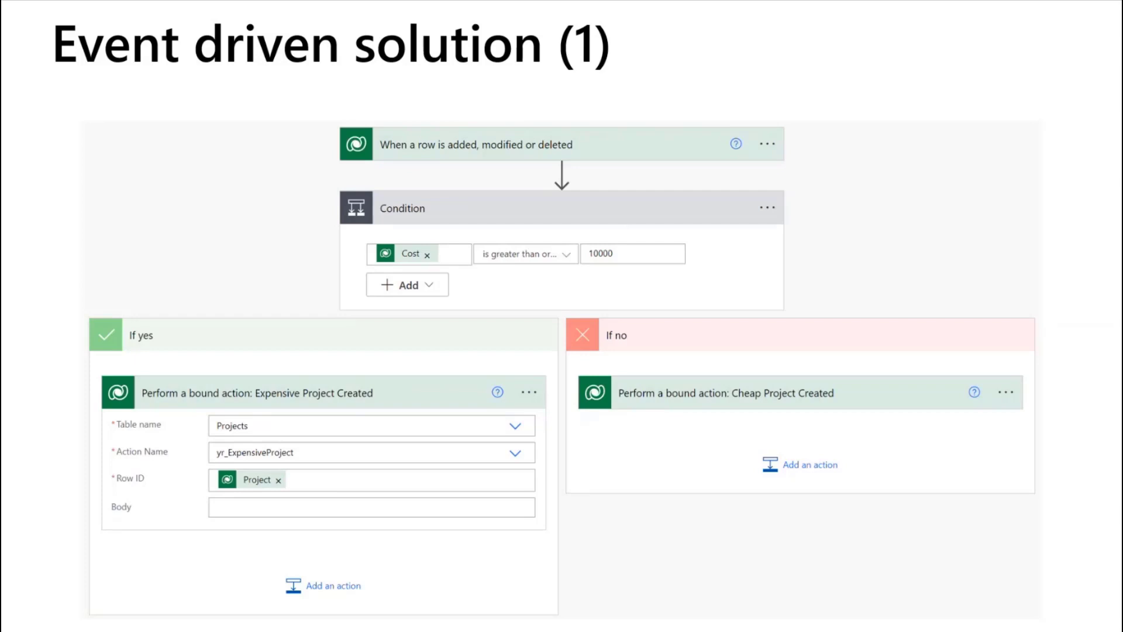
Step: Advance to the 'Event driven solution (2)' slide showing flows triggered by the action
key("Right")
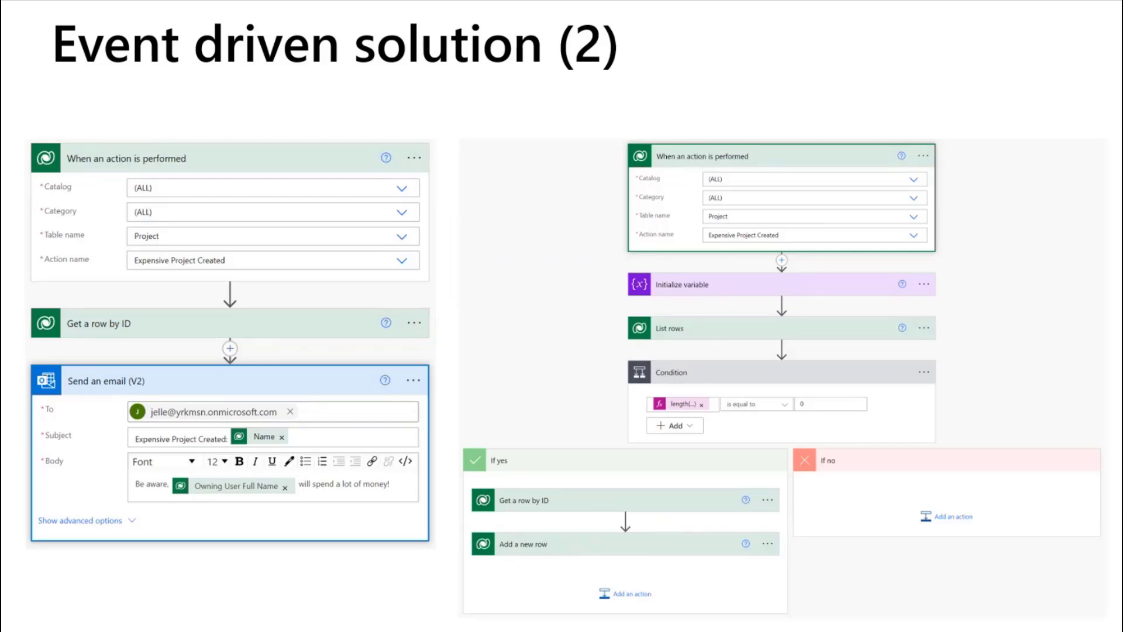
Step: Switch to Plugin Registration Tool showing the registered plugins and workflow activities
left_click(12, 619)
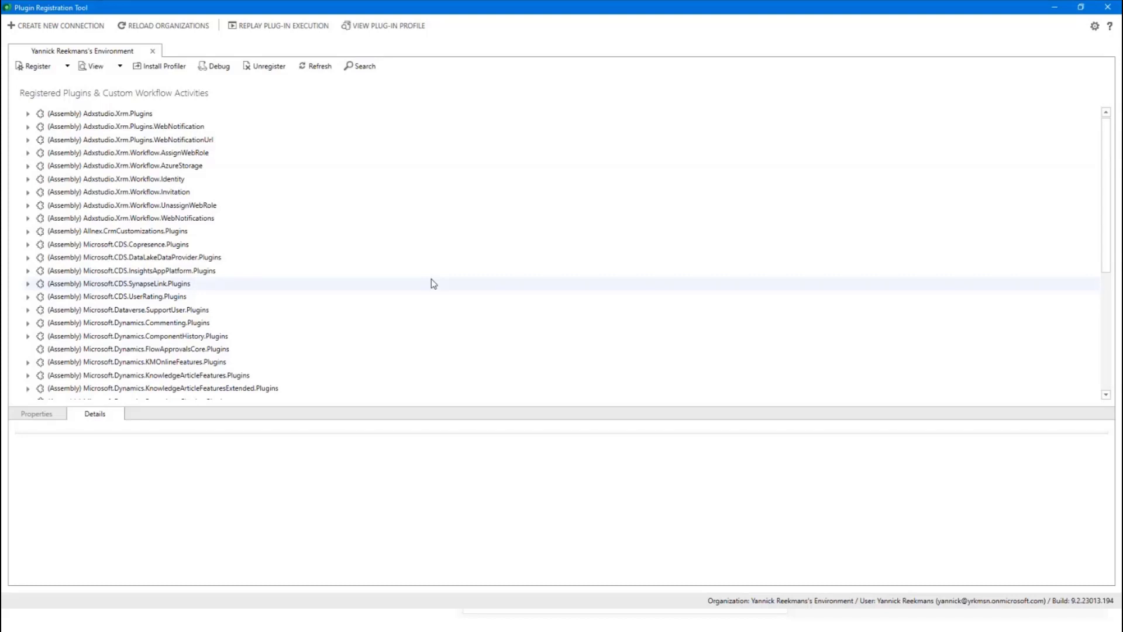
mouse_move(122, 87)
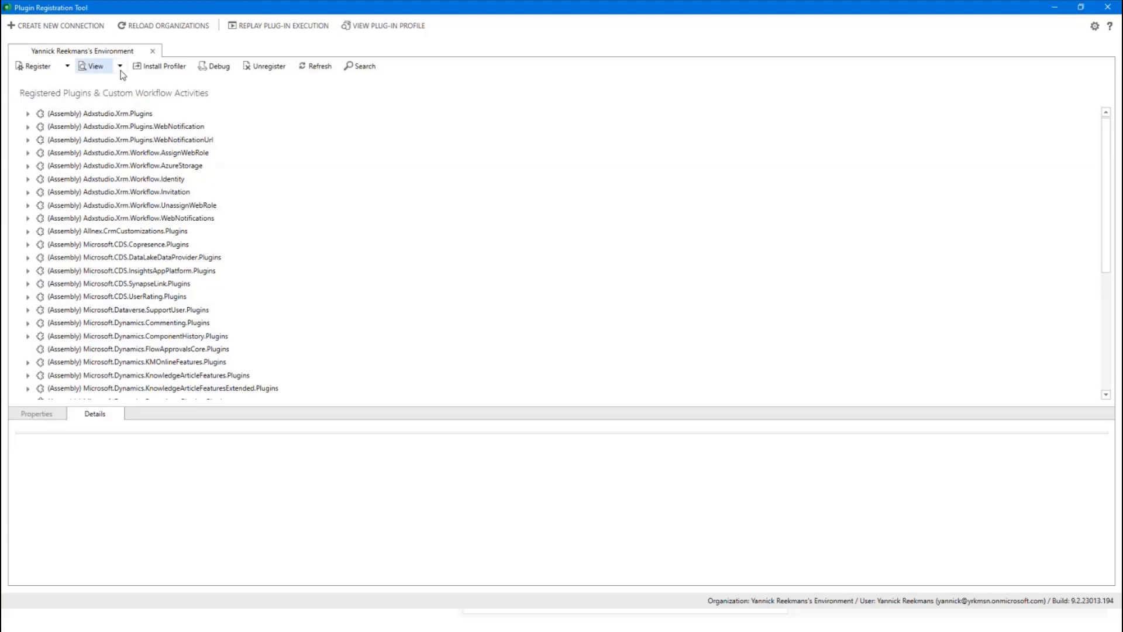
mouse_move(121, 72)
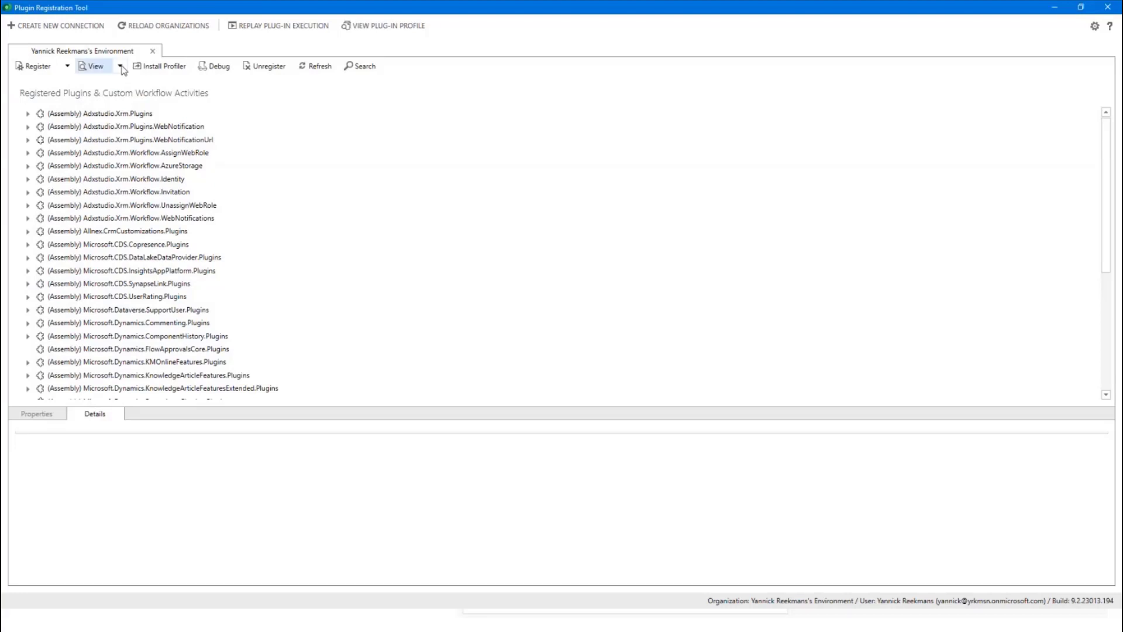
left_click(120, 68)
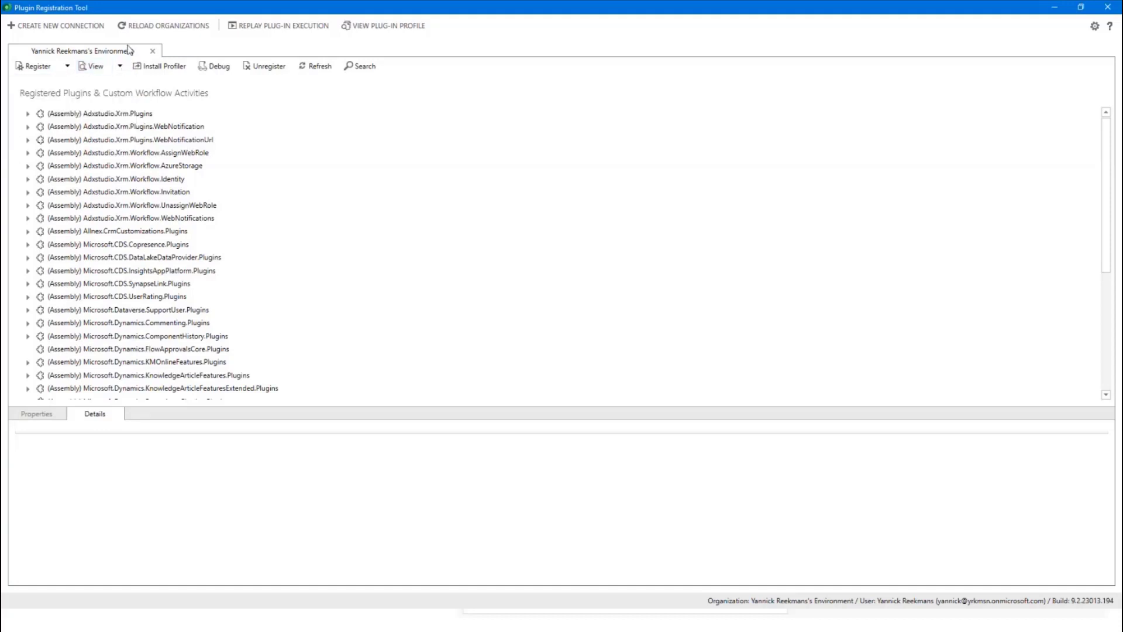
mouse_move(147, 181)
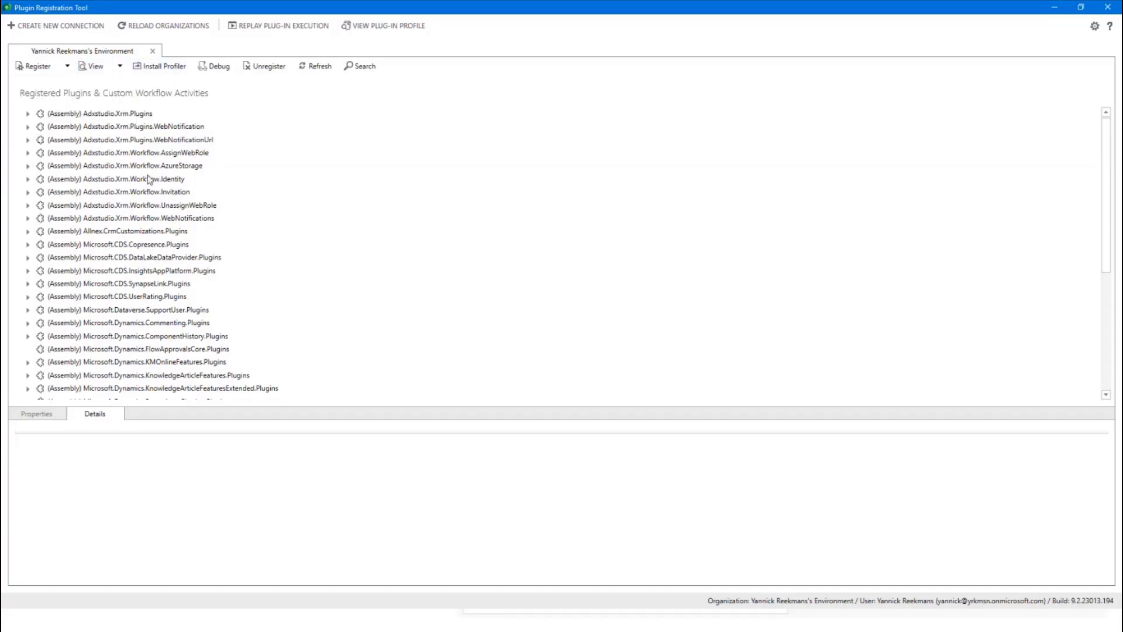
mouse_move(301, 365)
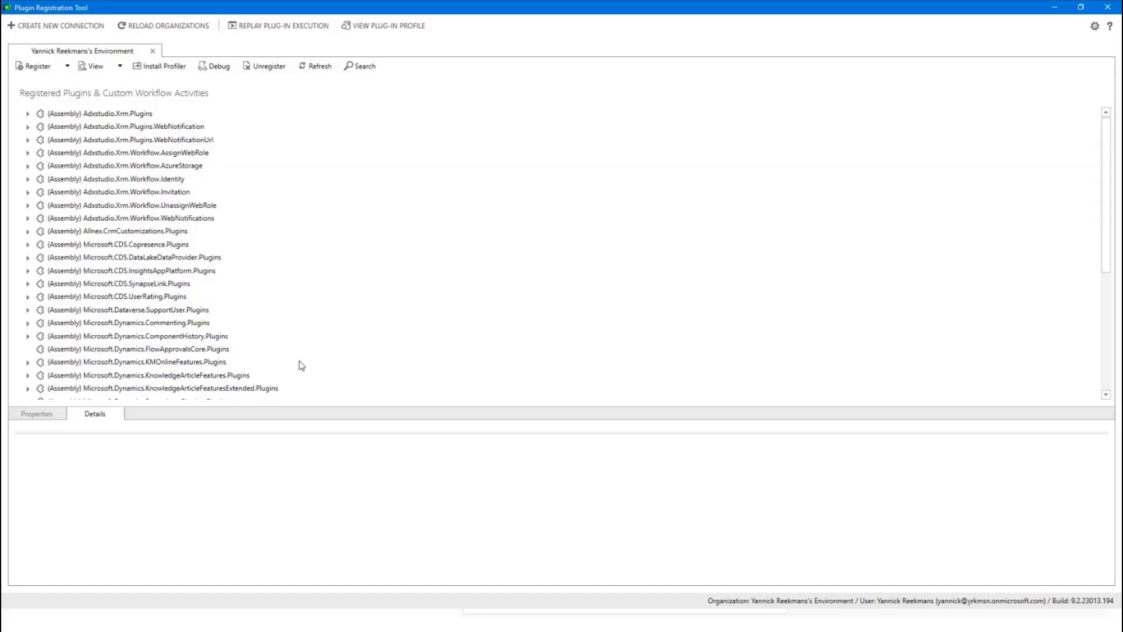
Step: View registered items by Custom API and select Expensive Project Created to show its details
left_click(119, 66)
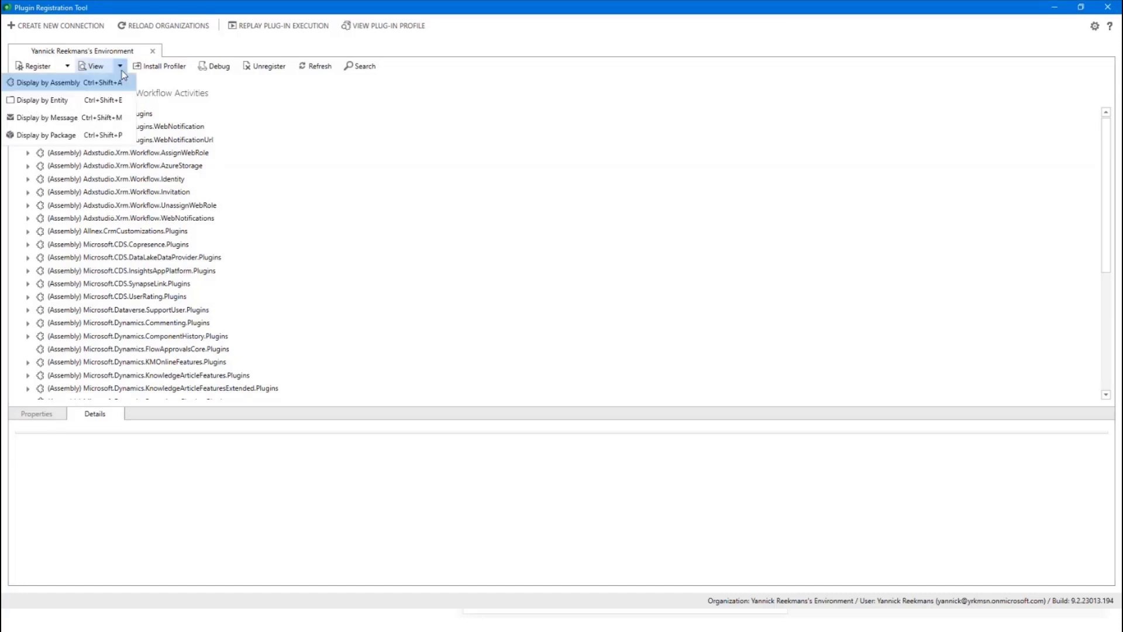
mouse_move(48, 117)
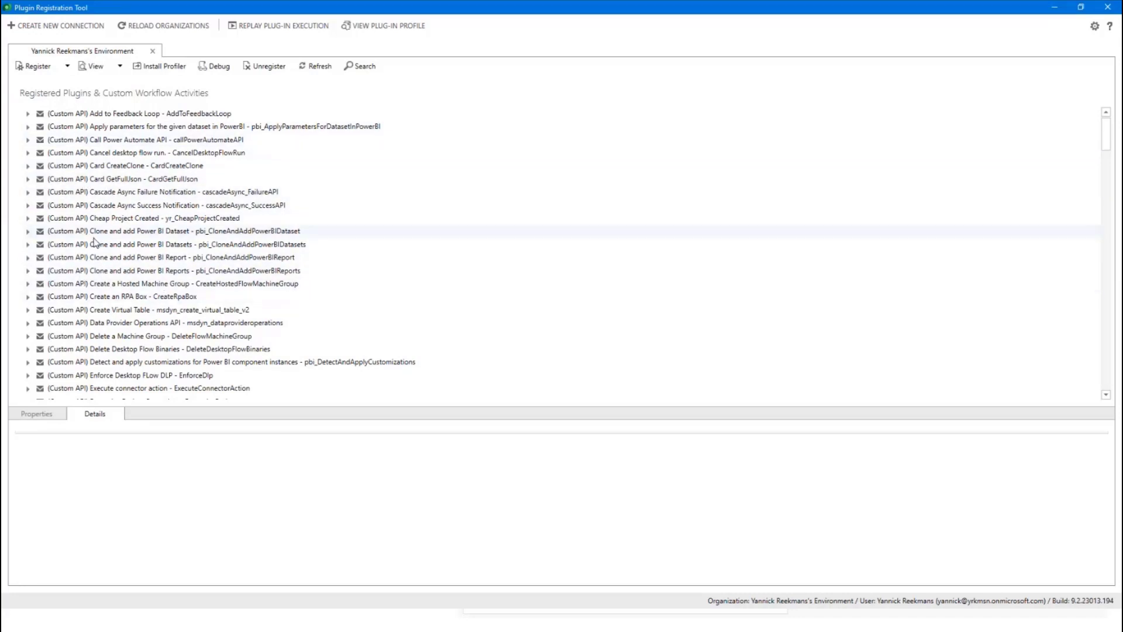
mouse_move(132, 217)
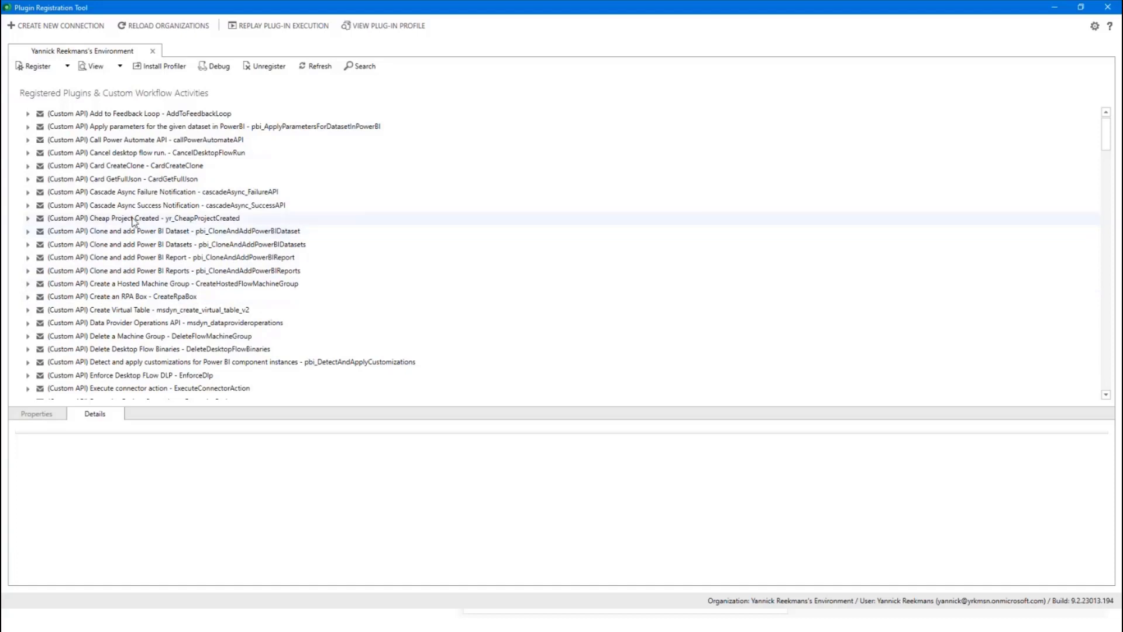
mouse_move(77, 228)
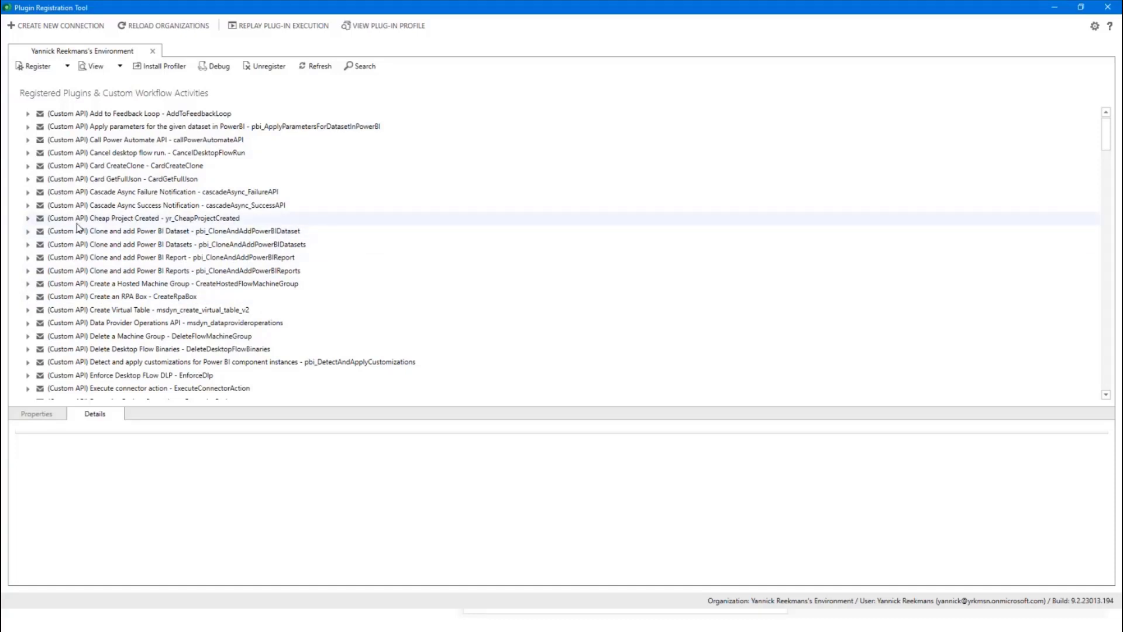
mouse_move(108, 227)
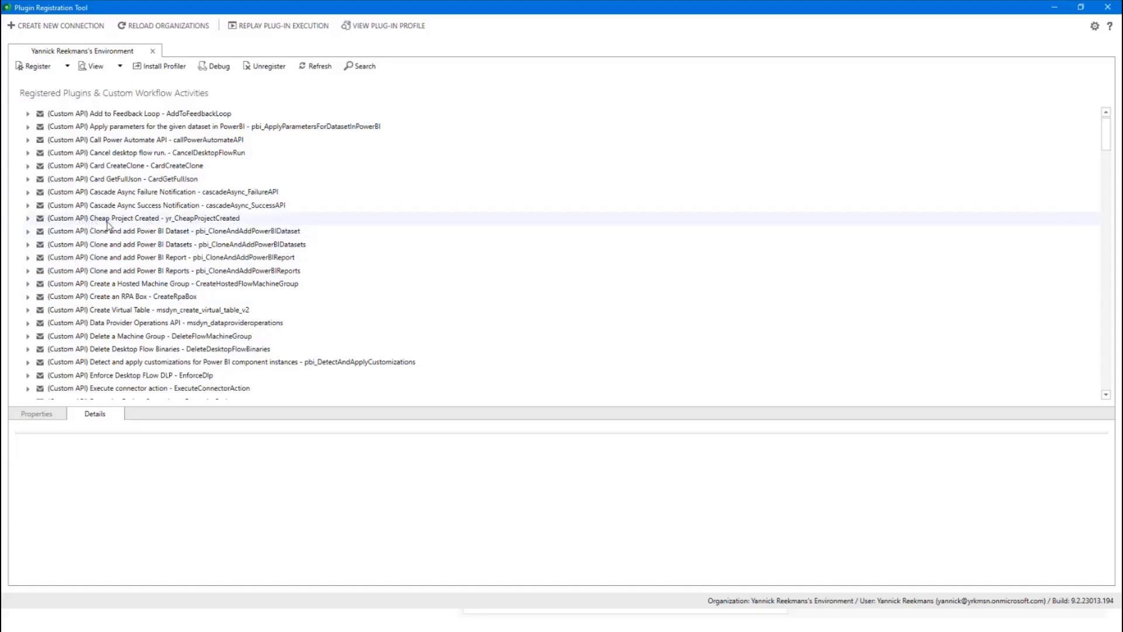
mouse_move(163, 254)
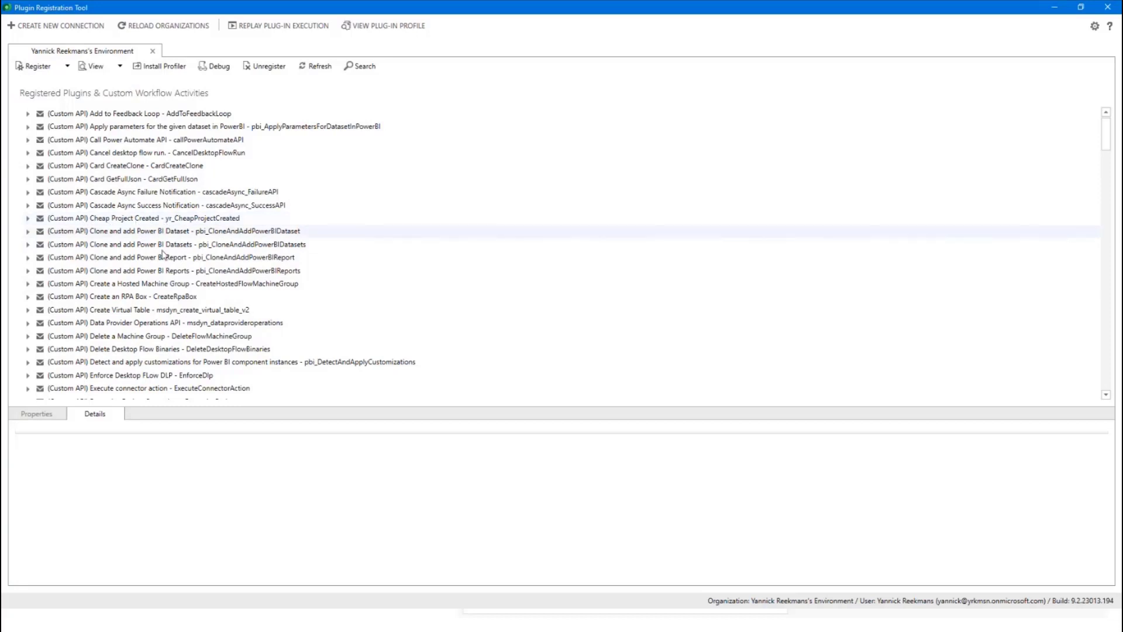
scroll("down", 3)
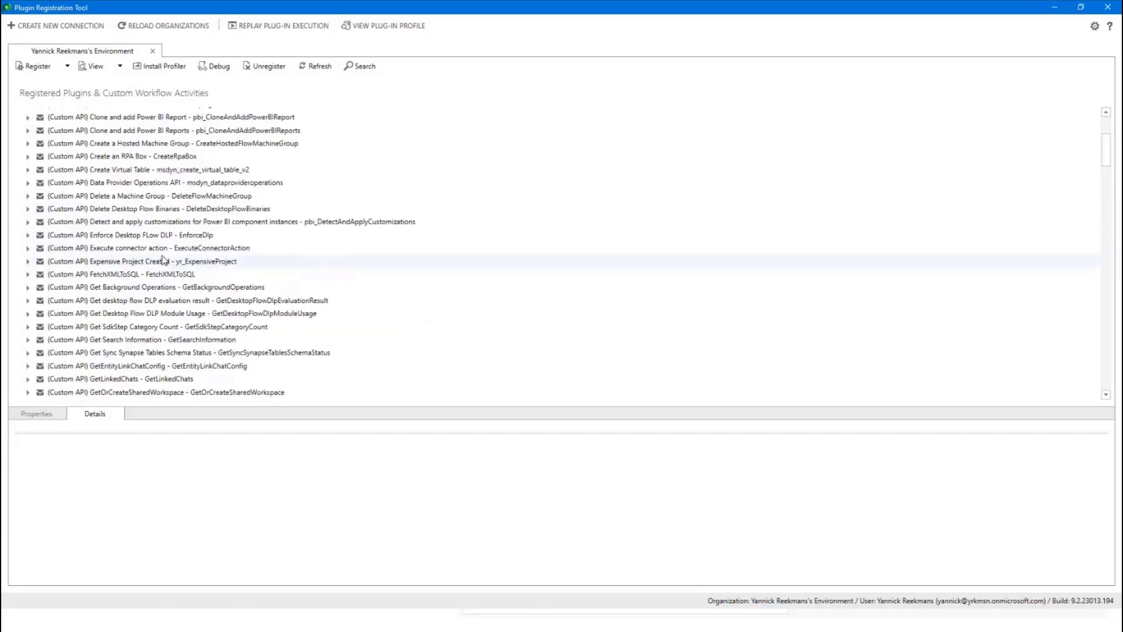
left_click(143, 261)
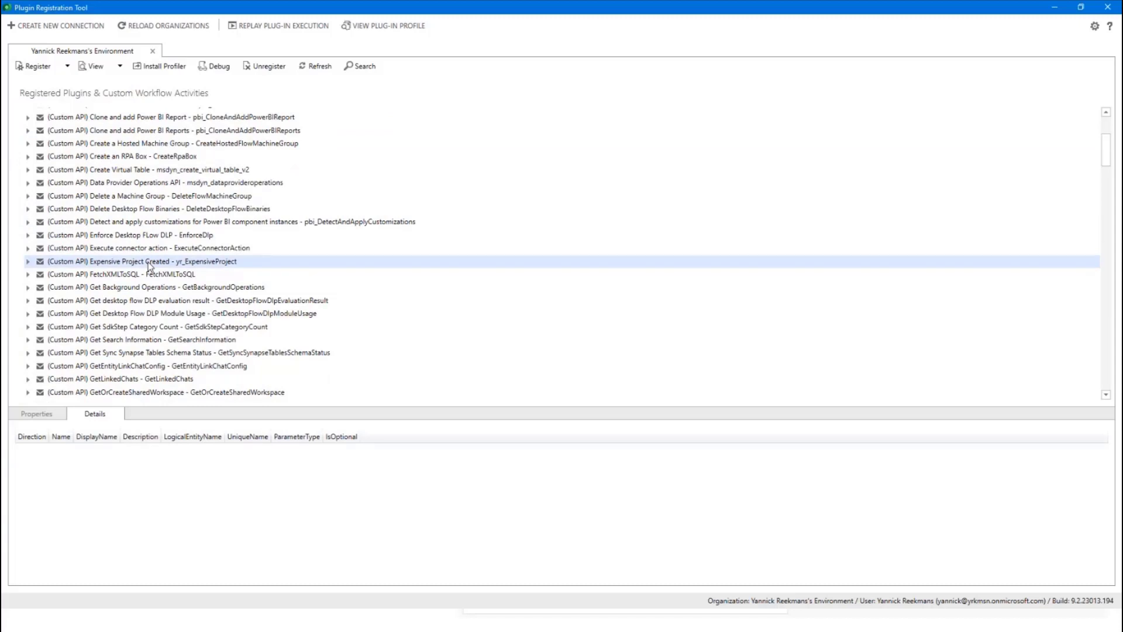
mouse_move(178, 267)
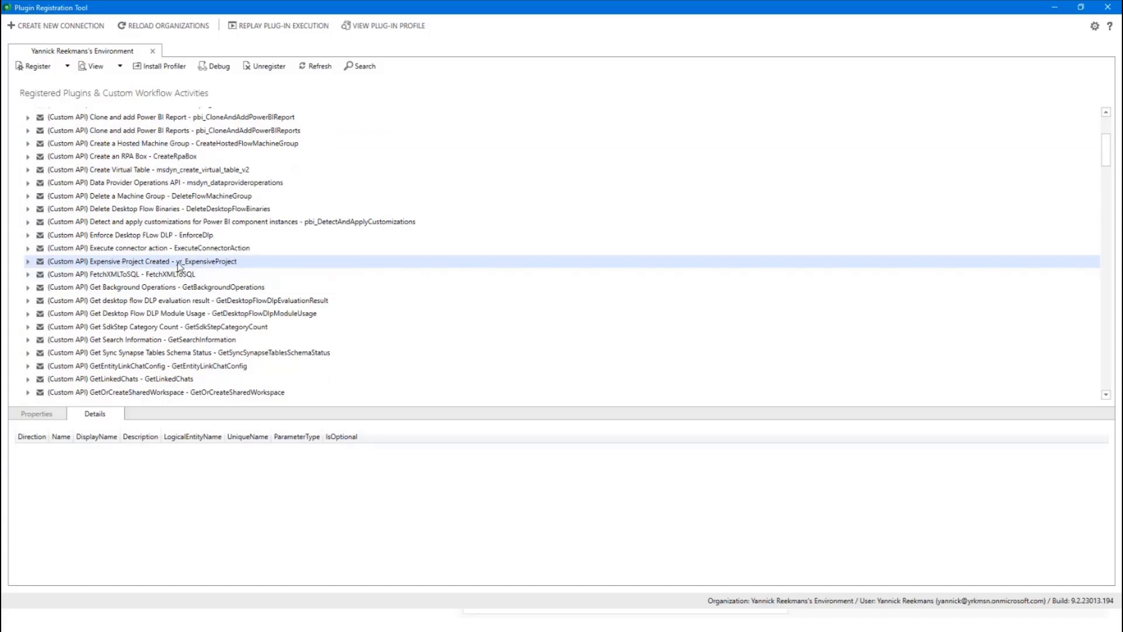
mouse_move(152, 263)
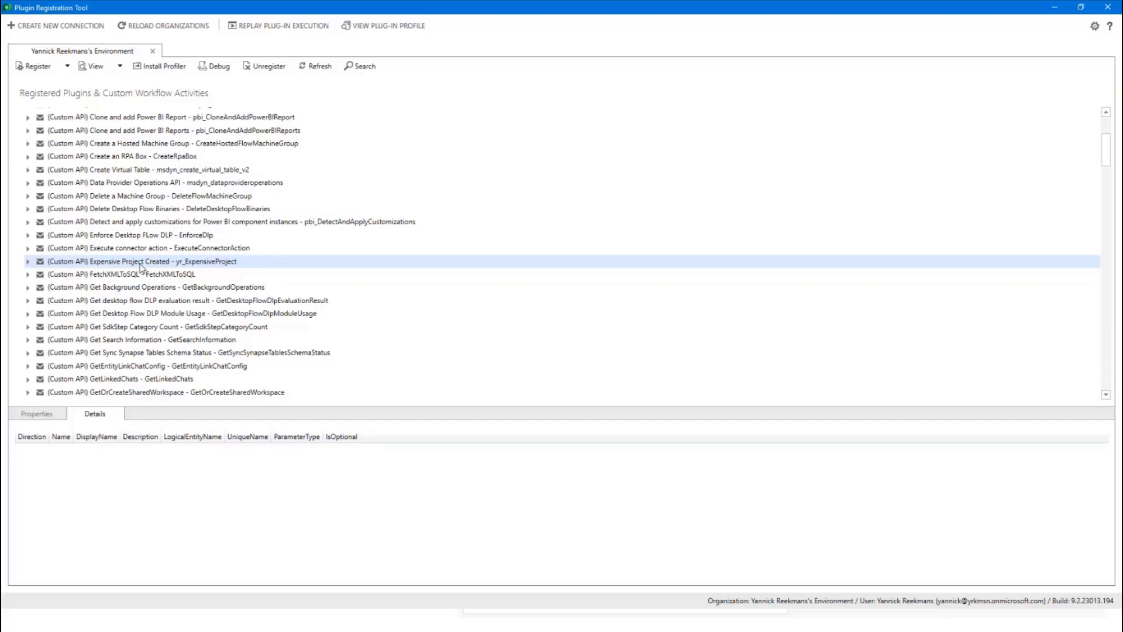
double_click(141, 261)
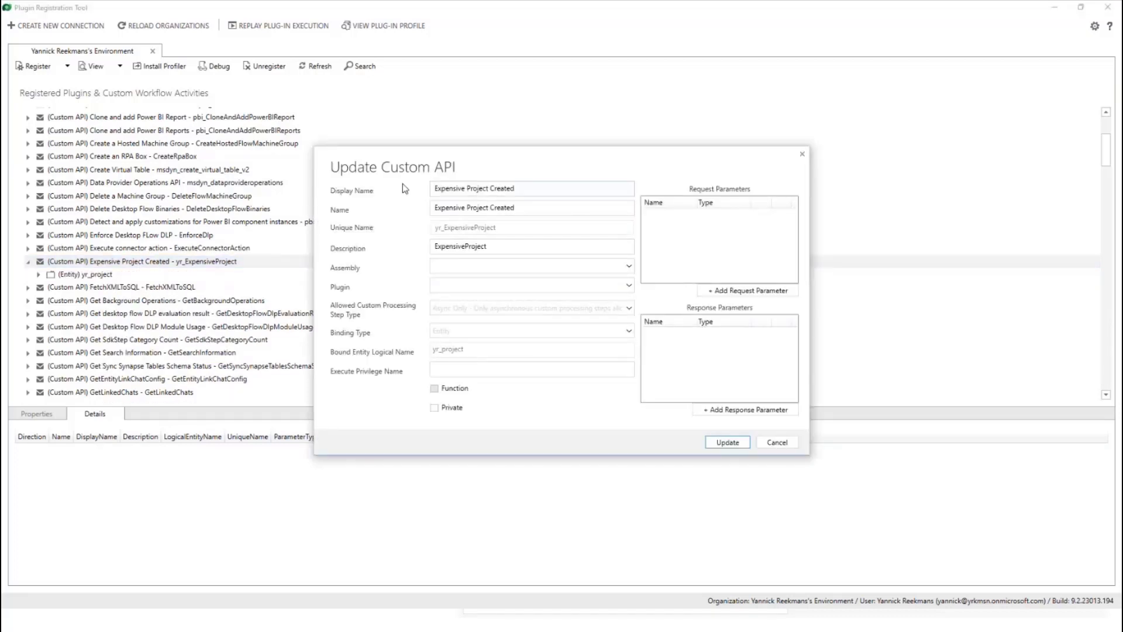
mouse_move(381, 292)
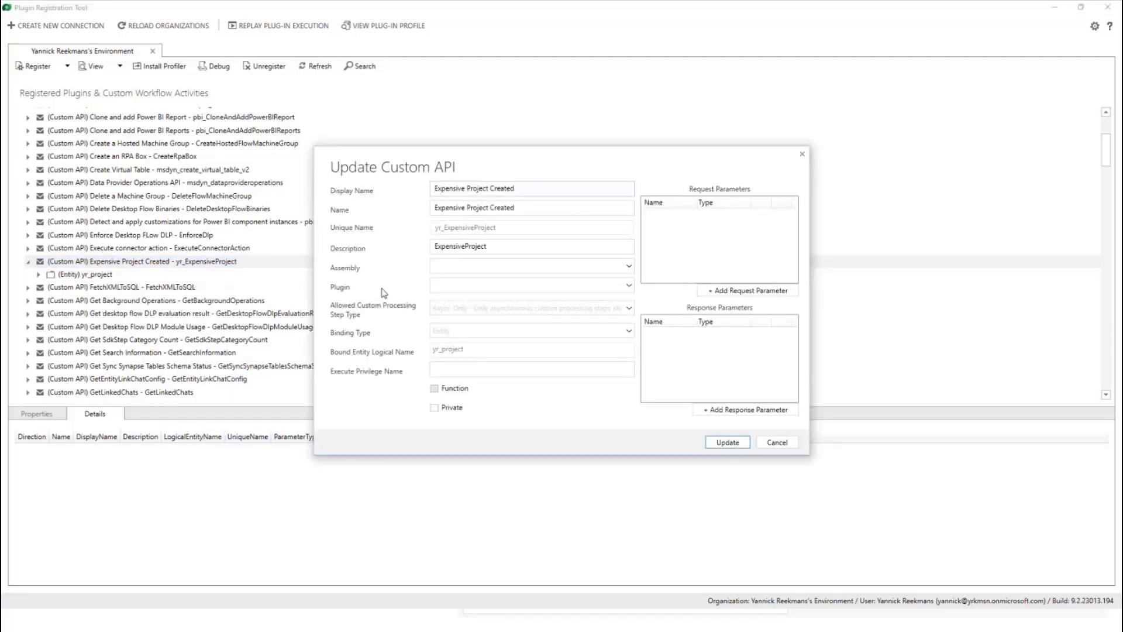
mouse_move(472, 278)
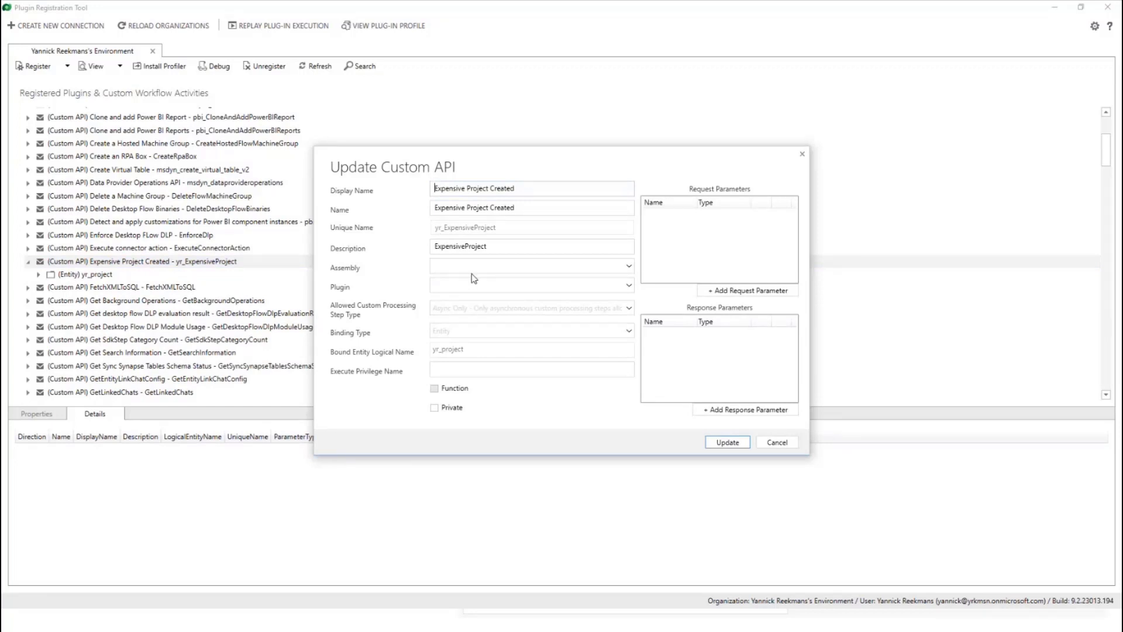
mouse_move(388, 287)
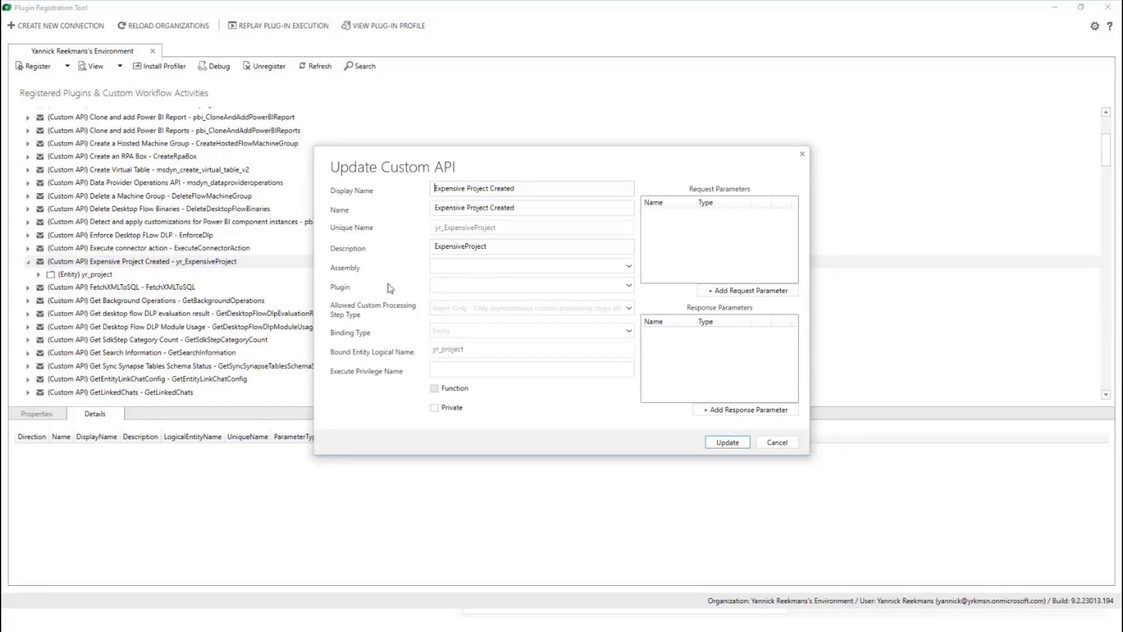
mouse_move(531, 265)
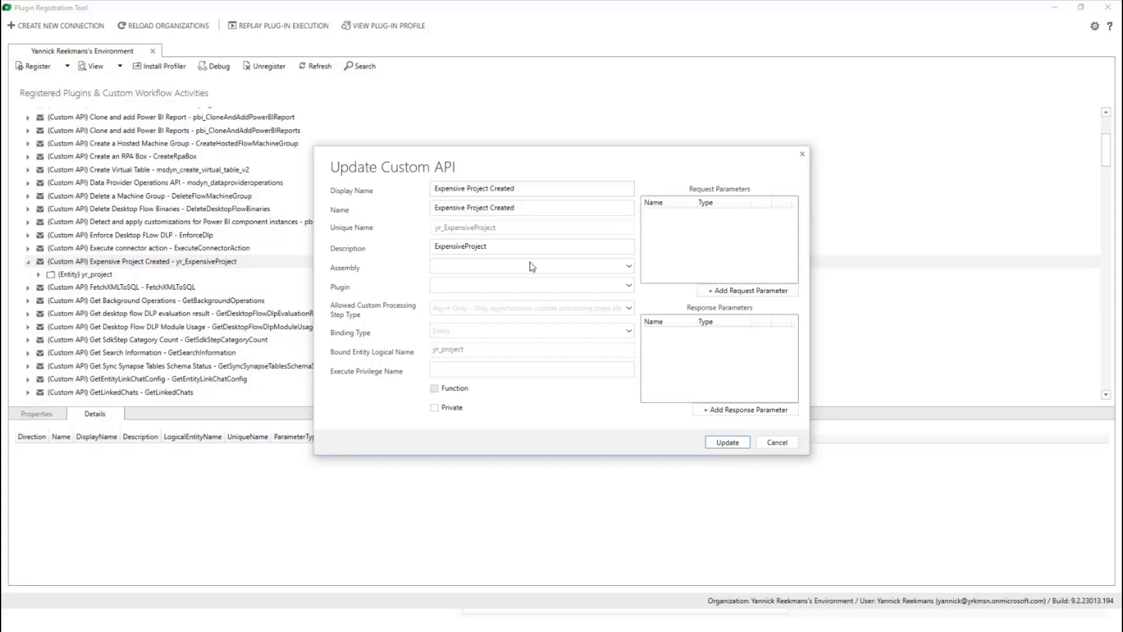
mouse_move(422, 313)
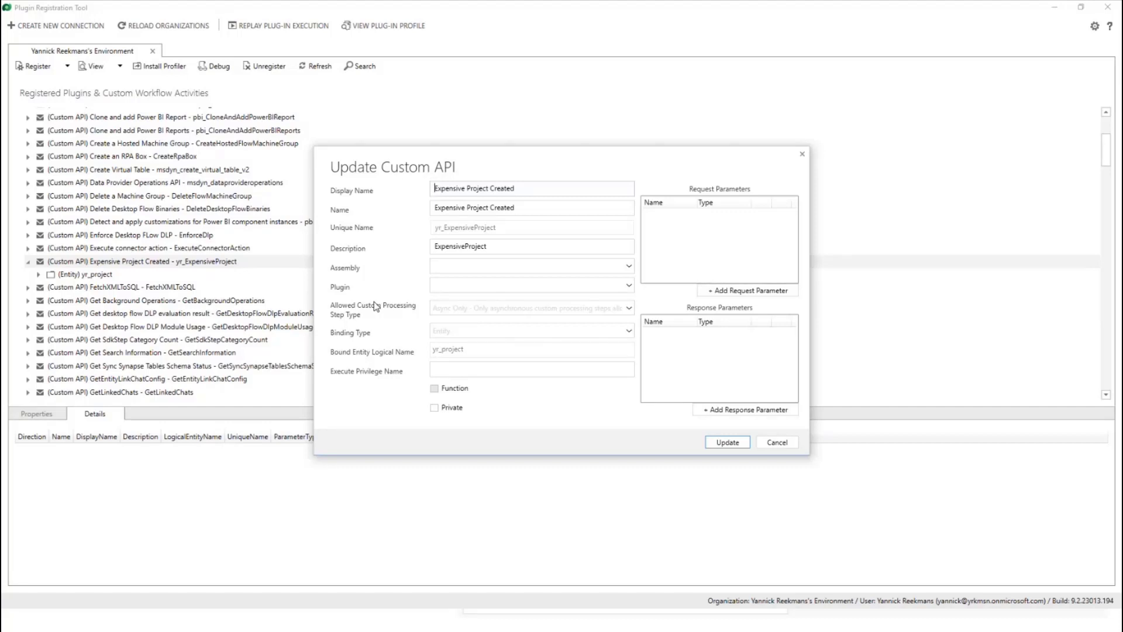
mouse_move(333, 292)
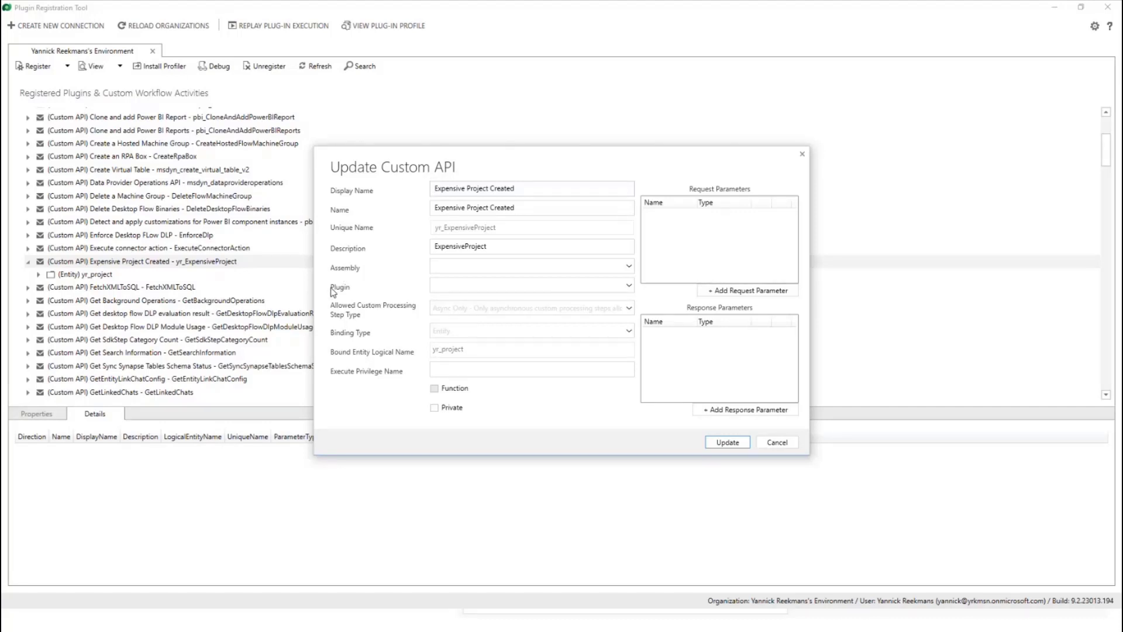
mouse_move(585, 248)
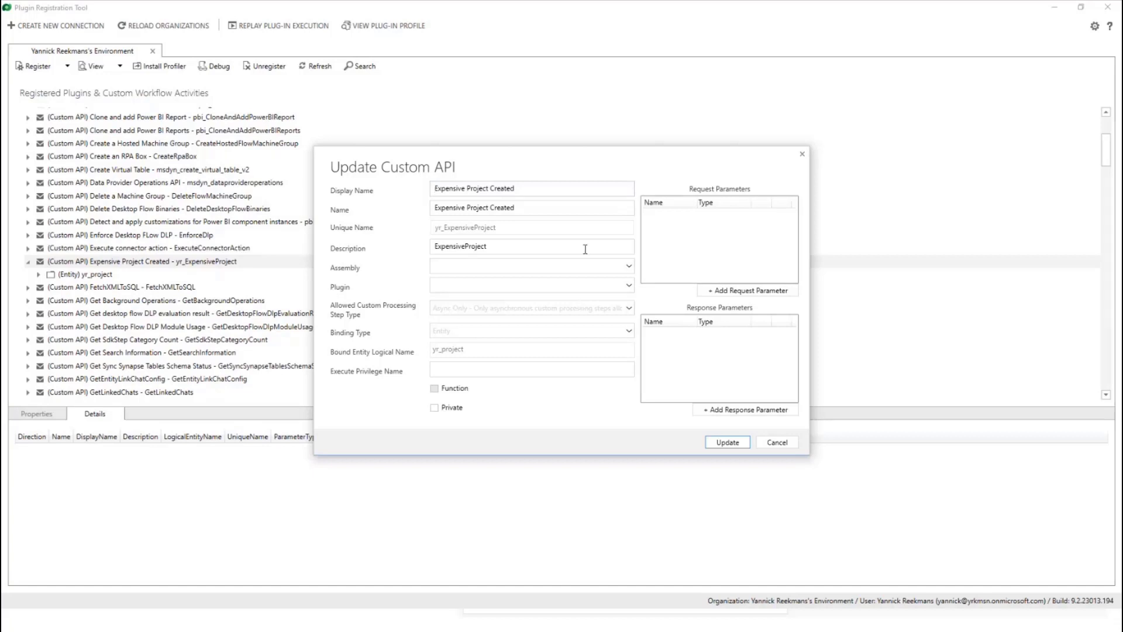
mouse_move(463, 203)
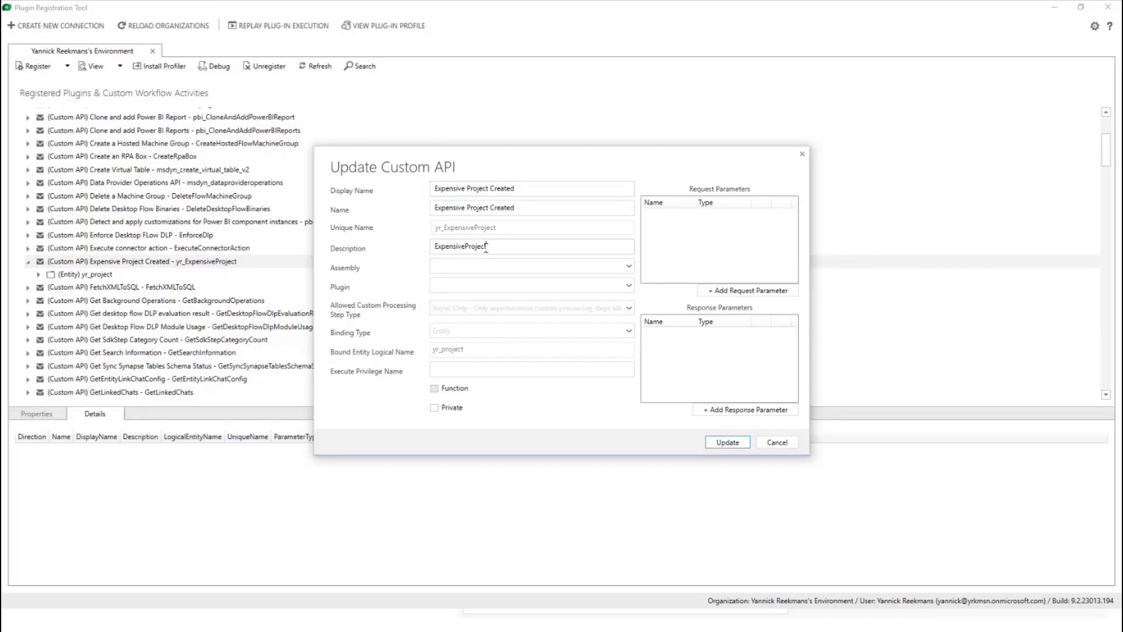
double_click(458, 247)
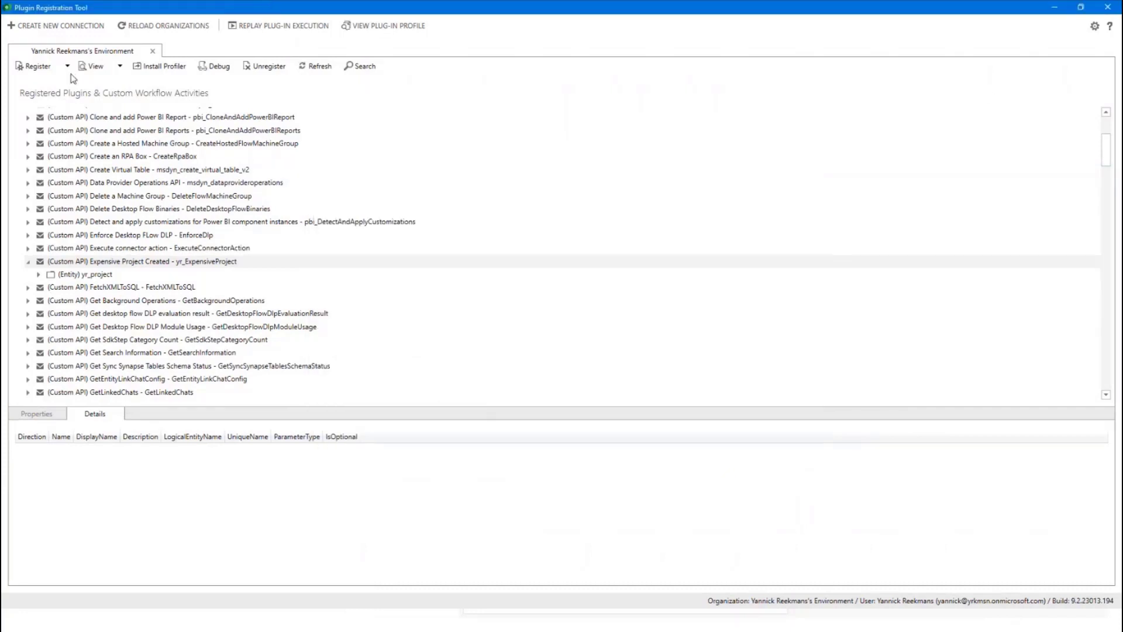
Step: Register a new custom API with display name CustomAPi in the Event Driven App solution
left_click(120, 65)
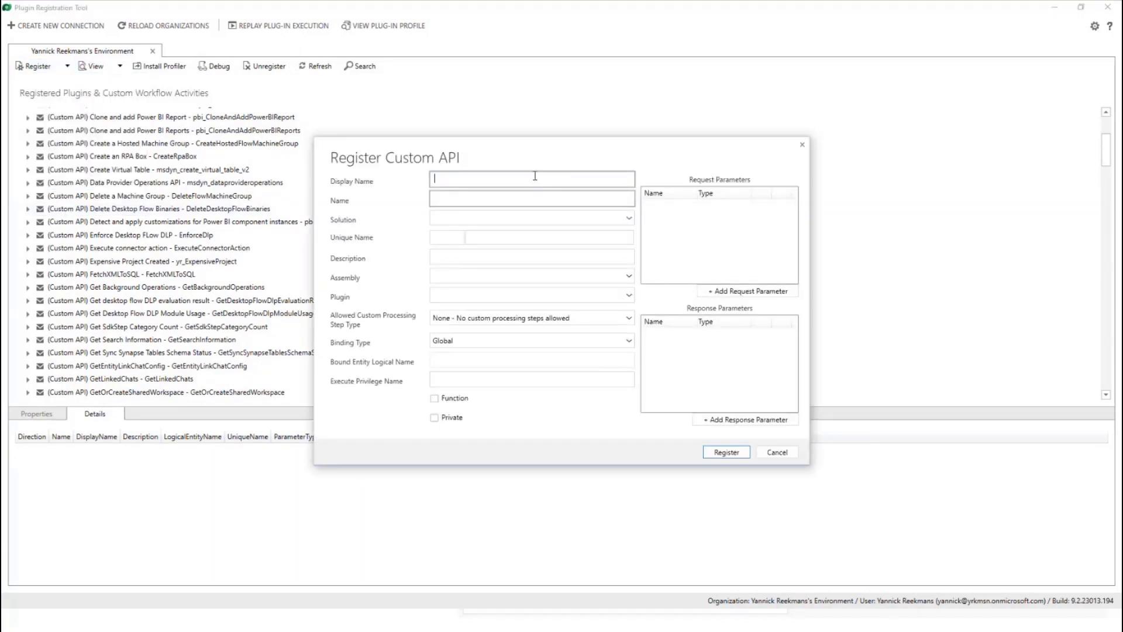
type("CustomAPi")
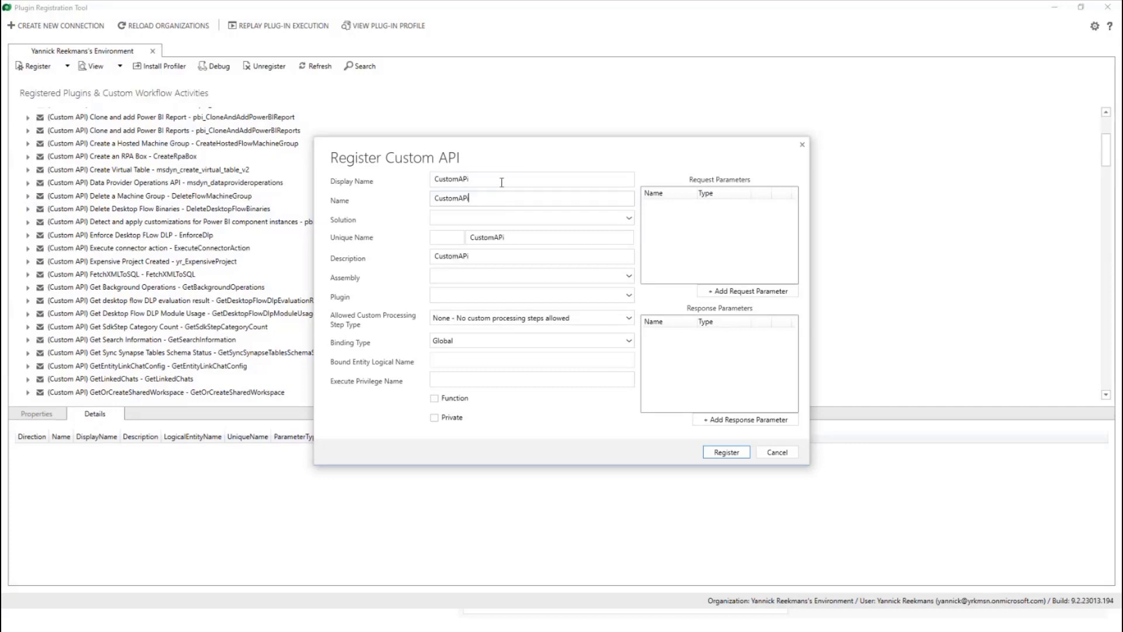
left_click(628, 217)
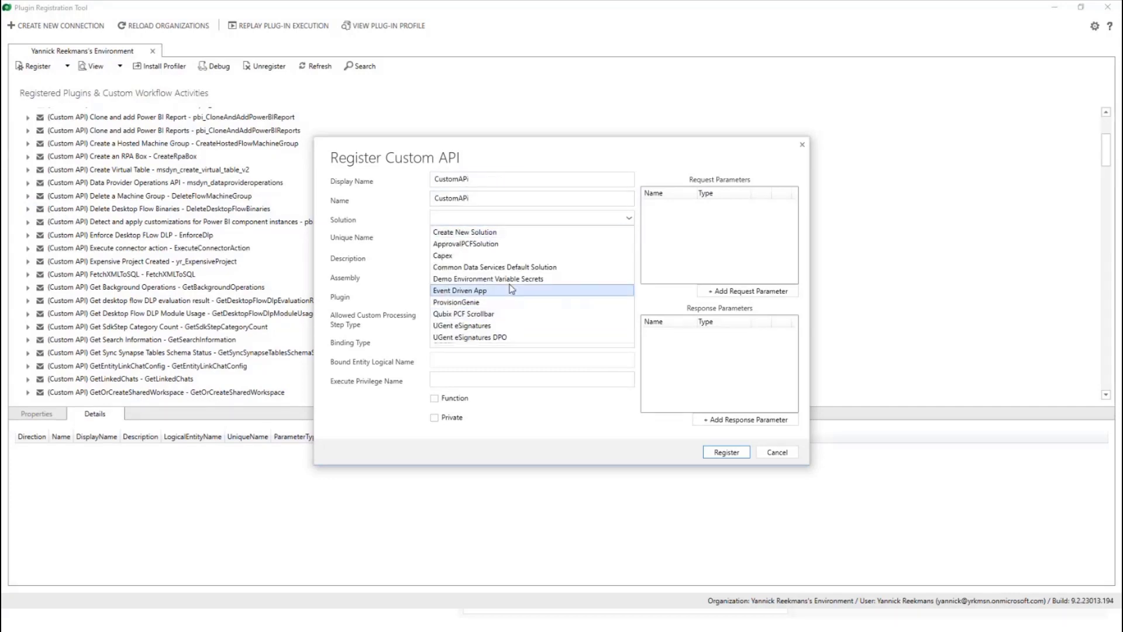
left_click(460, 290)
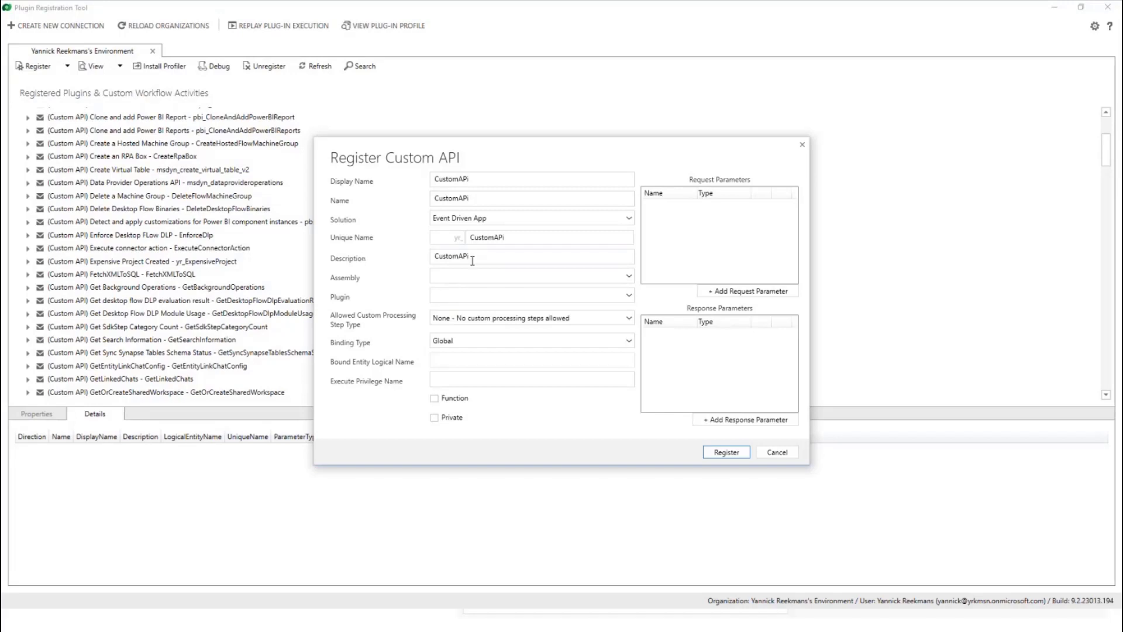
mouse_move(471, 296)
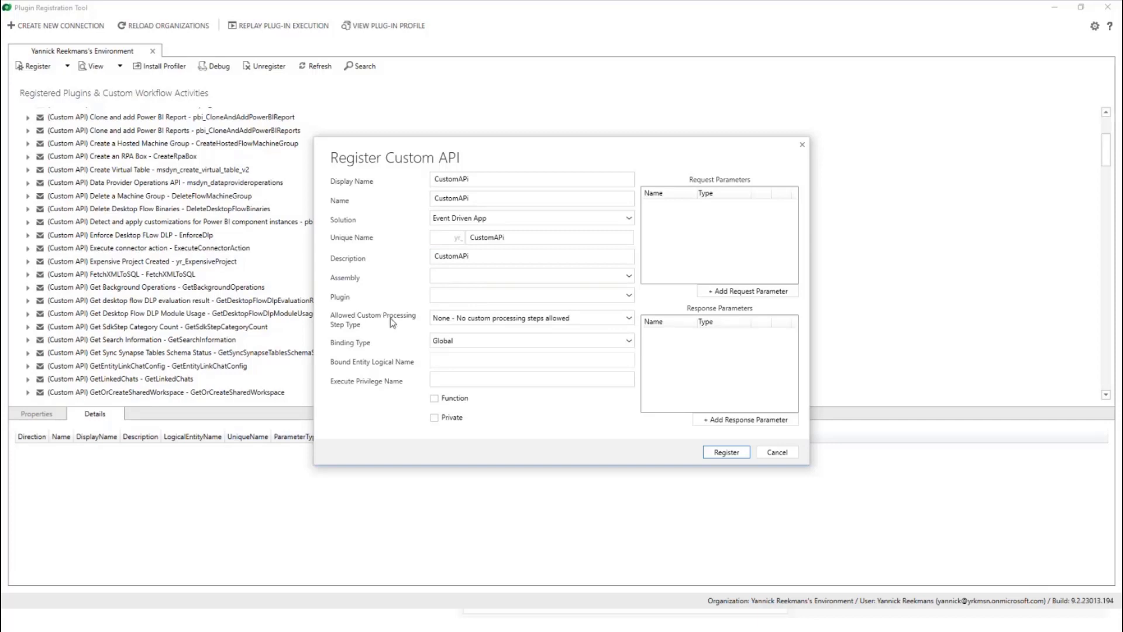
mouse_move(356, 336)
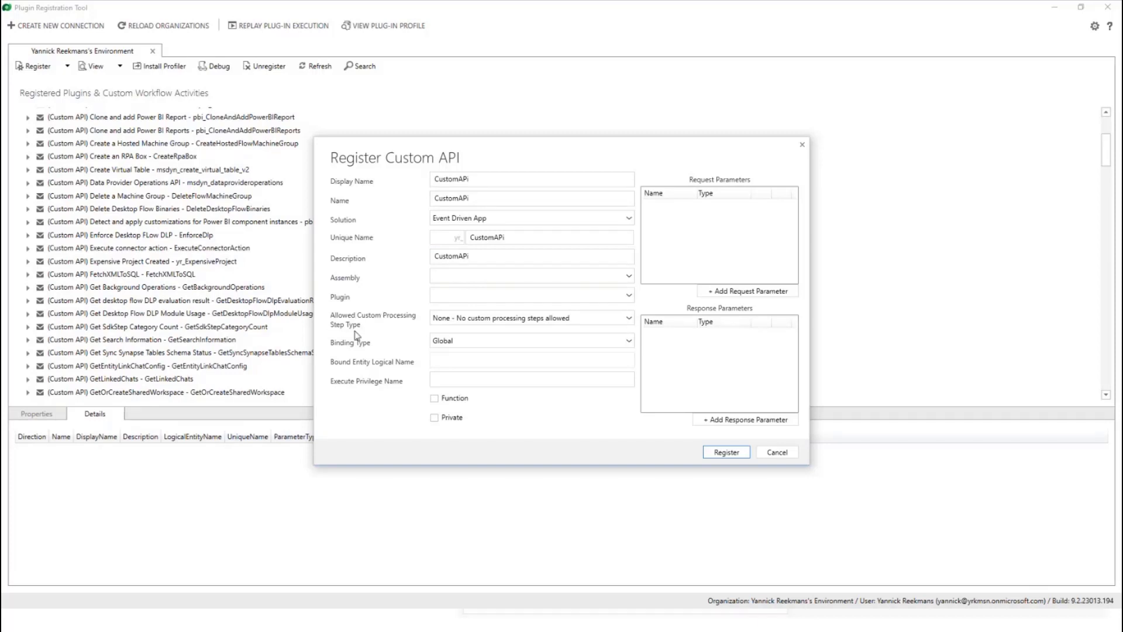
mouse_move(633, 321)
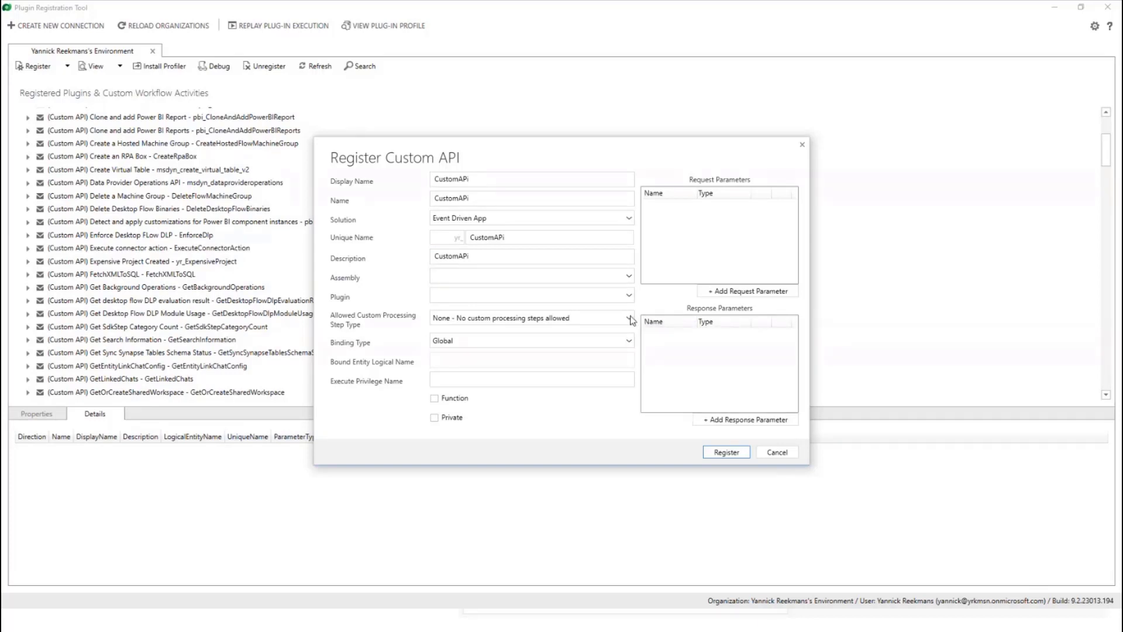
Step: Set CustomAPi to Async Only processing steps, Entity binding type, bound to the yr_project table
left_click(630, 317)
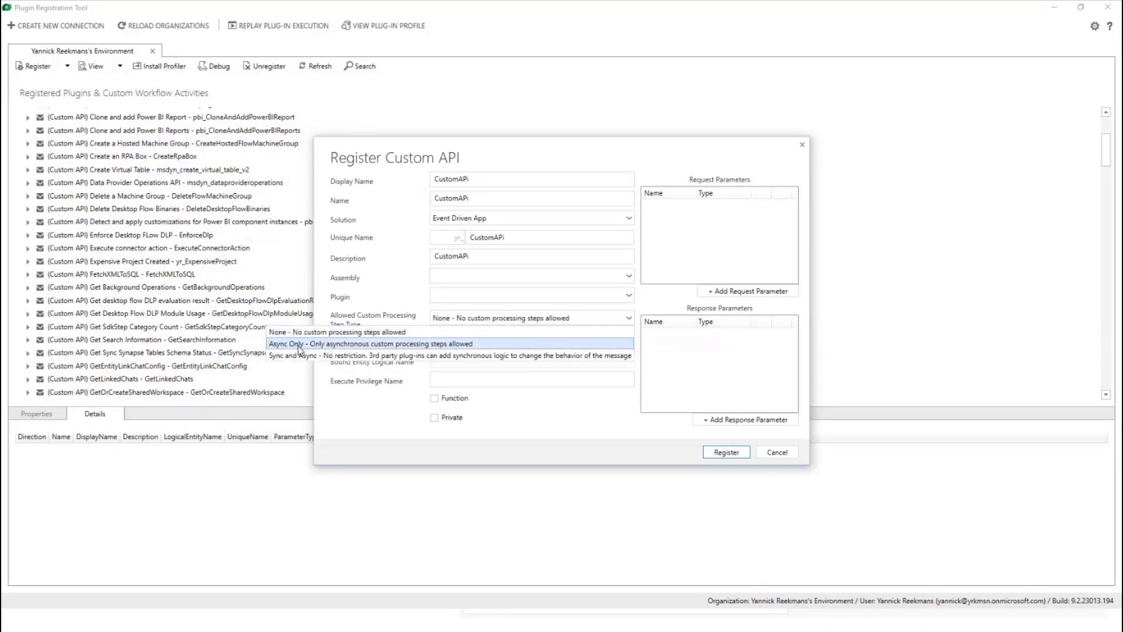
mouse_move(442, 351)
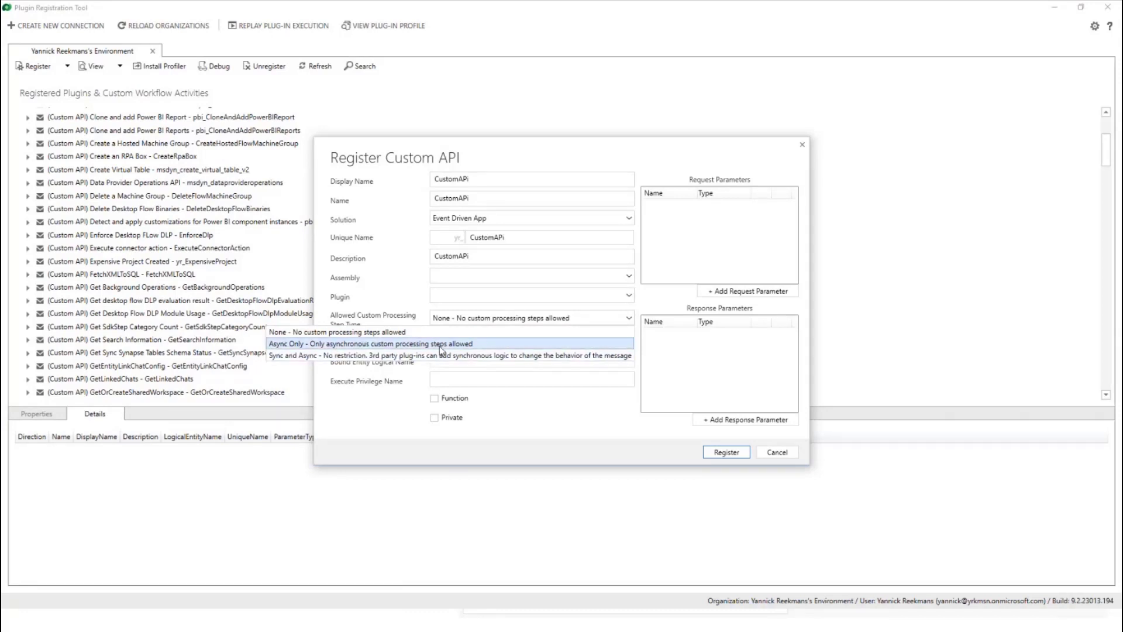
mouse_move(346, 331)
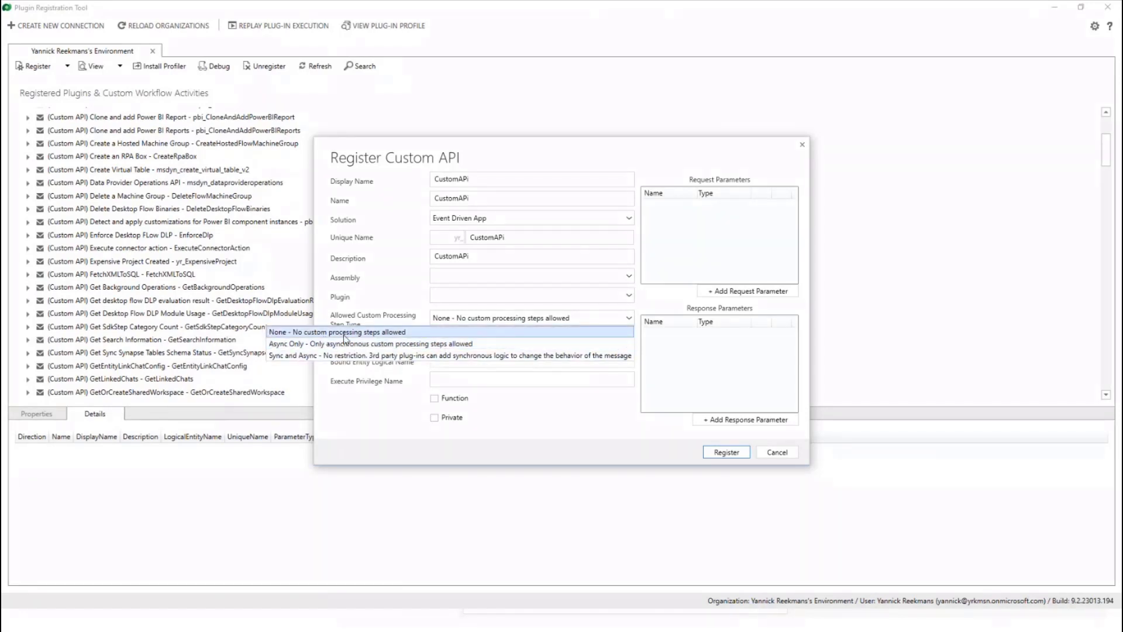
mouse_move(405, 340)
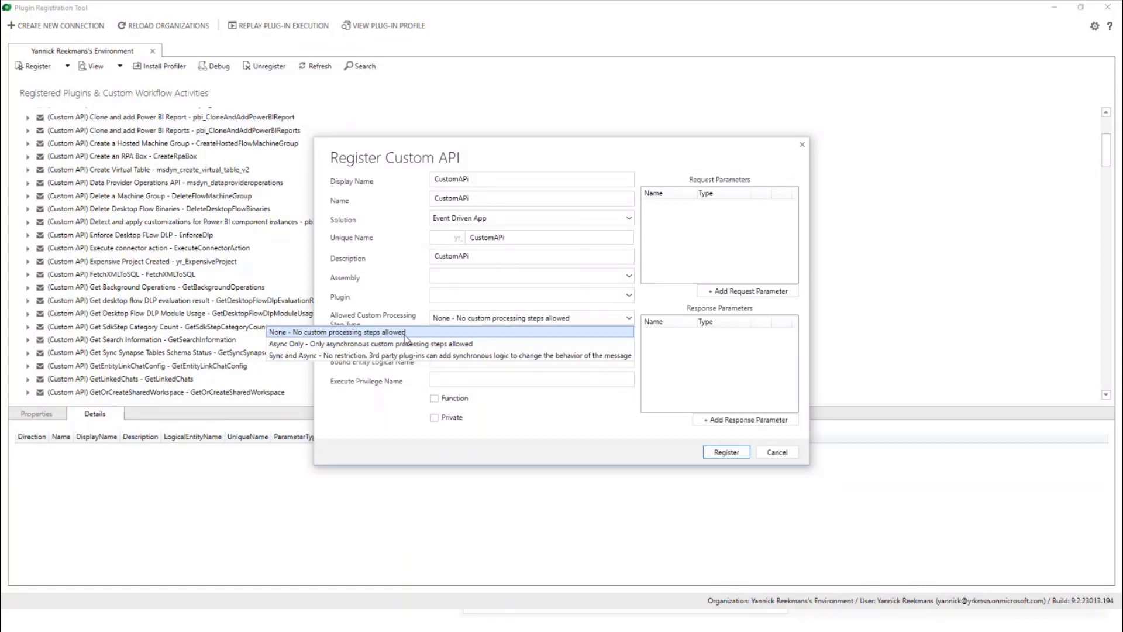
mouse_move(351, 344)
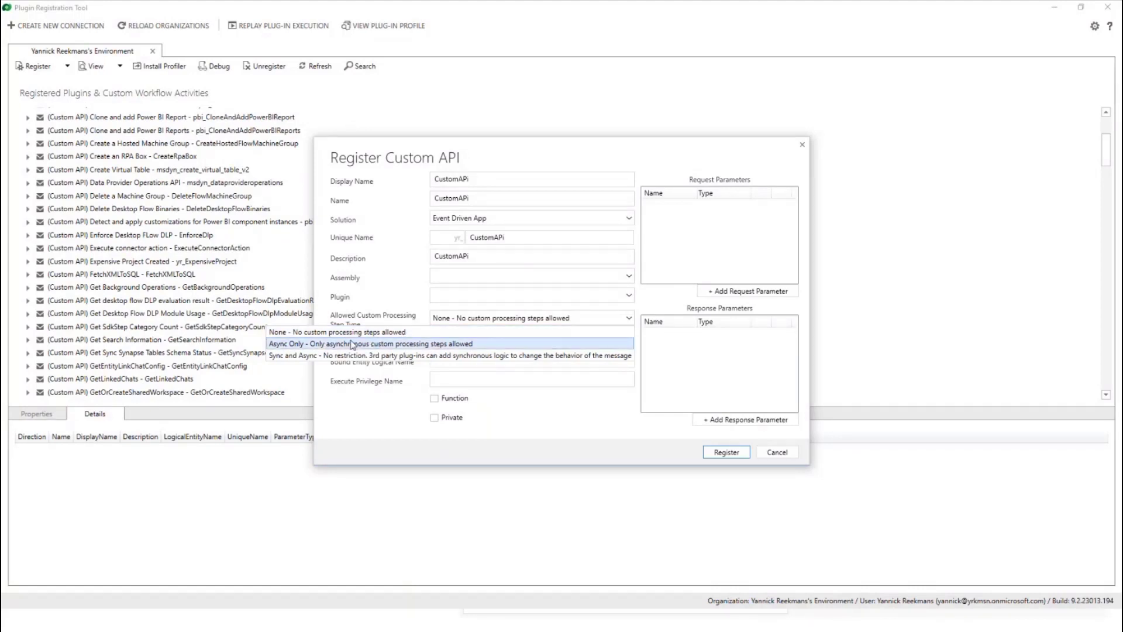
mouse_move(337, 356)
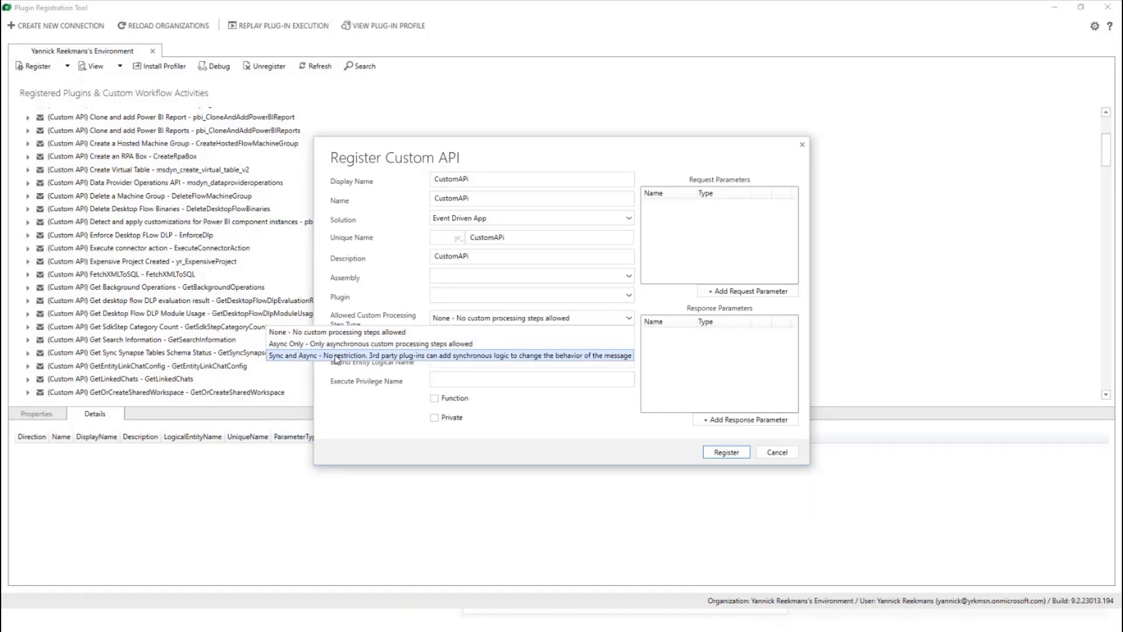
mouse_move(353, 364)
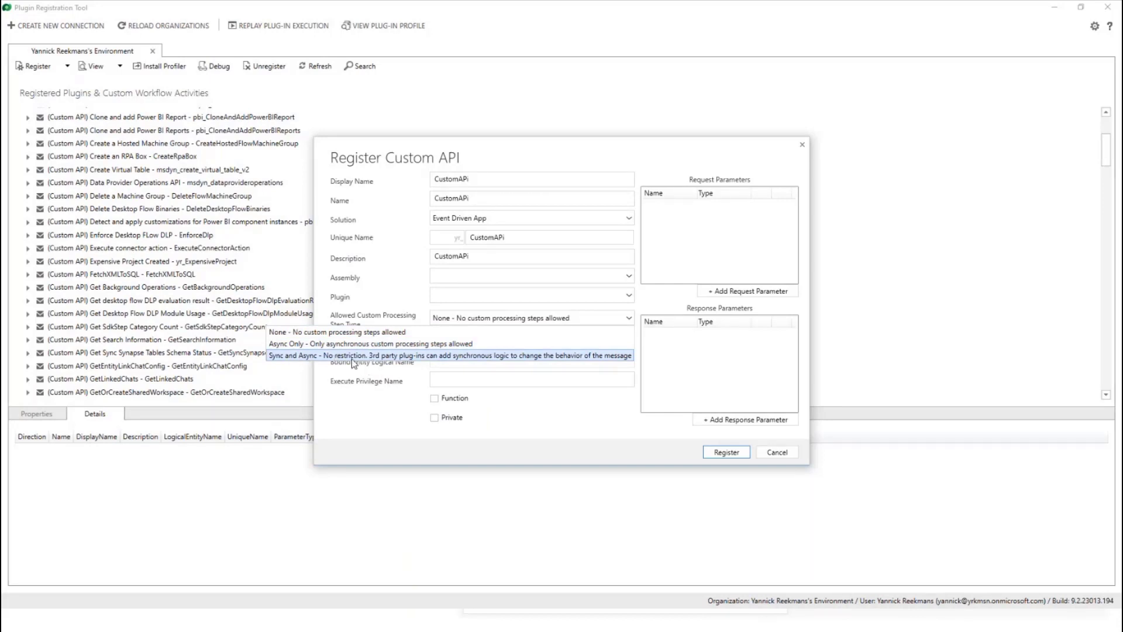
left_click(337, 331)
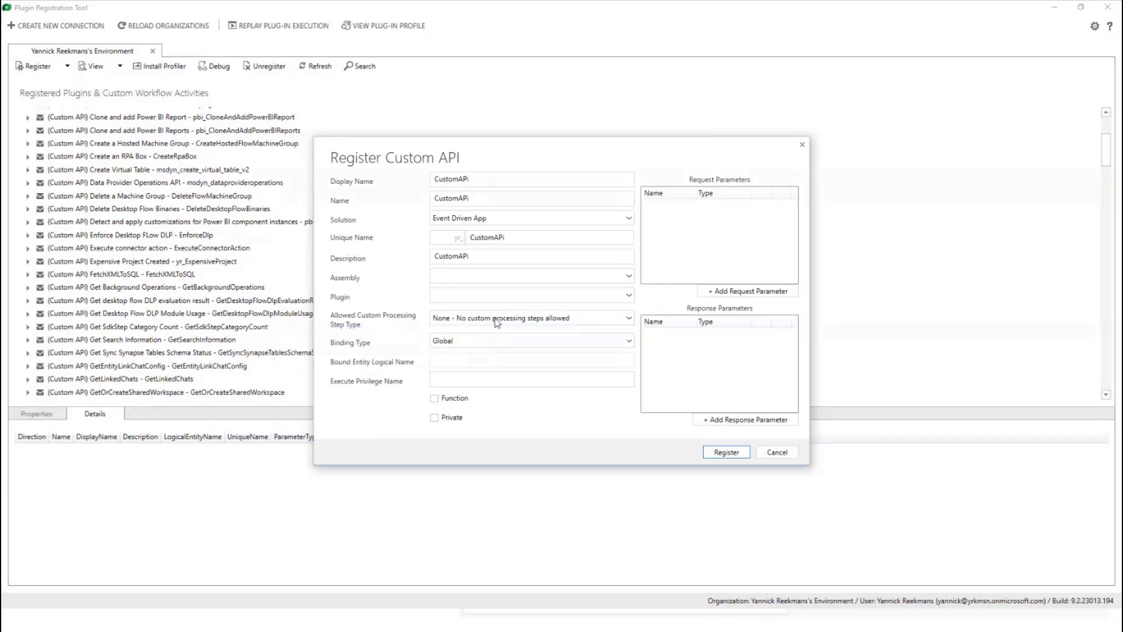
left_click(530, 319)
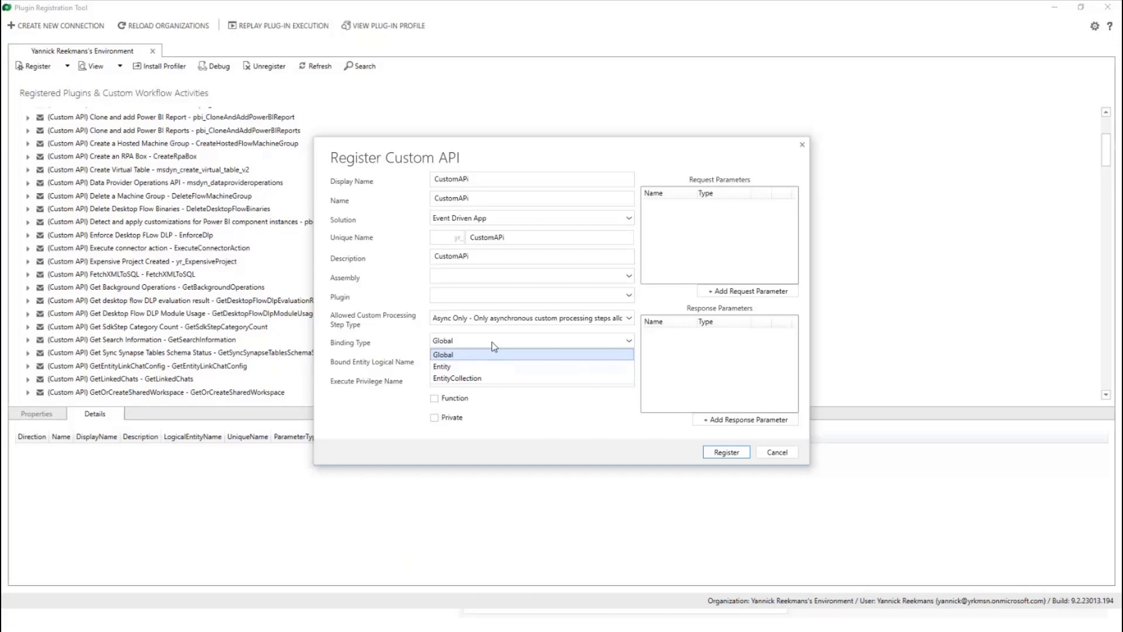
mouse_move(460, 358)
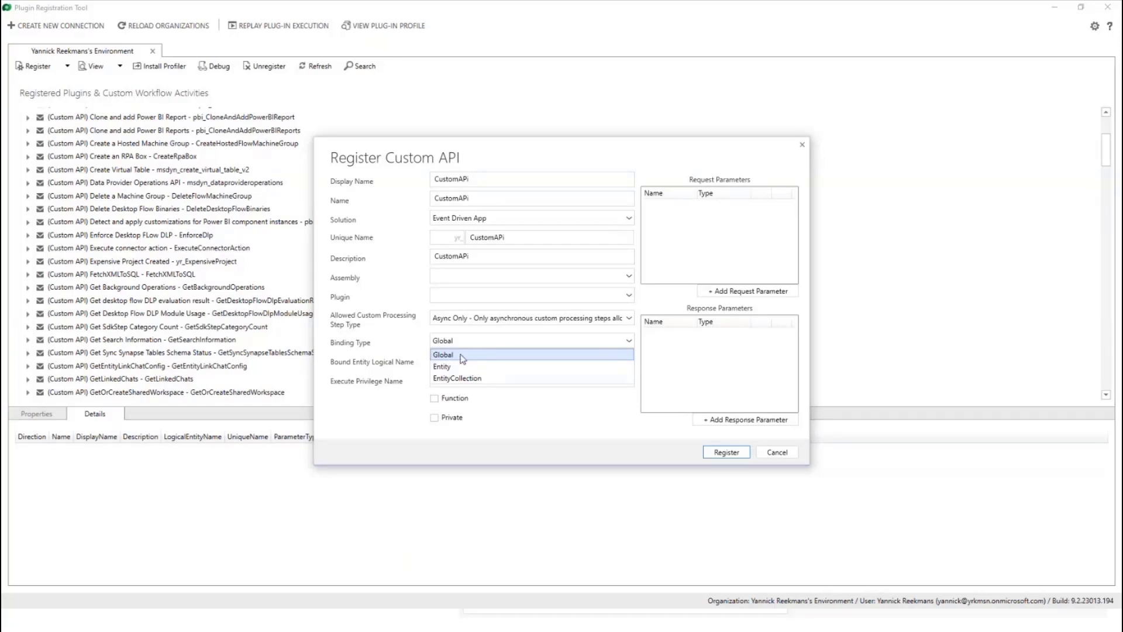
mouse_move(453, 370)
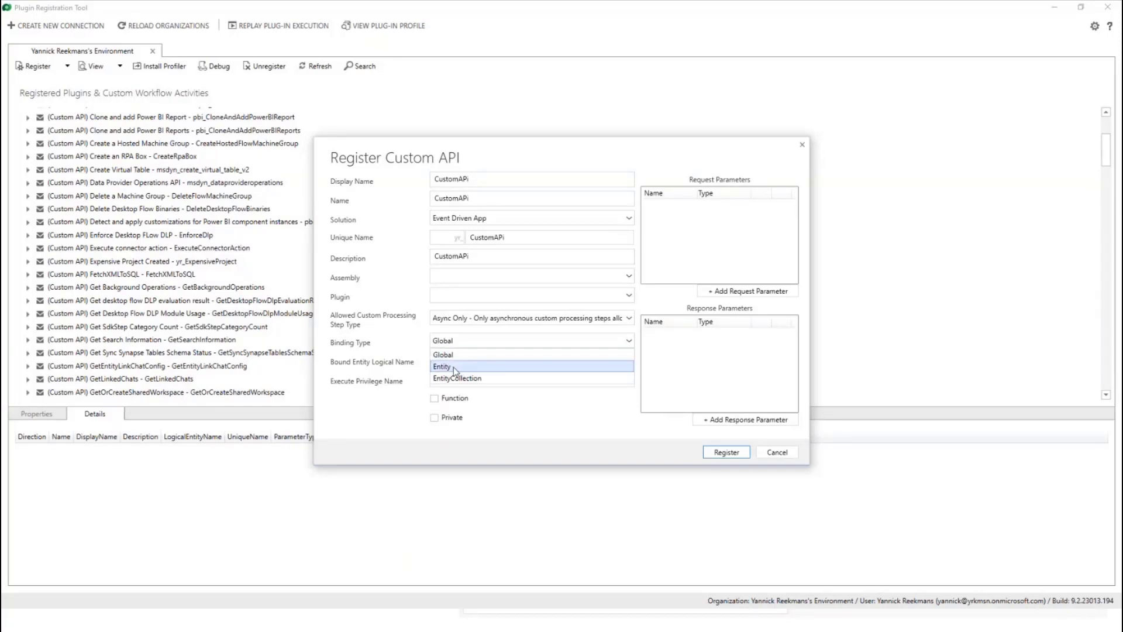
left_click(442, 366)
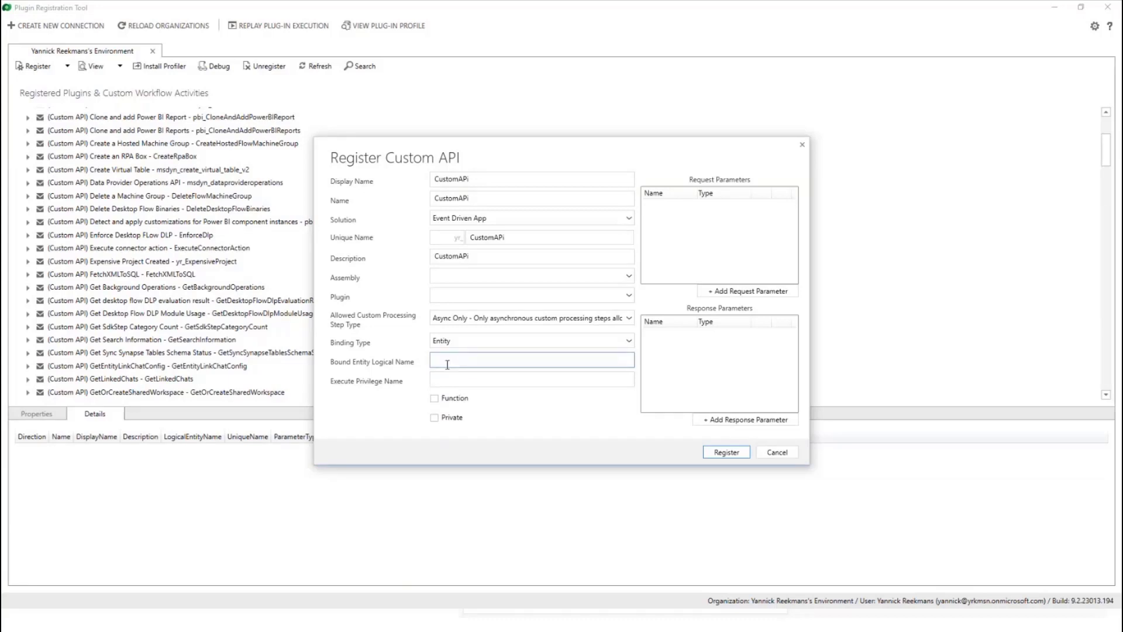
type("p")
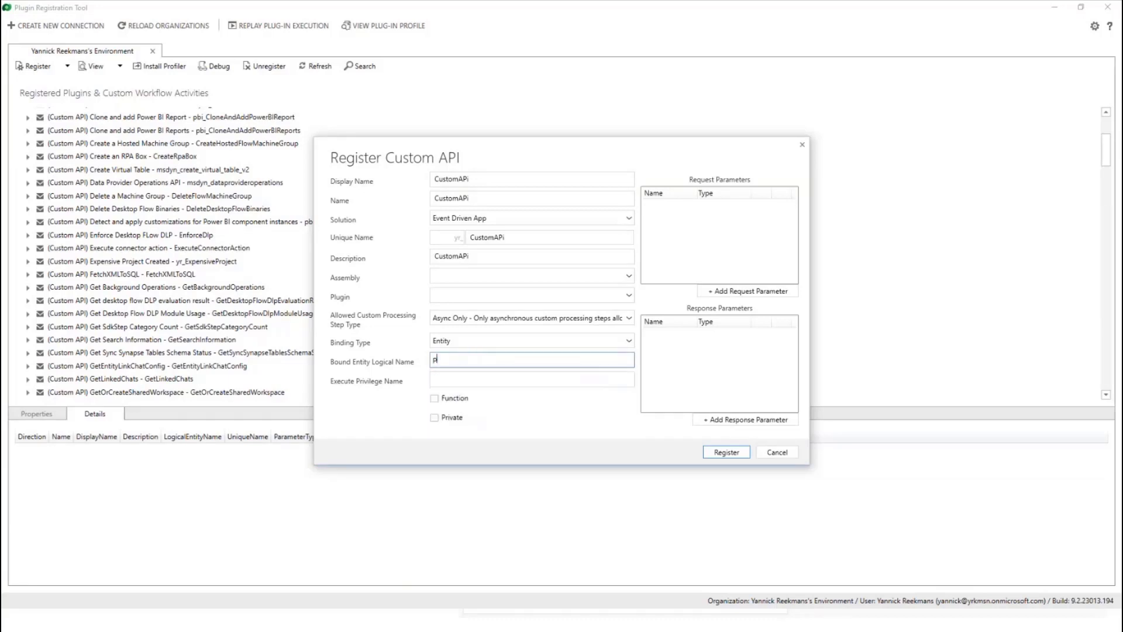
type("yr_pro")
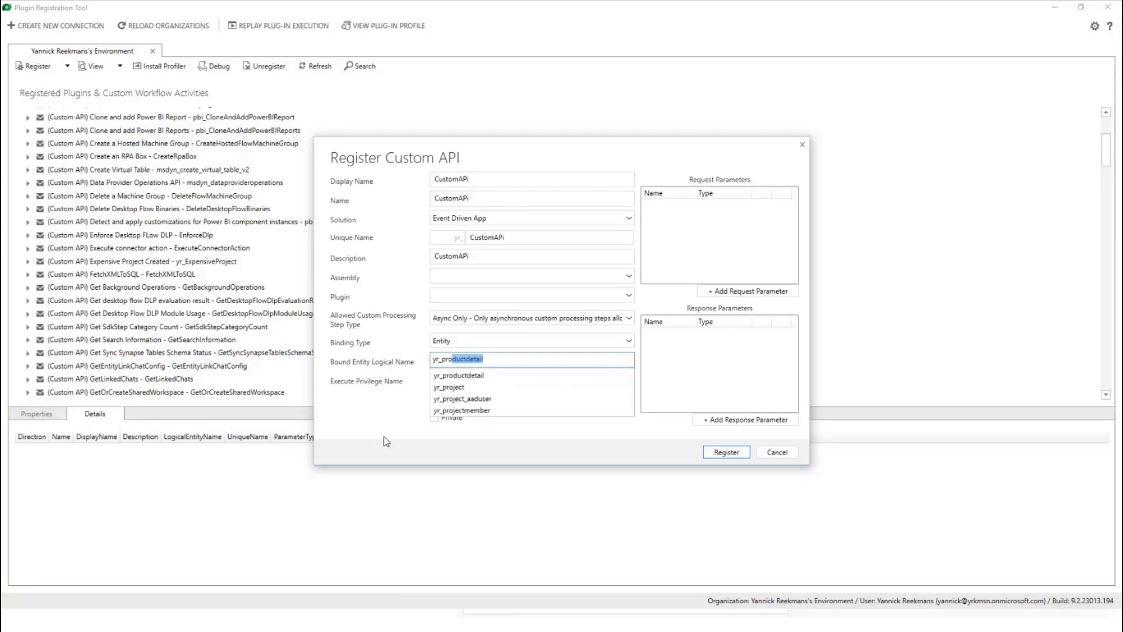
left_click(448, 388)
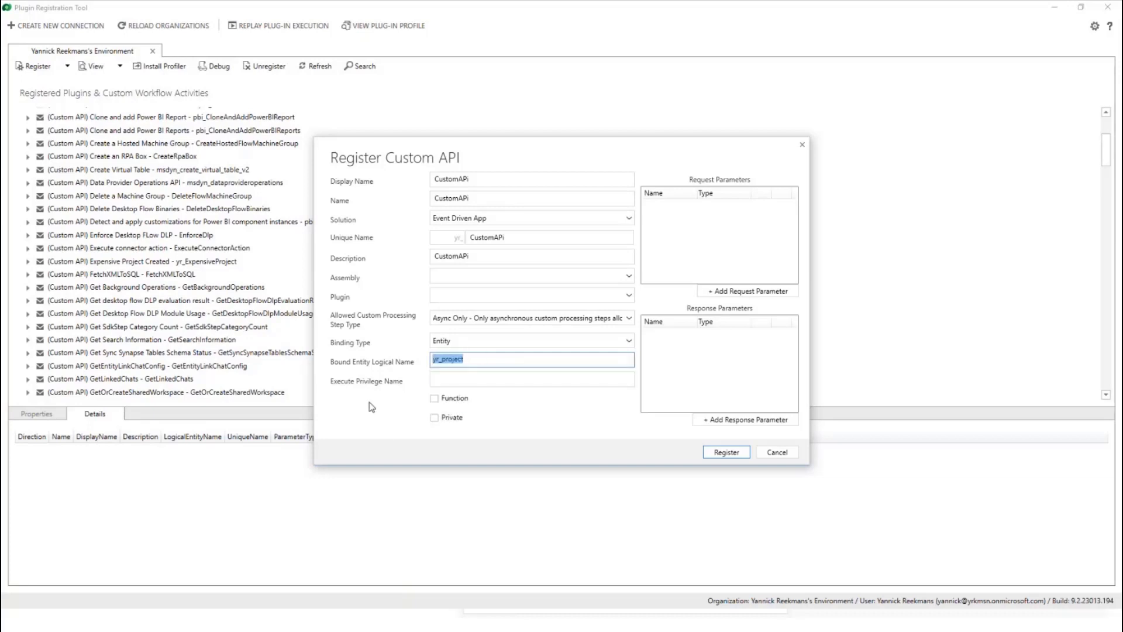
mouse_move(738, 226)
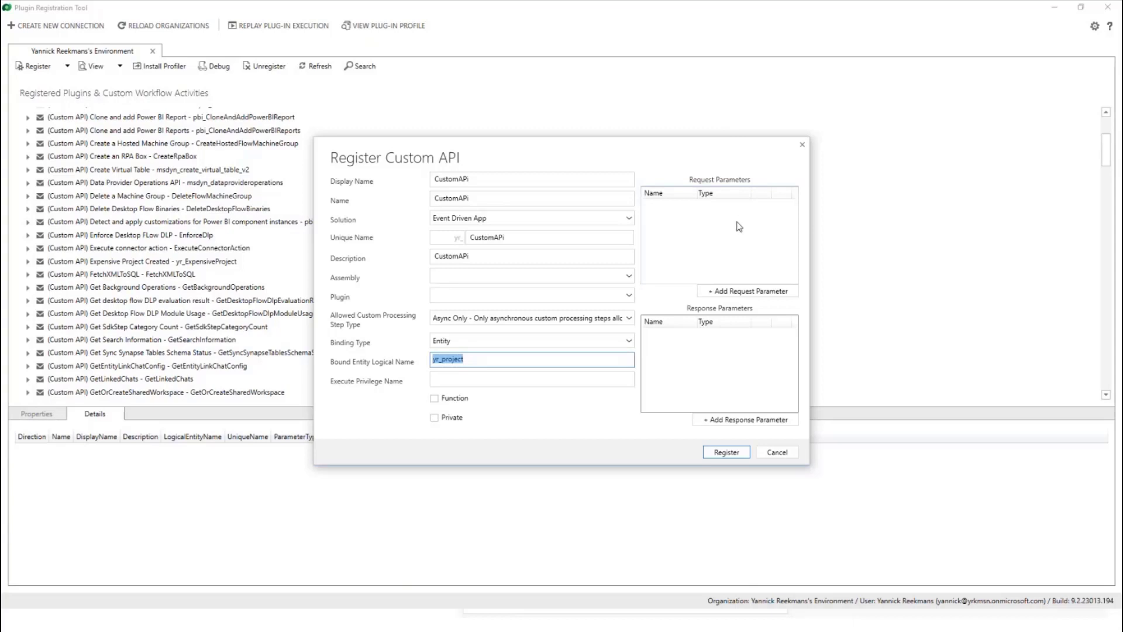
mouse_move(679, 219)
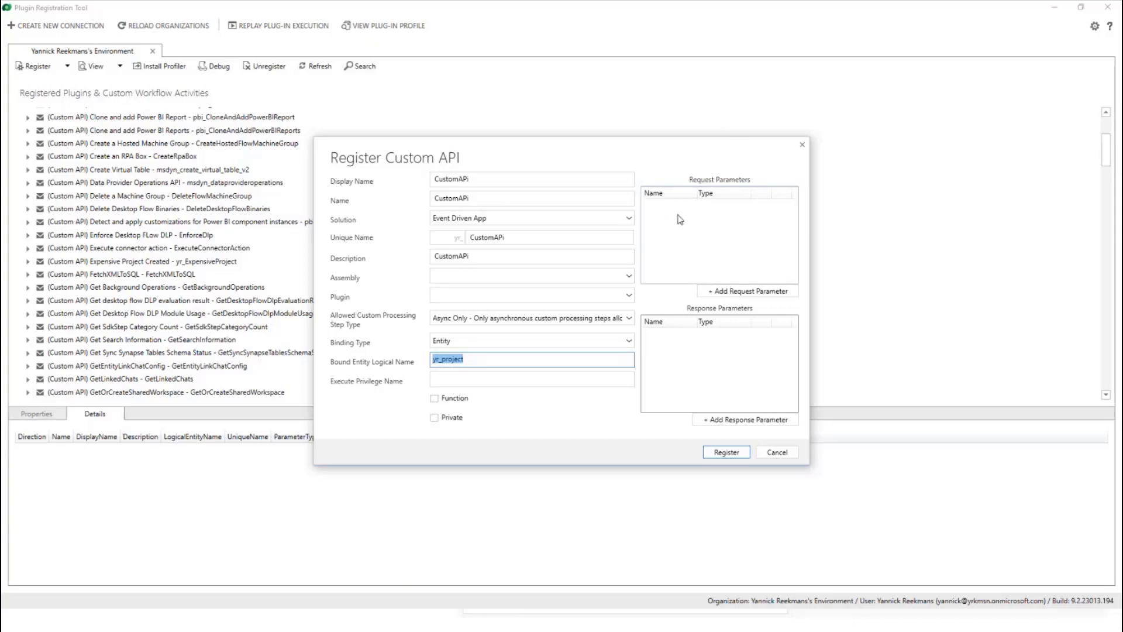
mouse_move(671, 224)
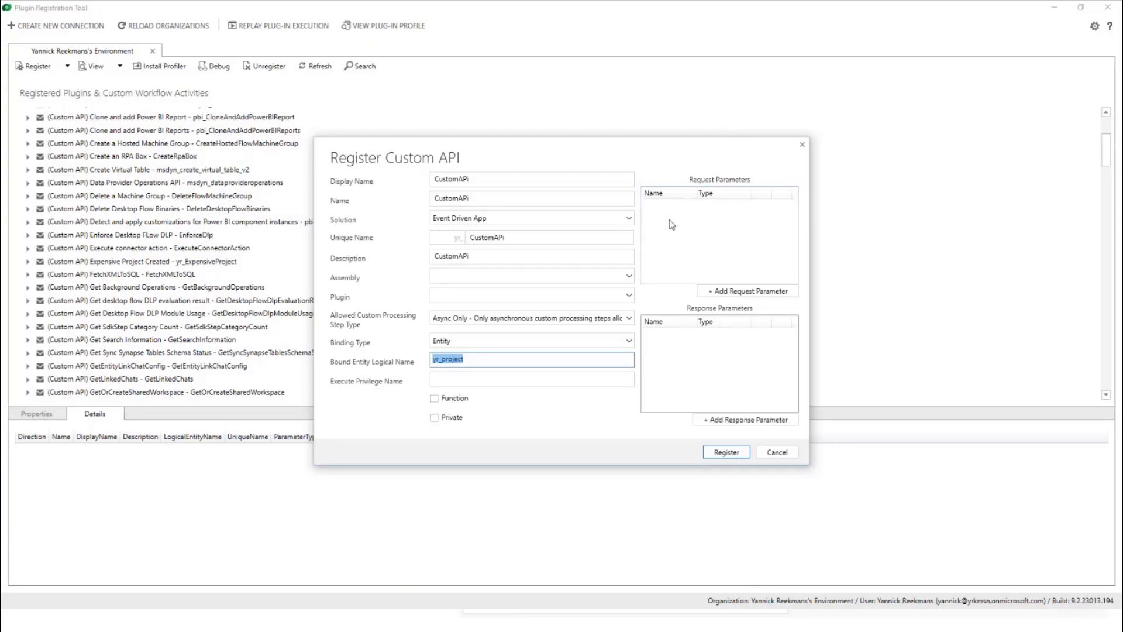
mouse_move(662, 243)
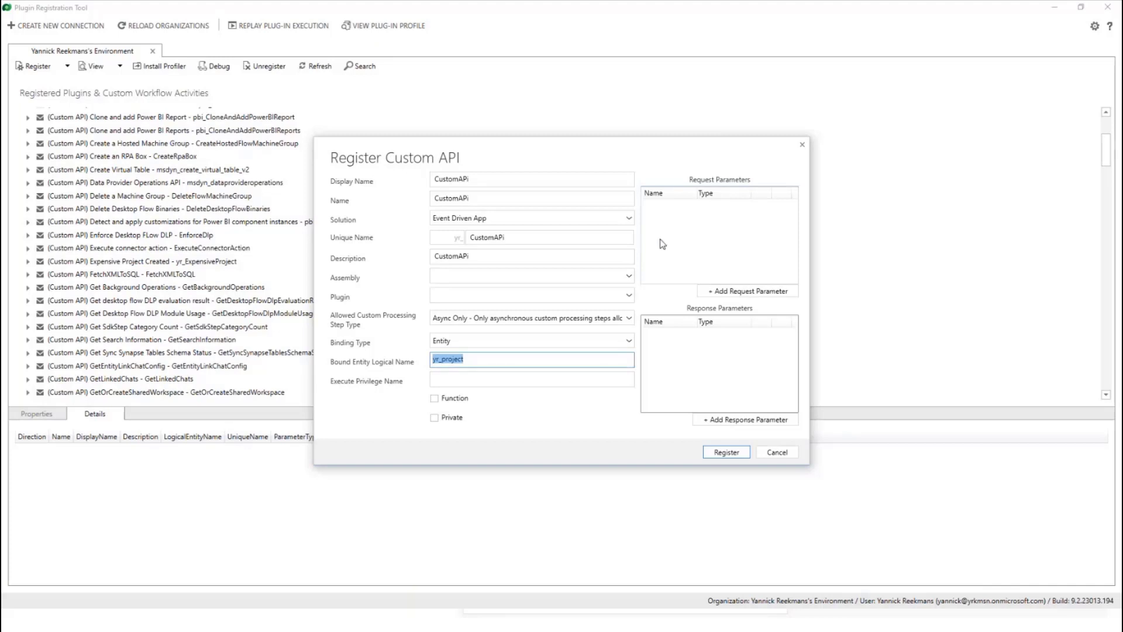
mouse_move(647, 348)
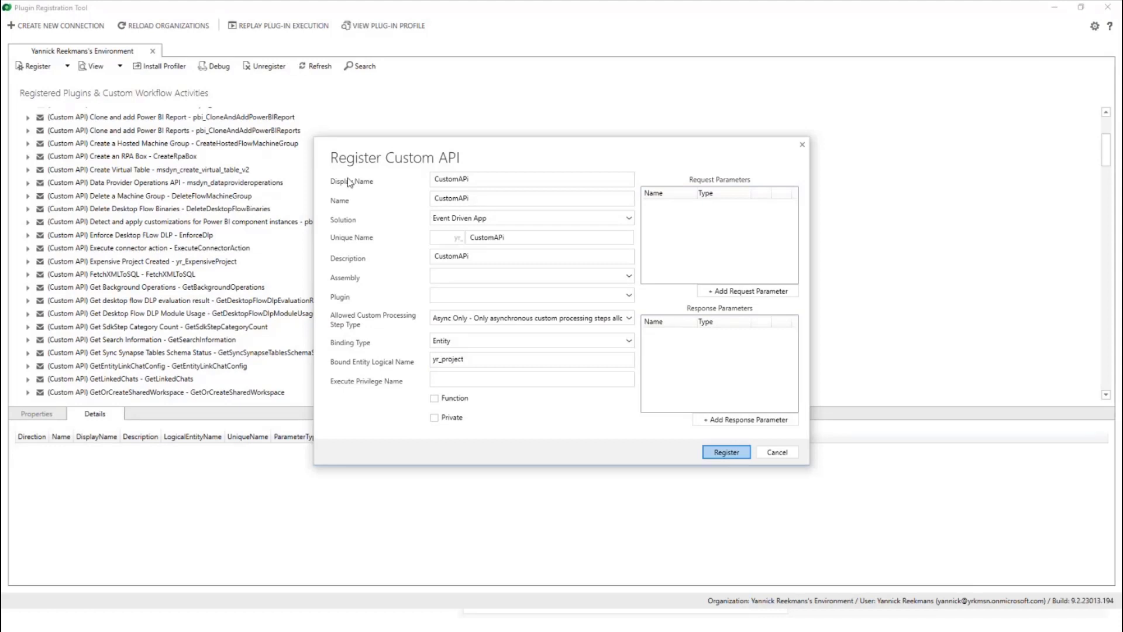
mouse_move(776, 449)
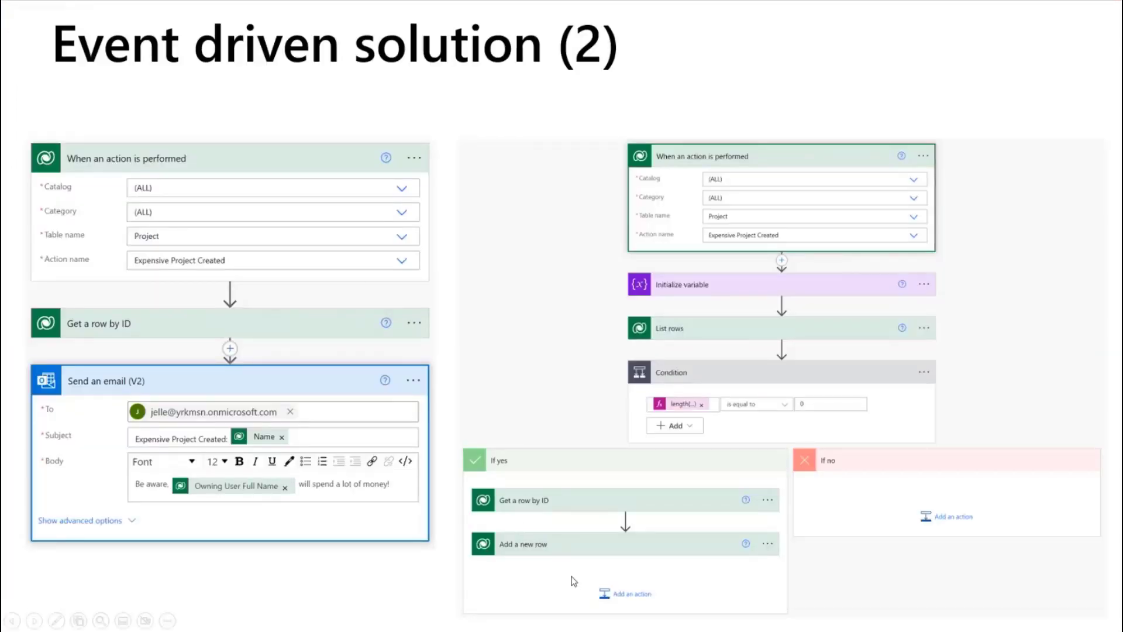
Step: Leave the slideshow and switch to the Power Automate flow editor in Edge
left_click(13, 621)
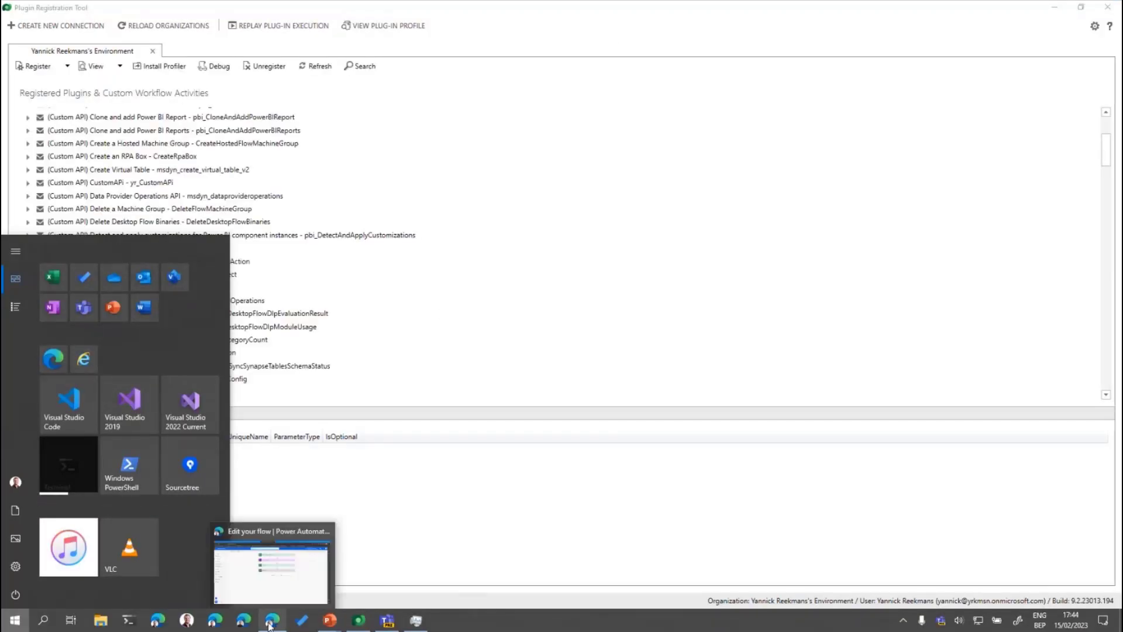
left_click(270, 566)
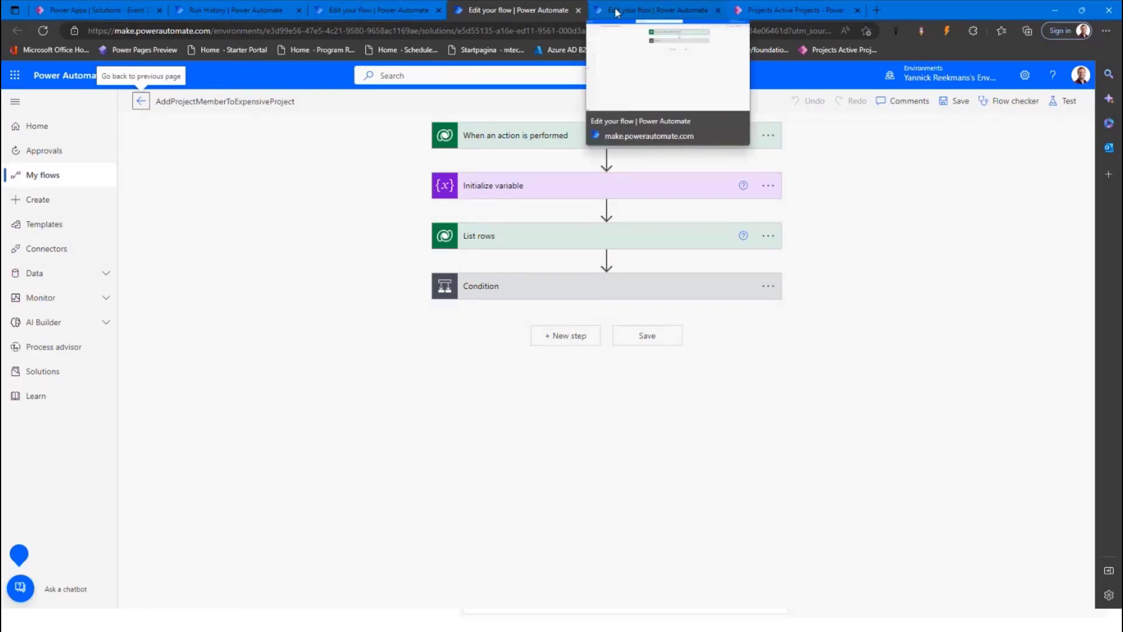
Step: In OnProjectCreateModification, expand the Expensive Project Created bound action showing Projects, yr_ExpensiveProject and Row ID
left_click(655, 11)
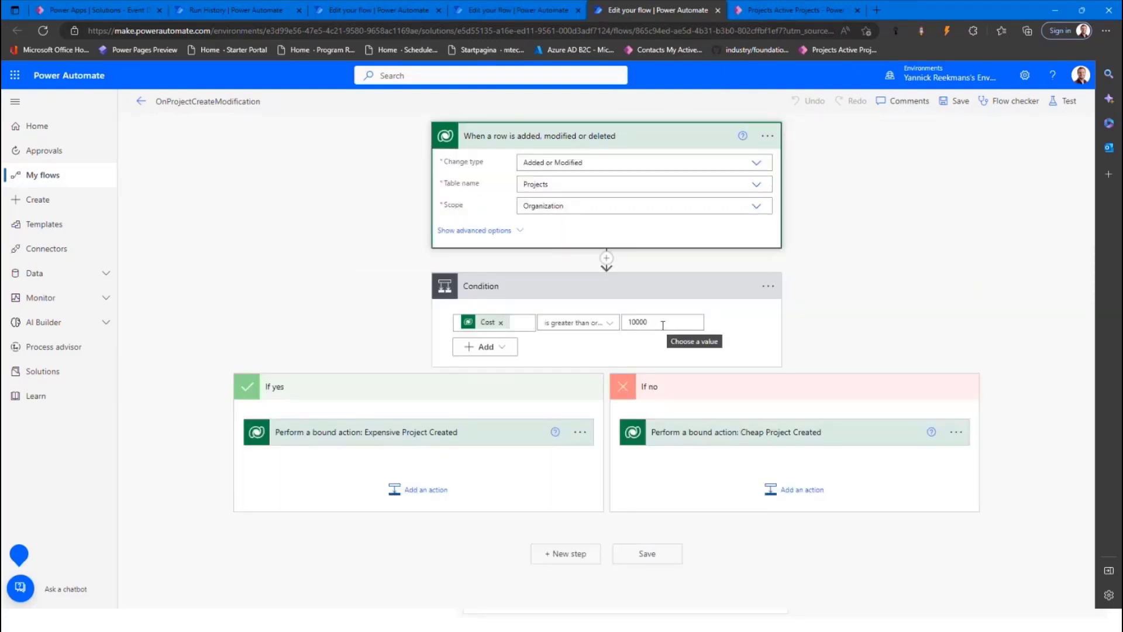
left_click(365, 432)
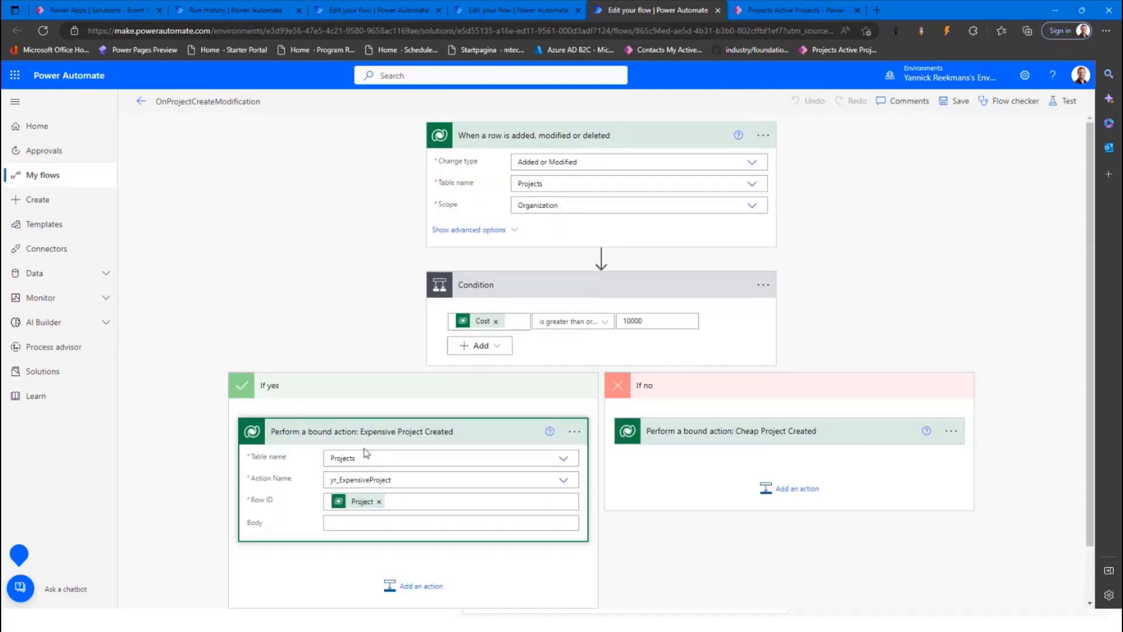
mouse_move(286, 433)
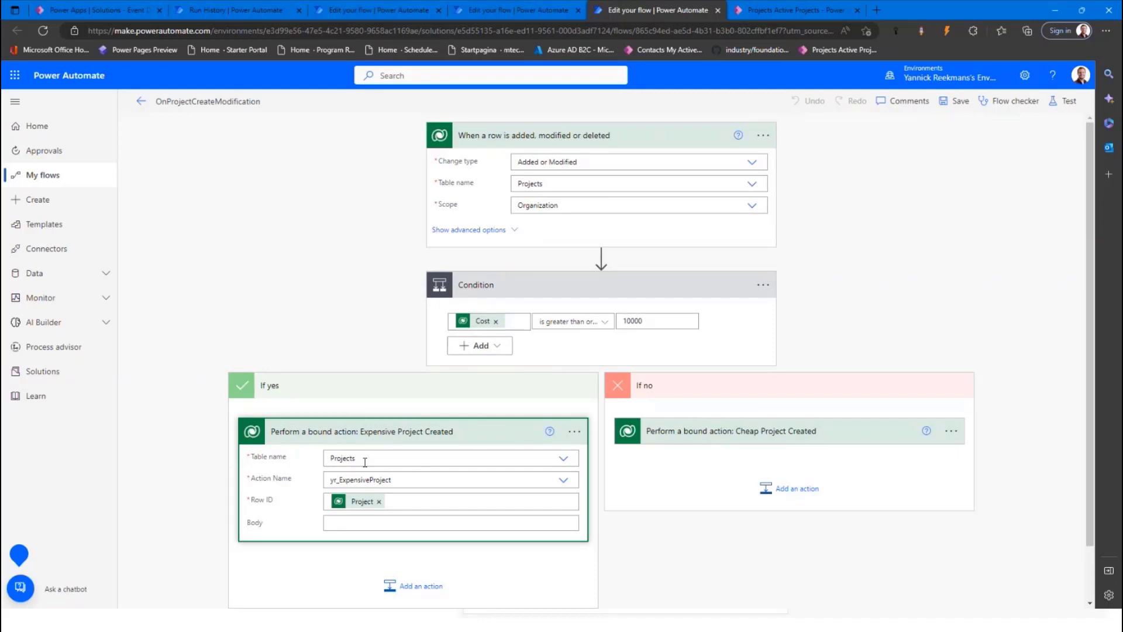
mouse_move(558, 494)
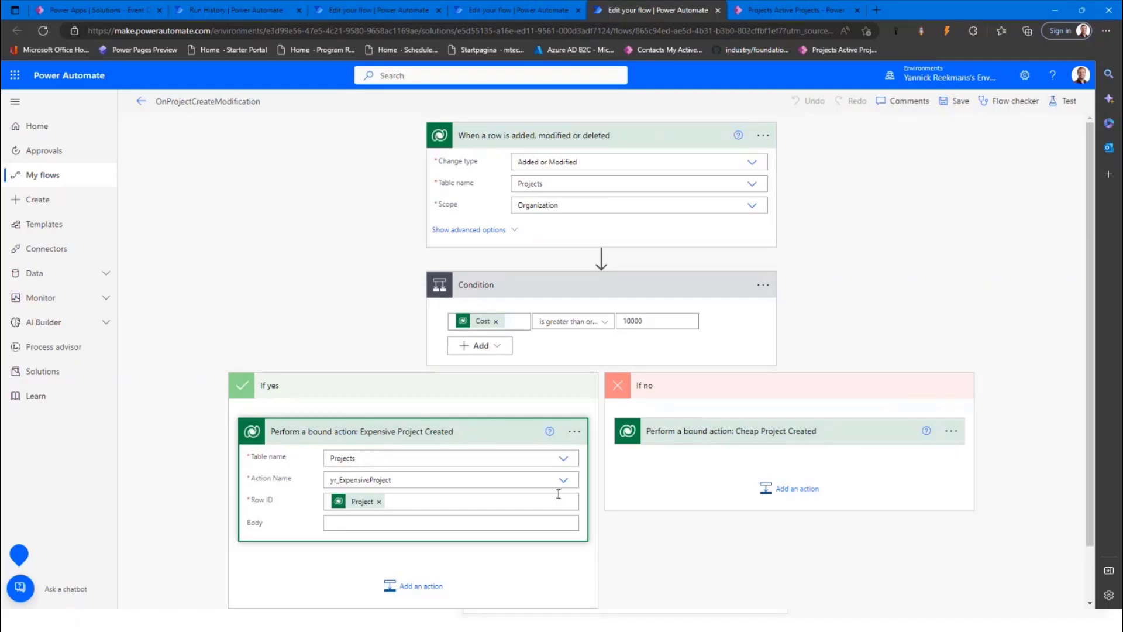
left_click(563, 480)
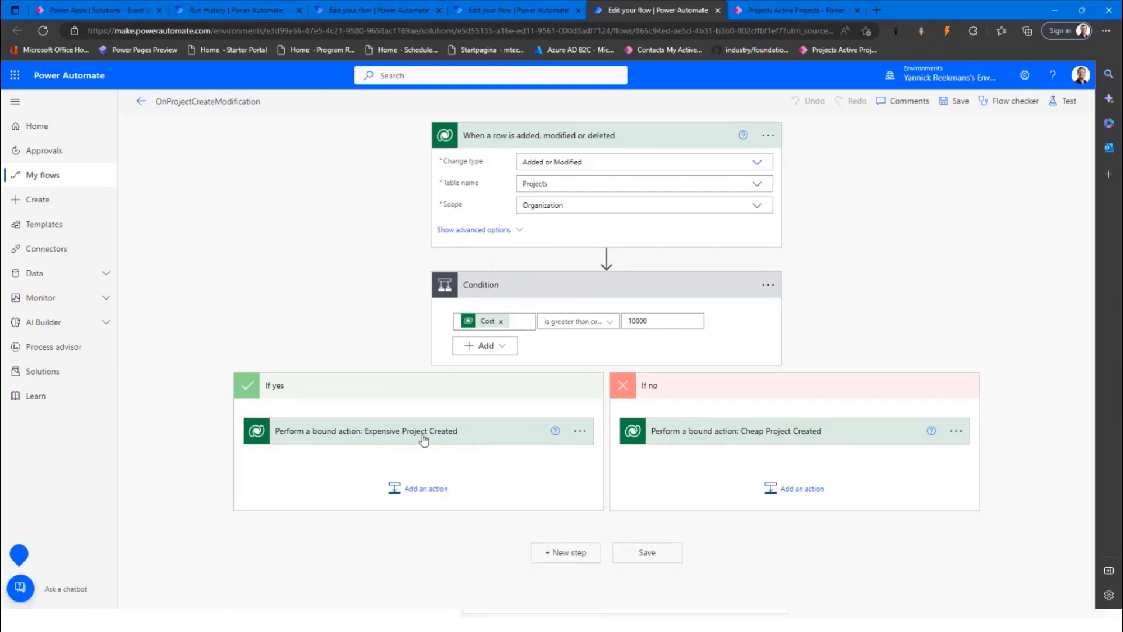
left_click(361, 431)
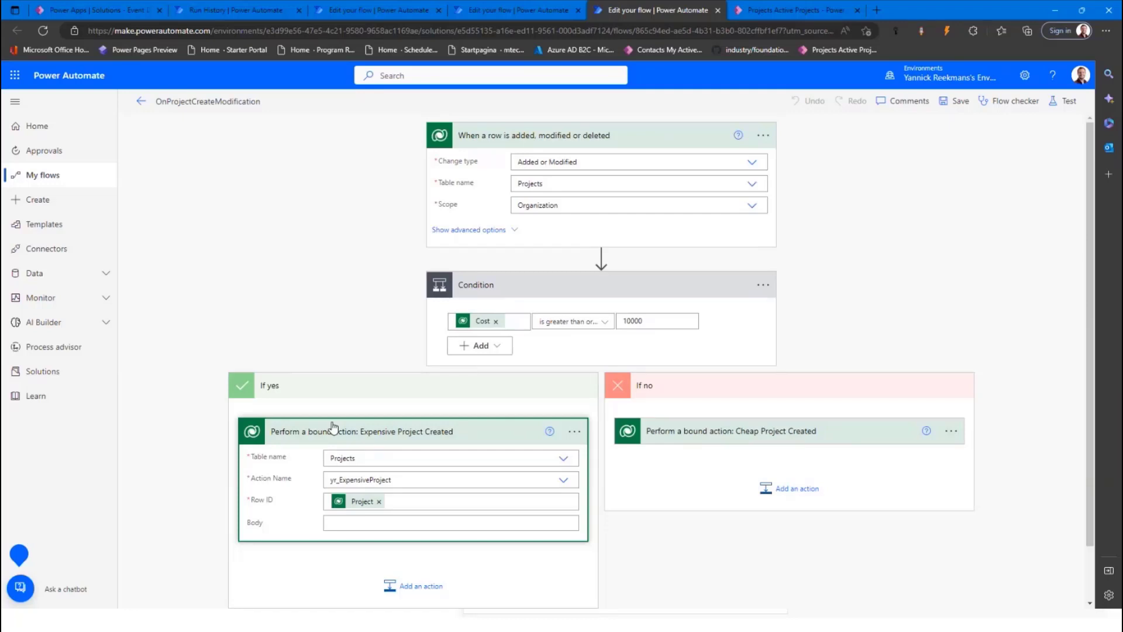
mouse_move(361, 511)
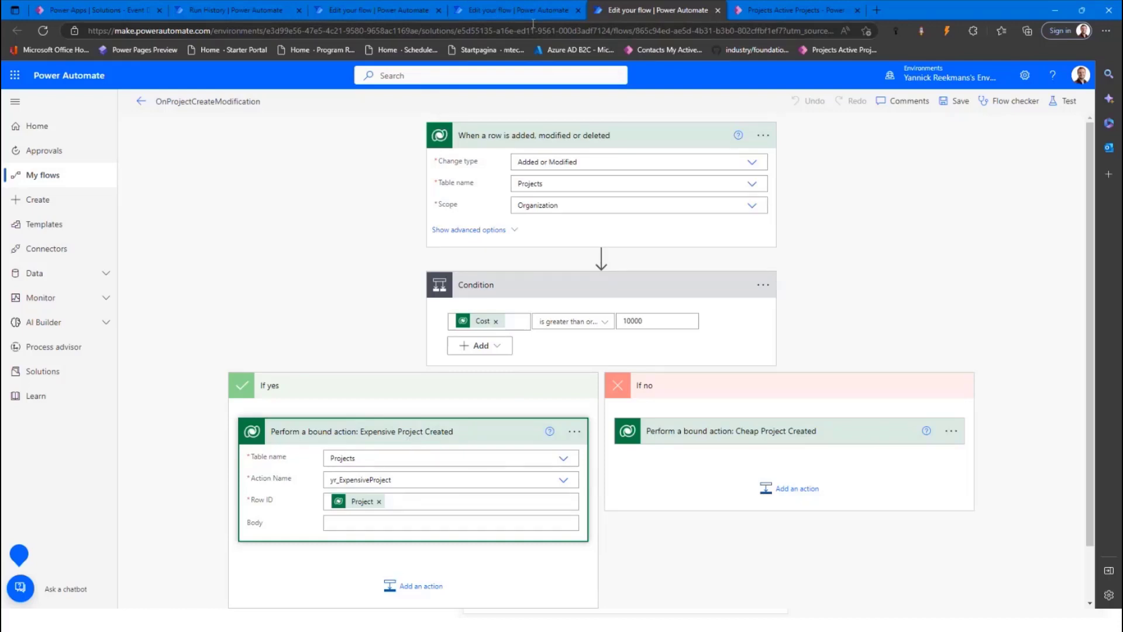
Step: Show the AddProjectMemberToExpensiveProject trigger: catalog (ALL), Project table, Expensive Project Created action
left_click(514, 10)
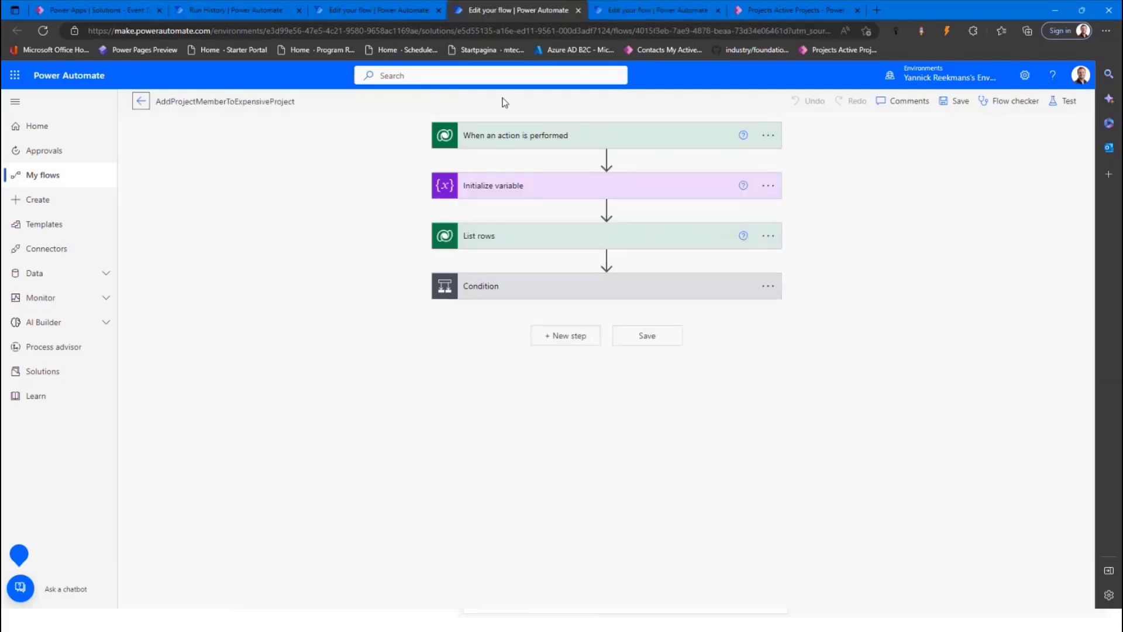
mouse_move(496, 146)
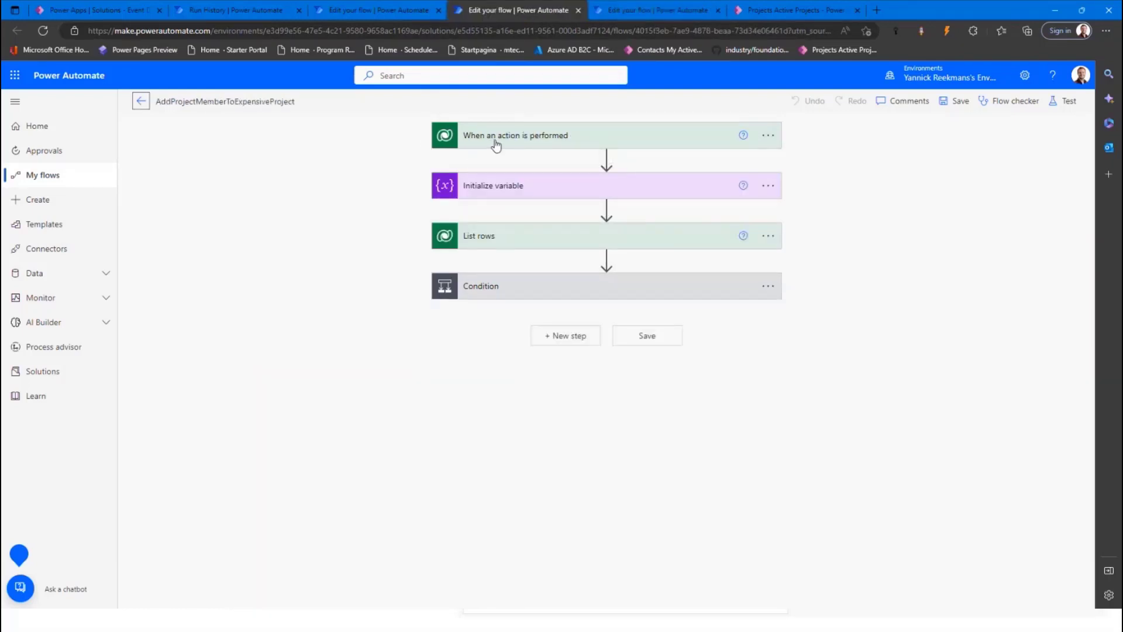
left_click(516, 136)
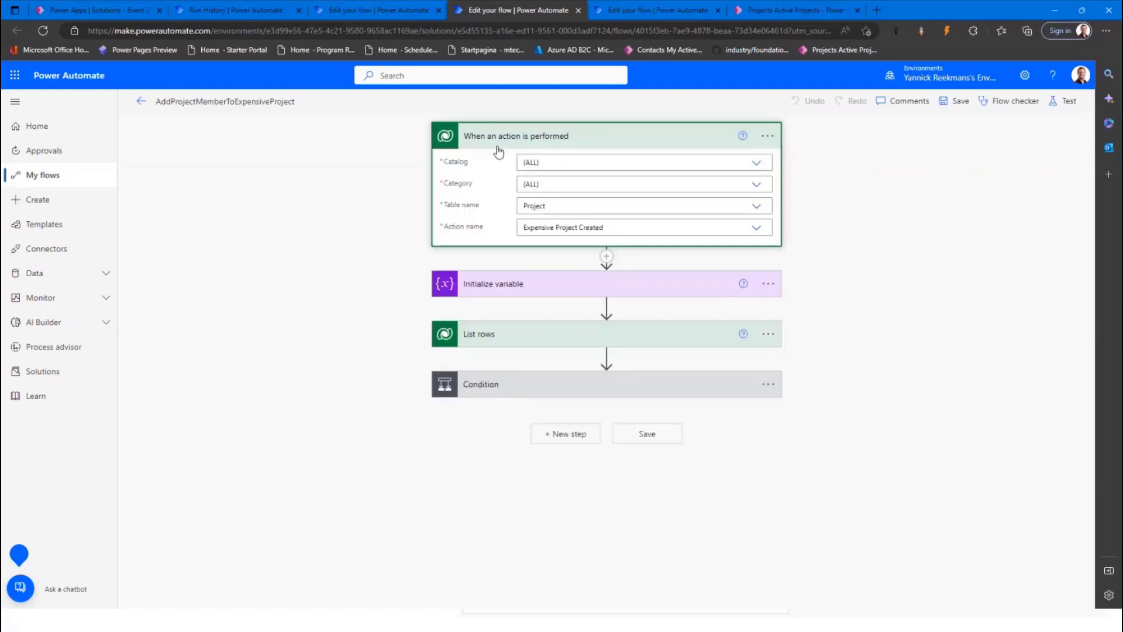
mouse_move(757, 161)
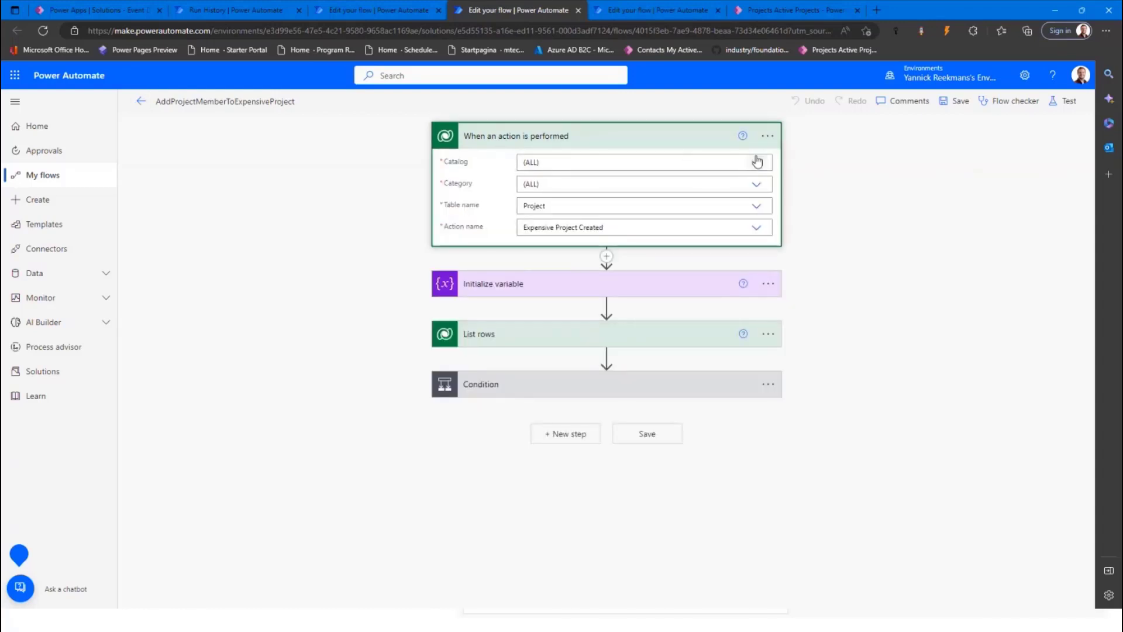
left_click(756, 162)
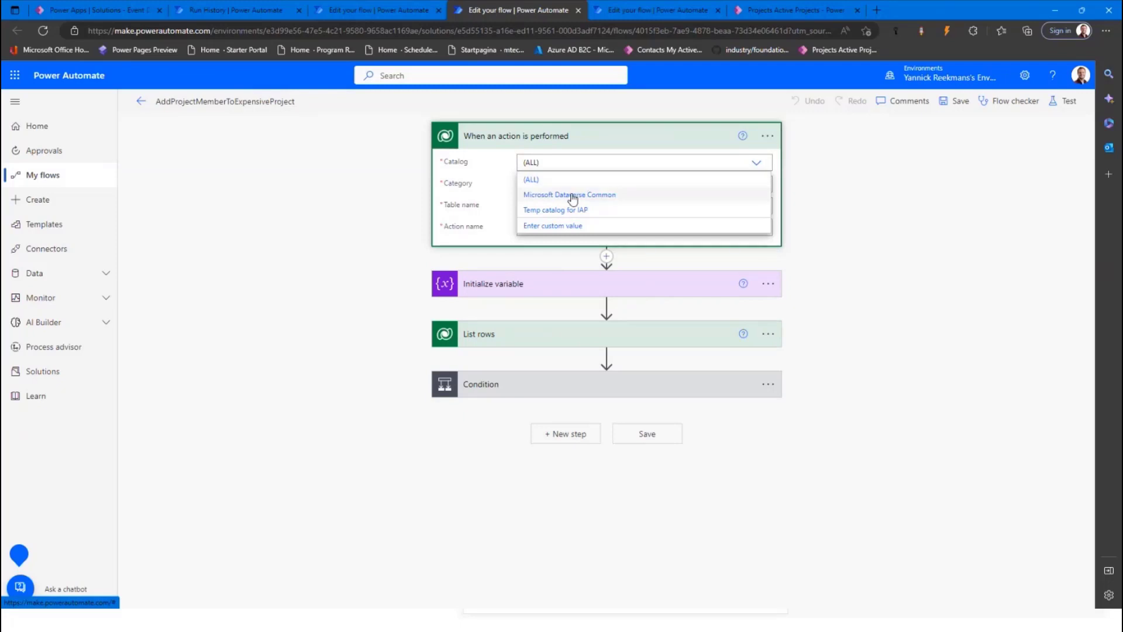
mouse_move(554, 210)
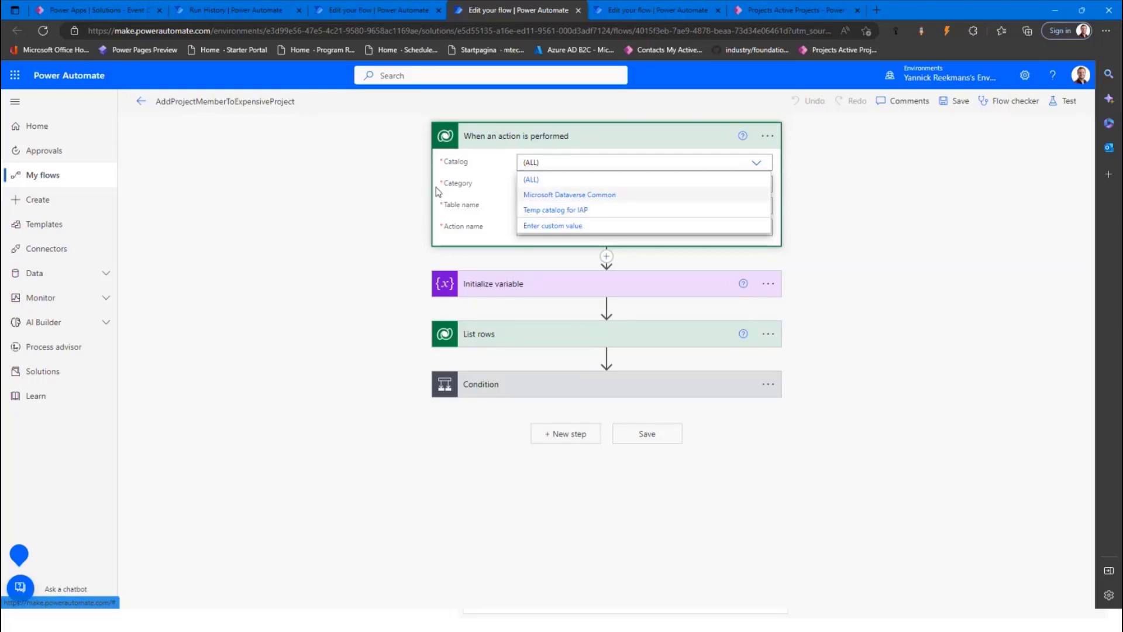
mouse_move(555, 180)
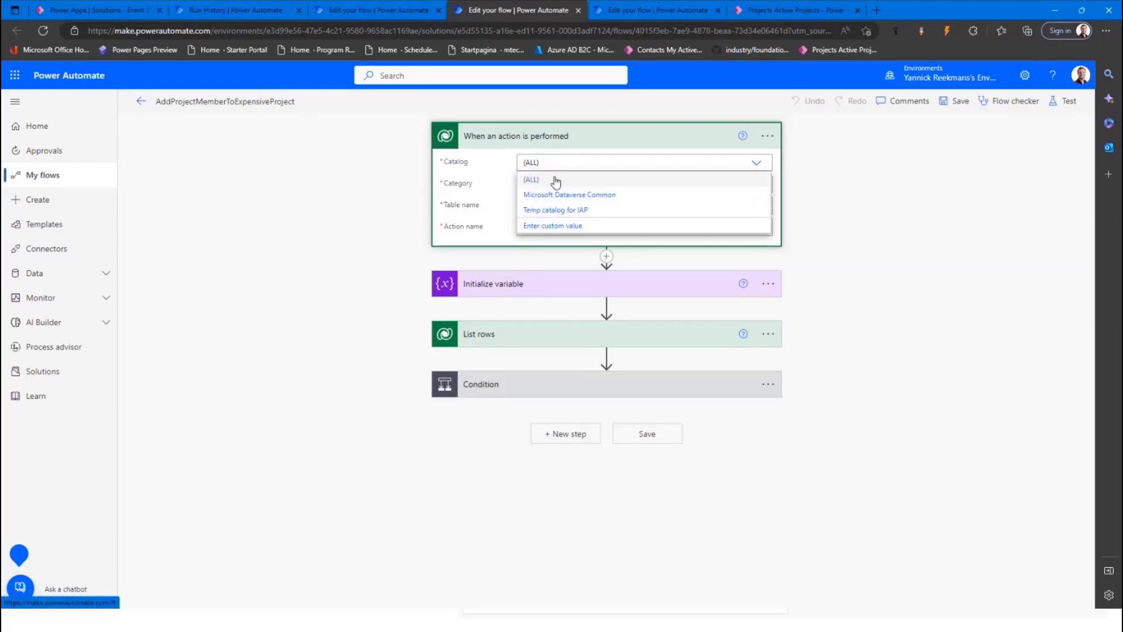
mouse_move(541, 185)
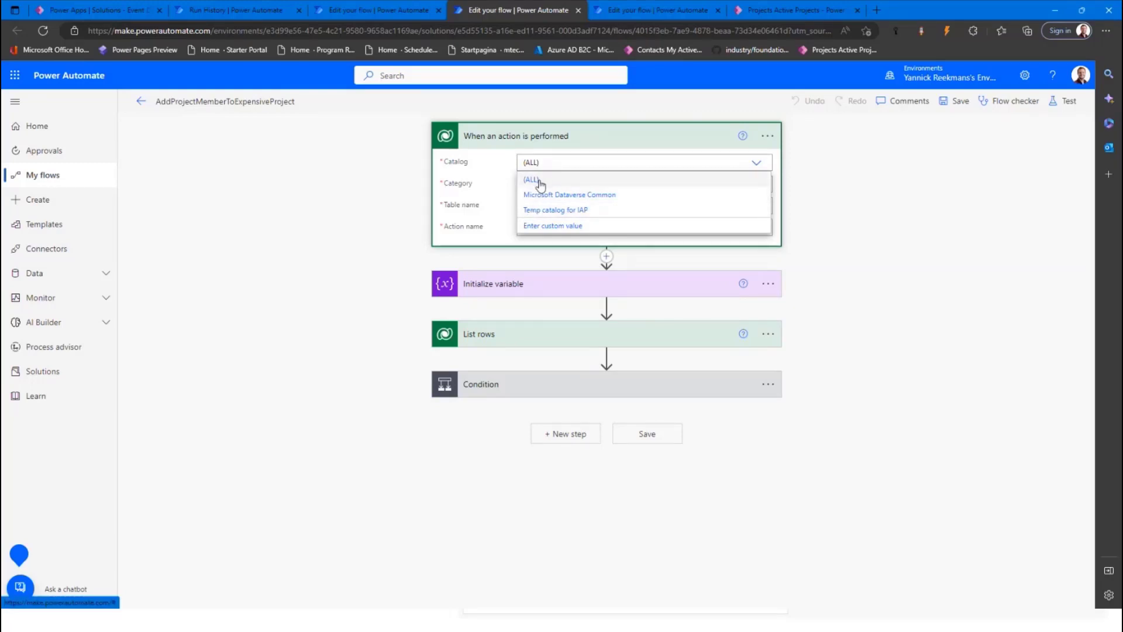
left_click(533, 180)
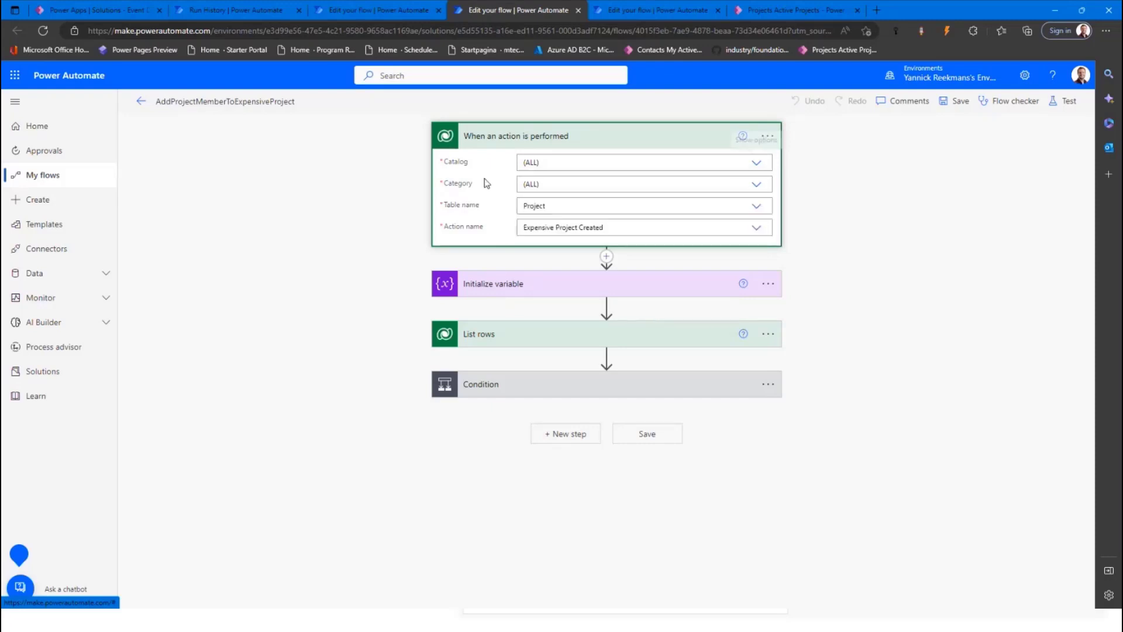
mouse_move(775, 186)
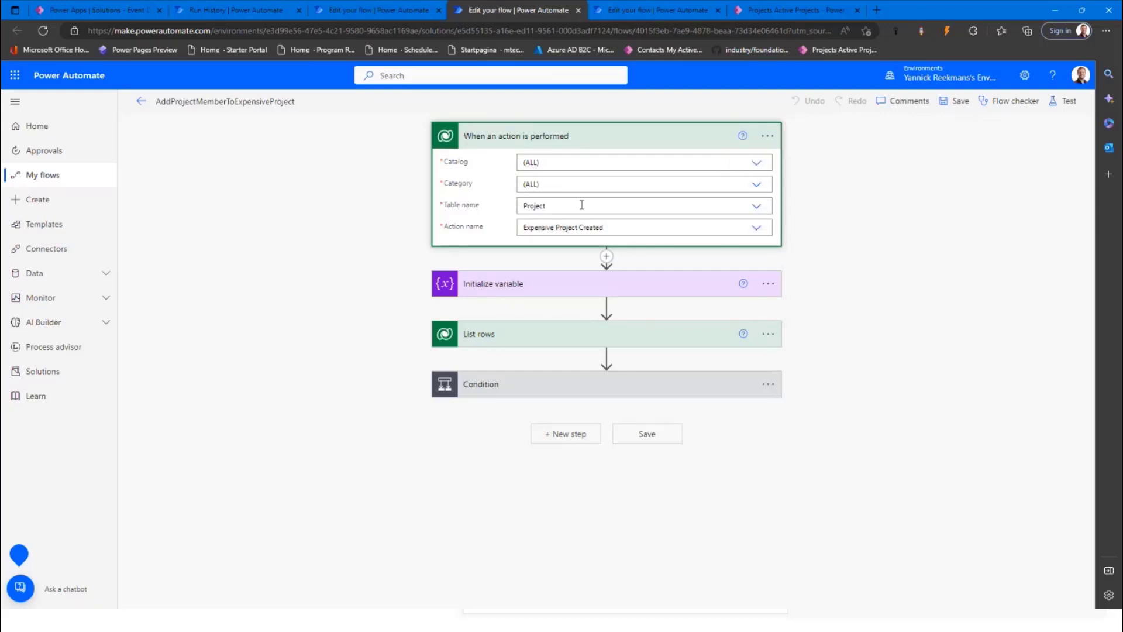
mouse_move(555, 208)
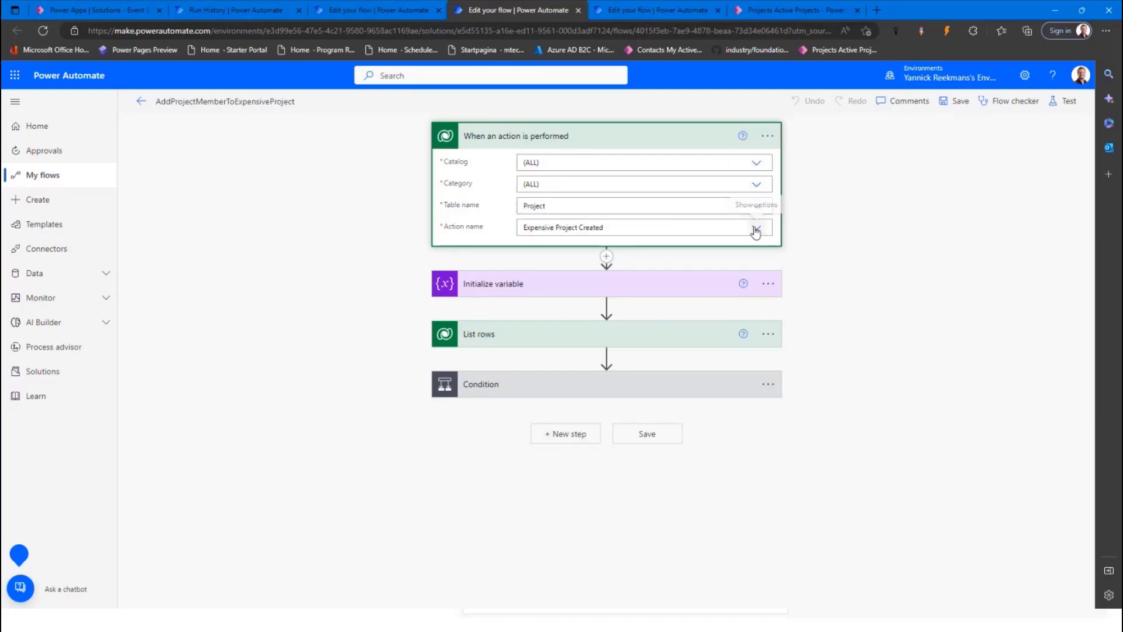
left_click(755, 227)
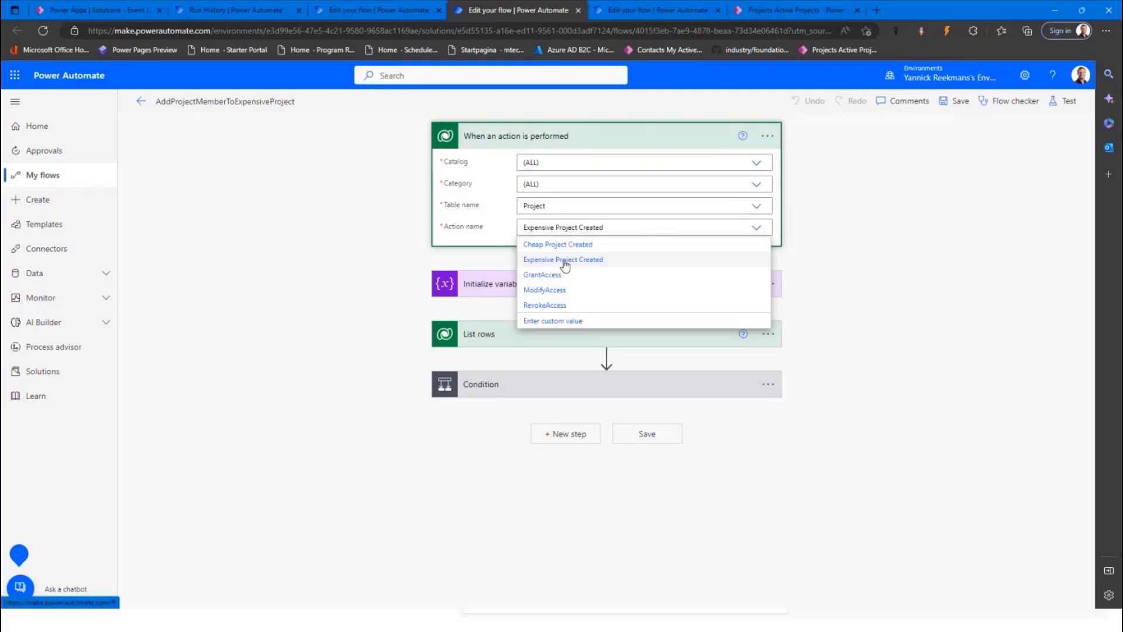
mouse_move(461, 230)
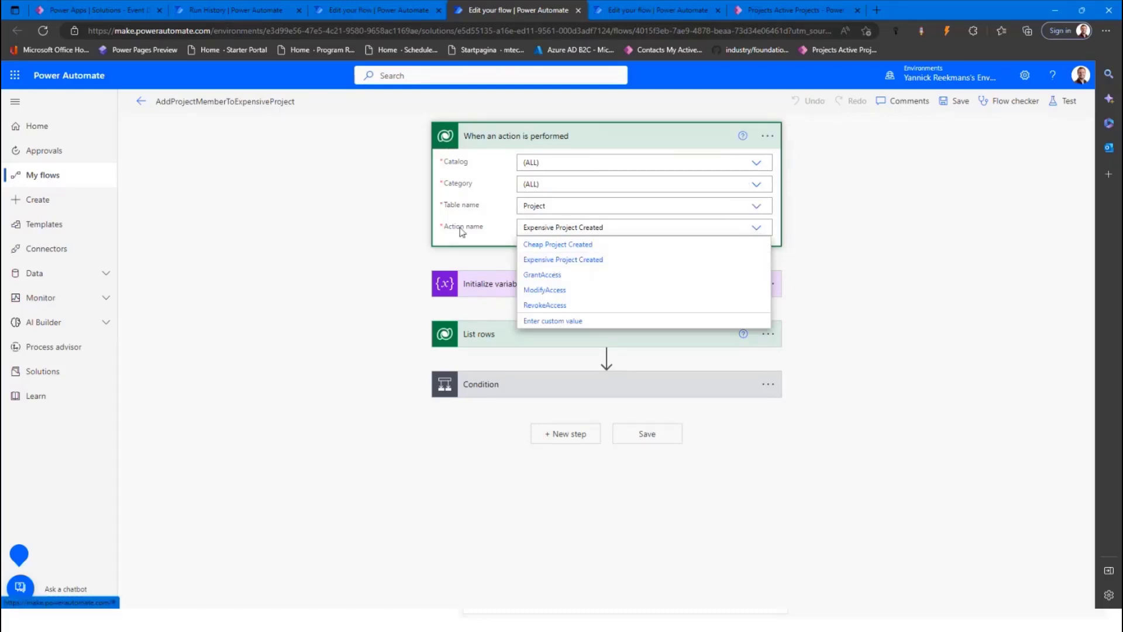
left_click(563, 260)
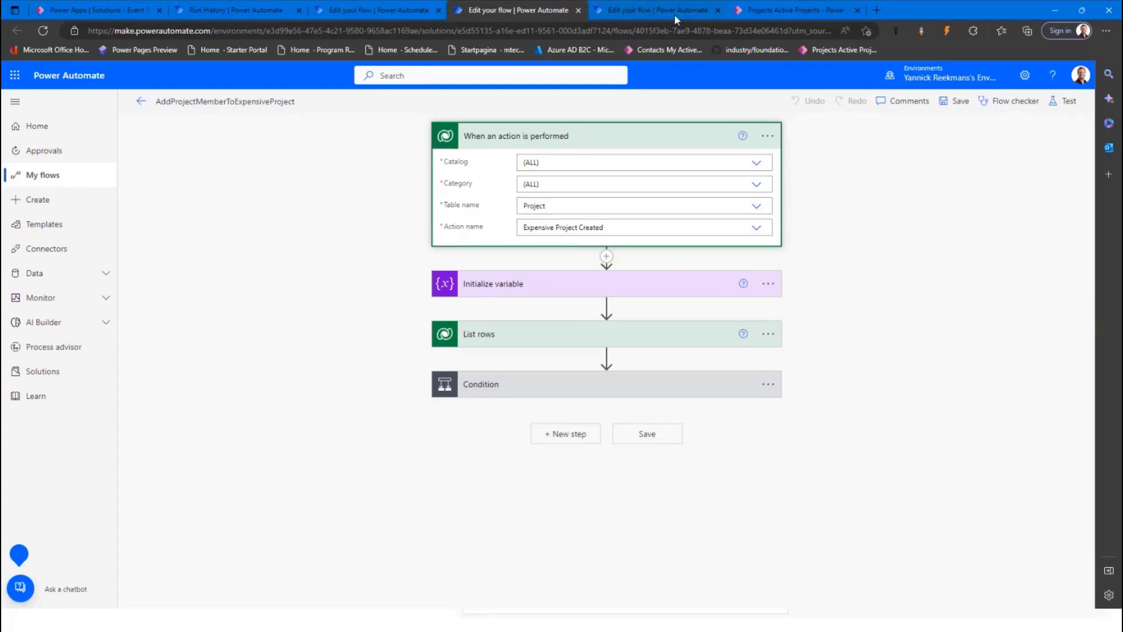
Step: Briefly check OnProjectCreateModification's bound action, then return to the AddProjectMemberToExpensiveProject trigger
left_click(653, 11)
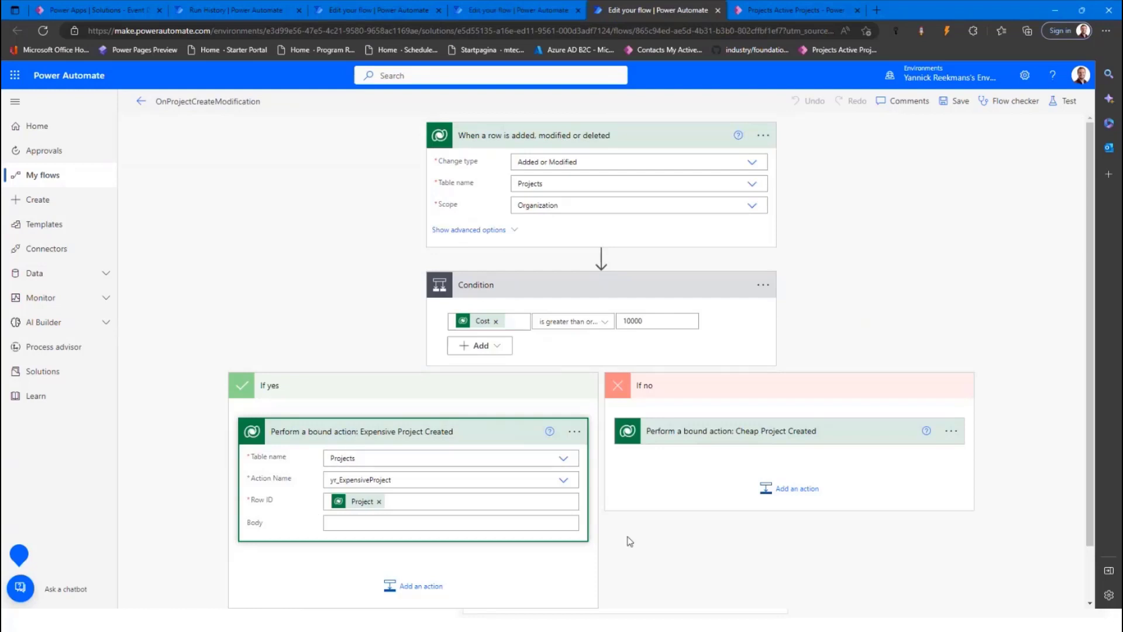
left_click(563, 479)
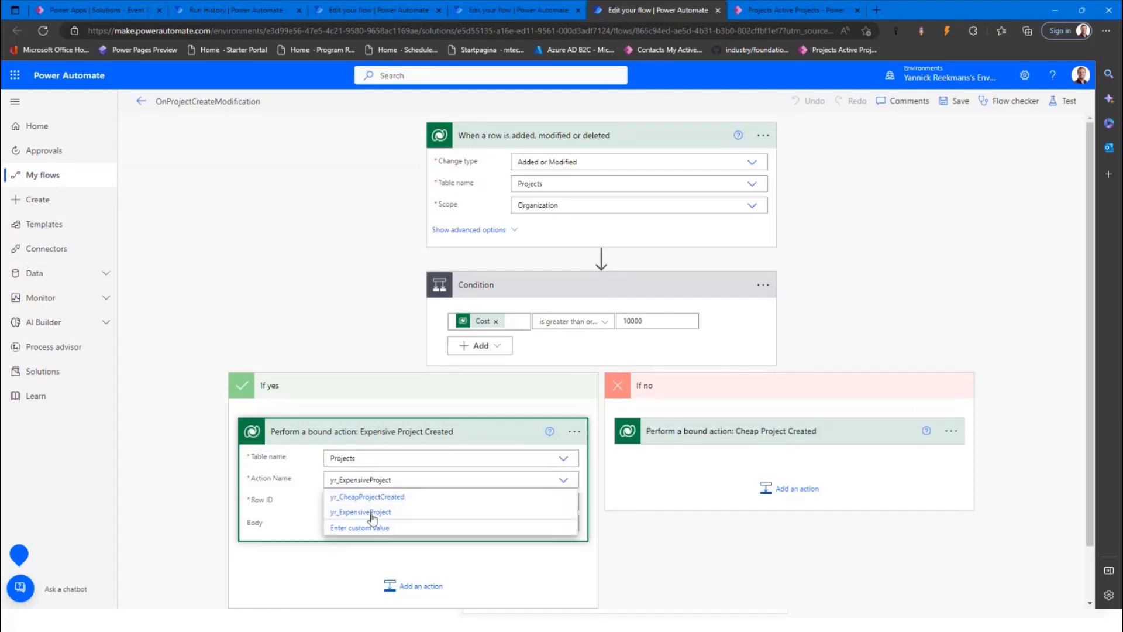
left_click(517, 10)
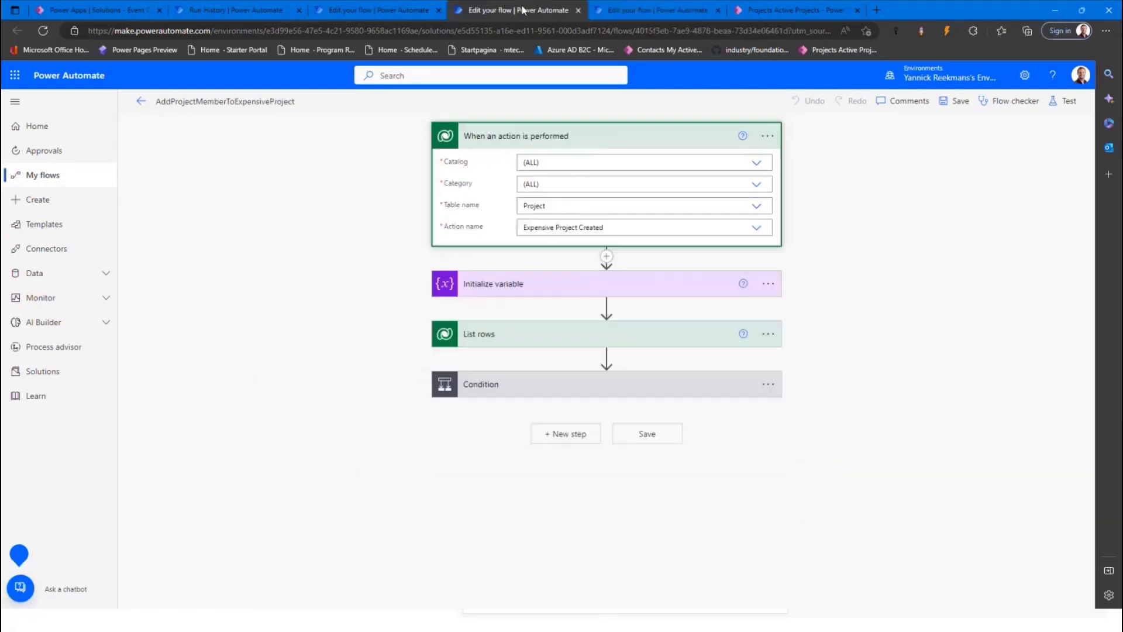
mouse_move(553, 136)
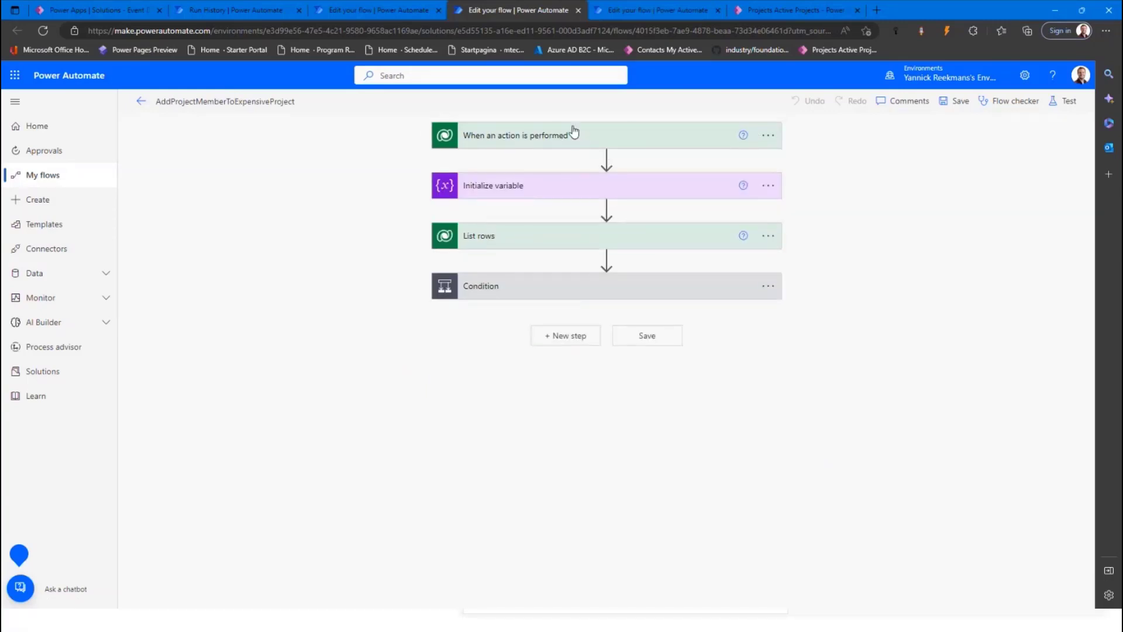
mouse_move(683, 140)
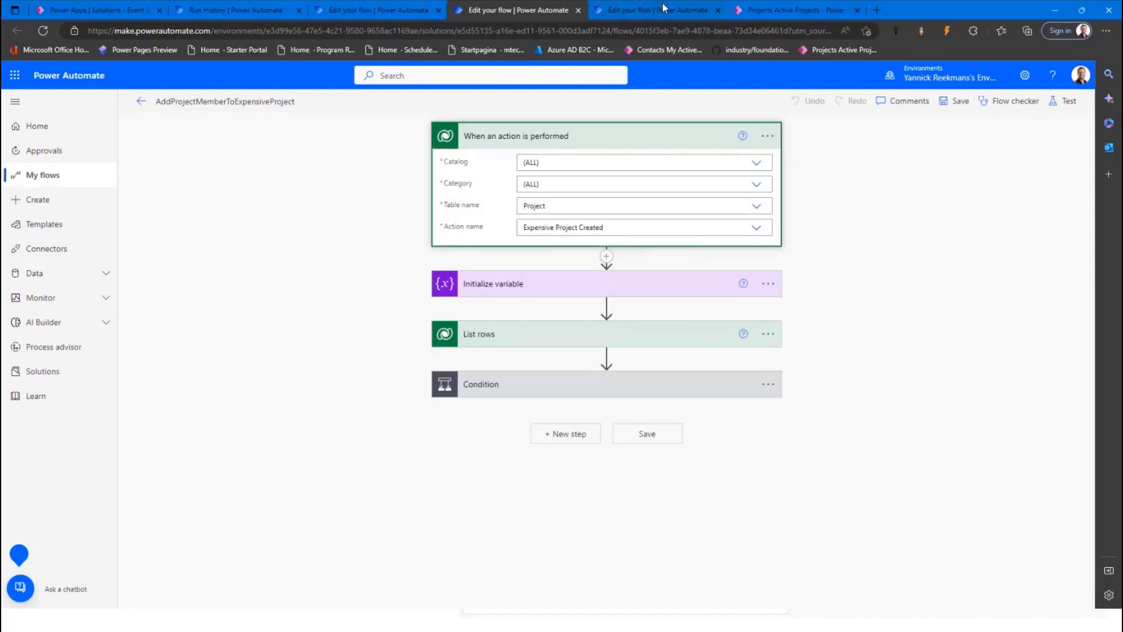
mouse_move(685, 20)
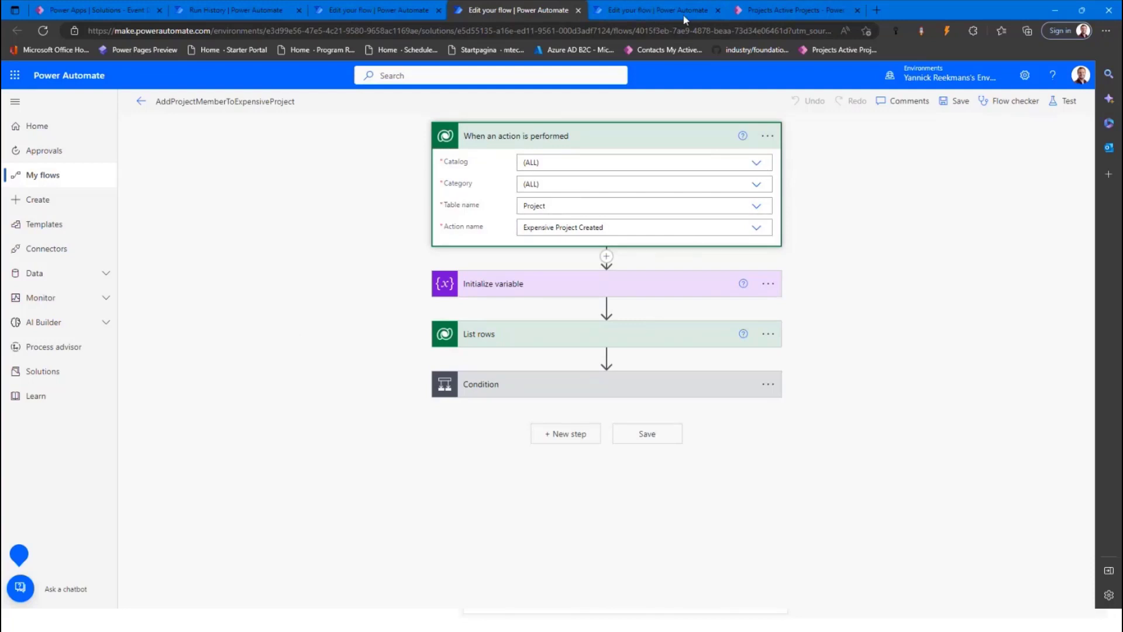
Step: Switch to the SendMailOnExpensiveProjectCreated flow to view its action-performed trigger and steps
left_click(372, 11)
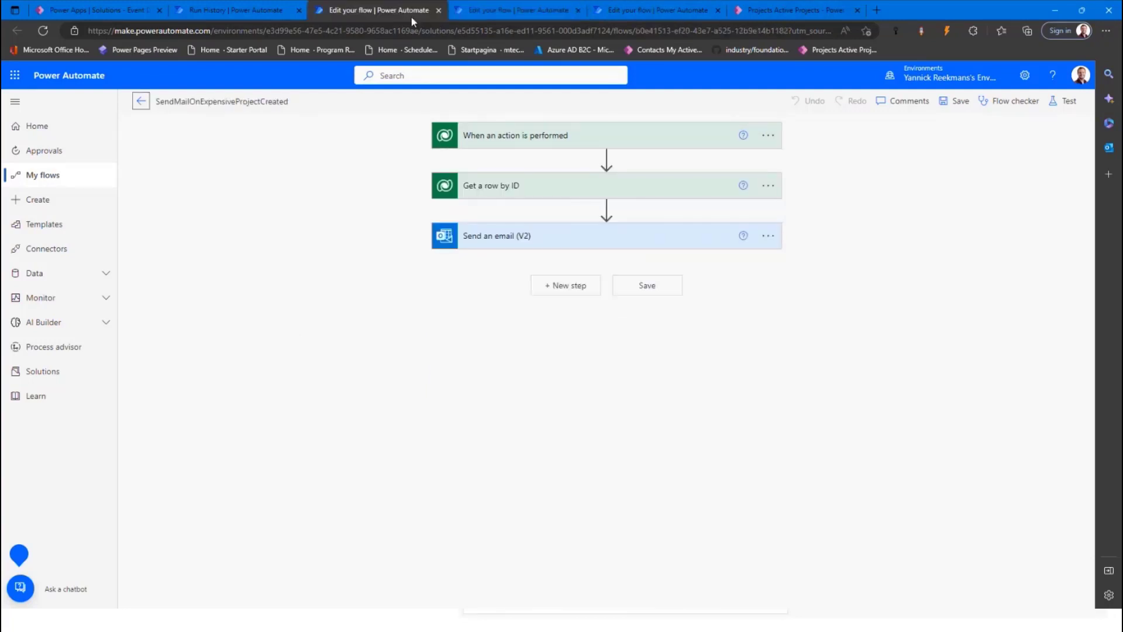
mouse_move(542, 142)
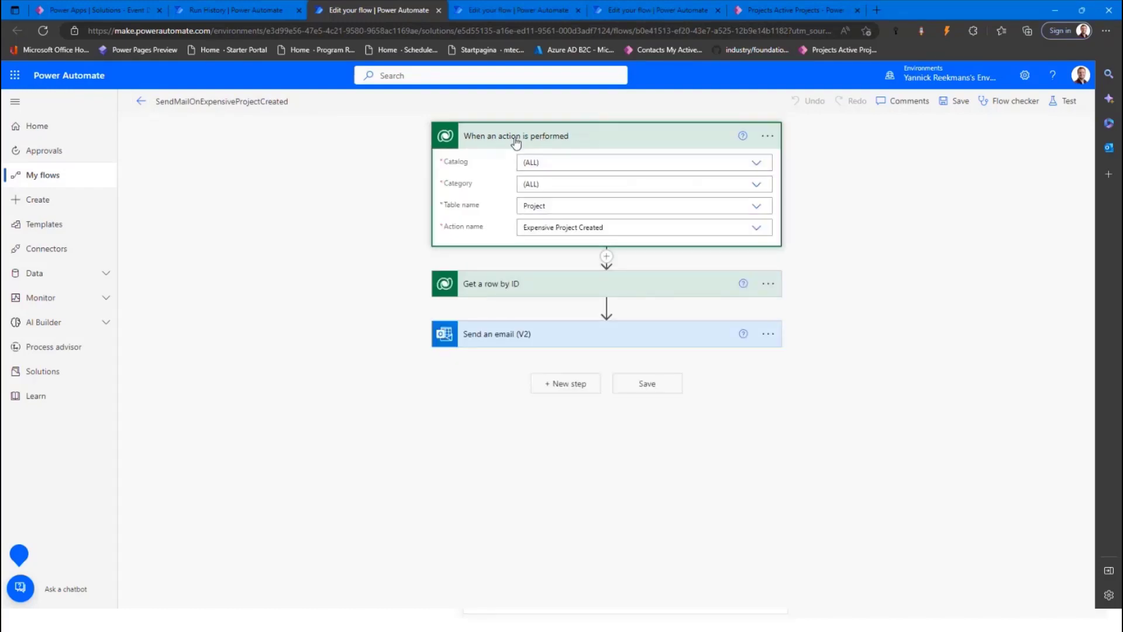
mouse_move(493, 414)
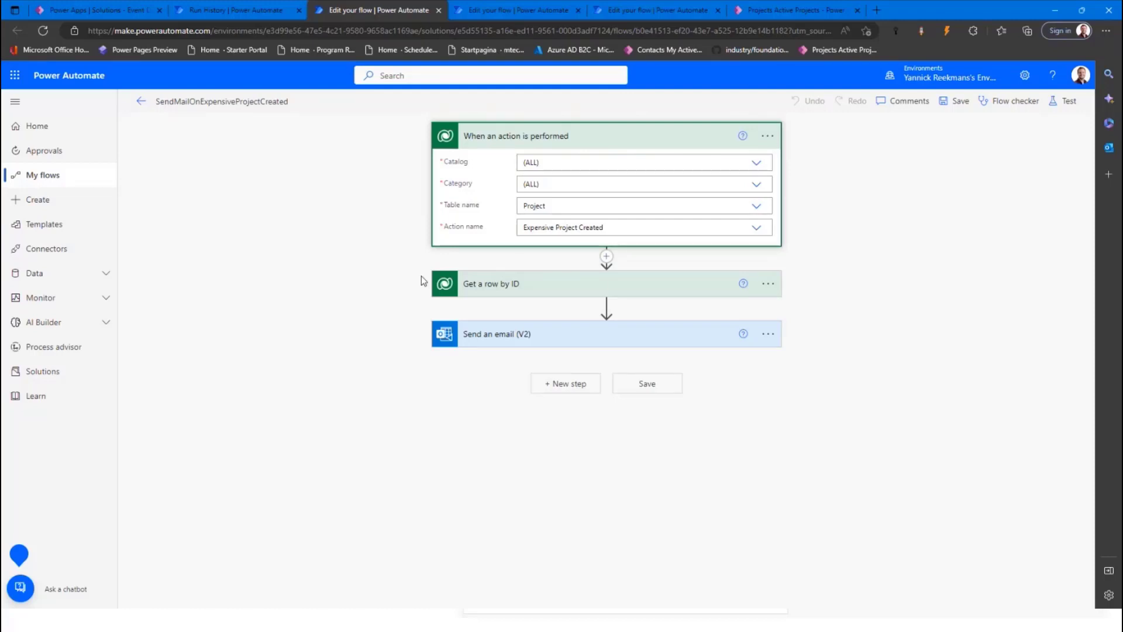
mouse_move(359, 177)
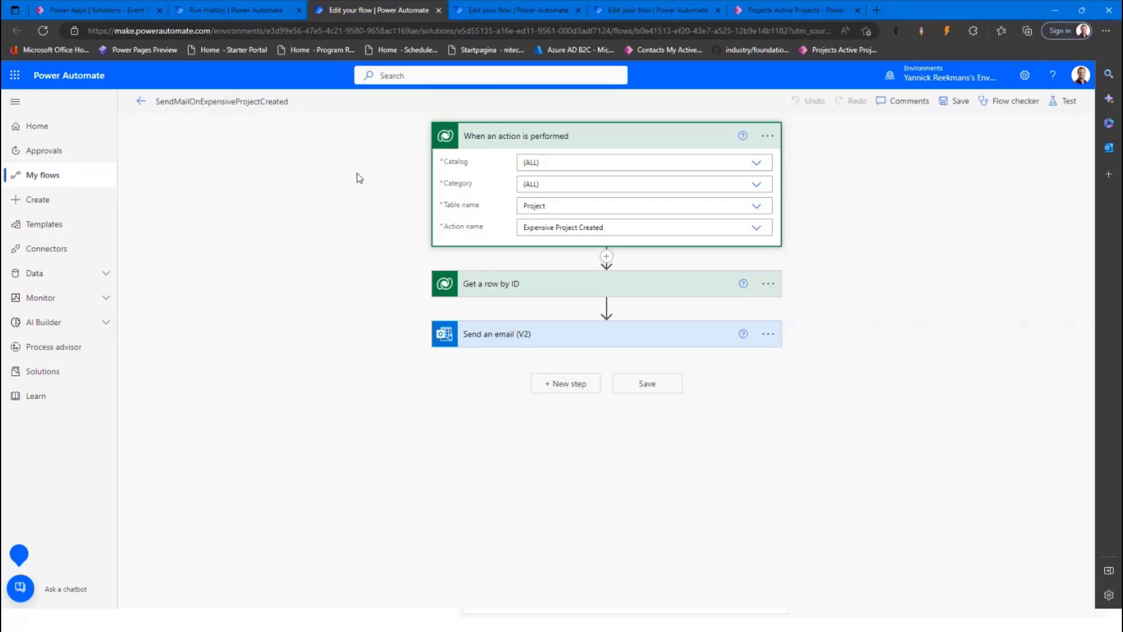
Step: View the completed AddProjectMemberToExpensiveProject run and inspect the trigger inputs with the yr_project logical name
left_click(236, 11)
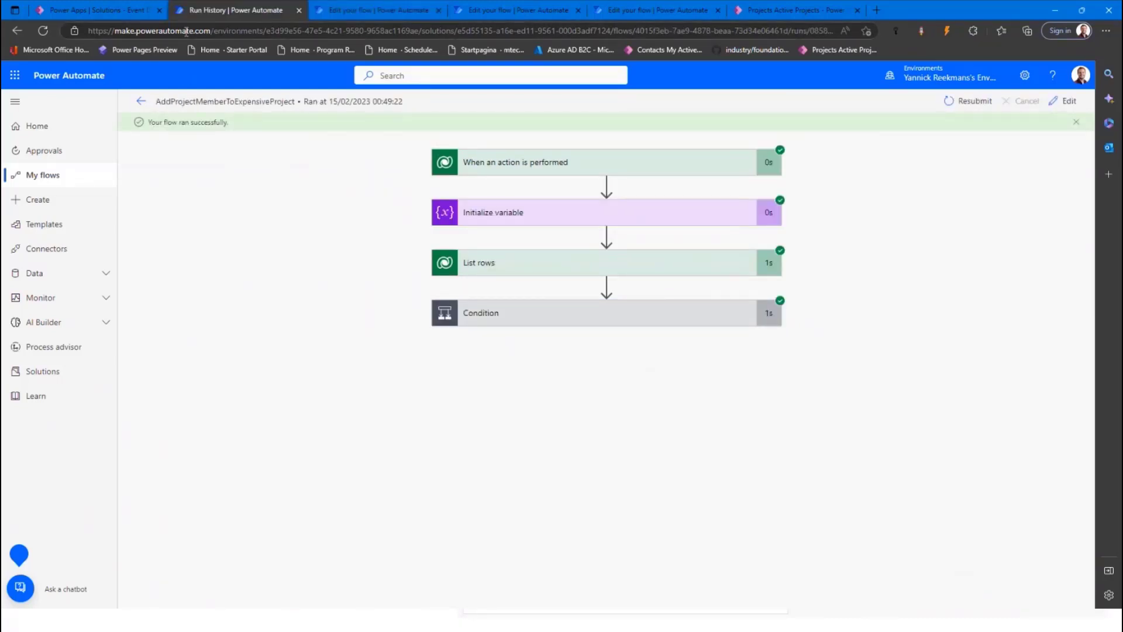
mouse_move(608, 163)
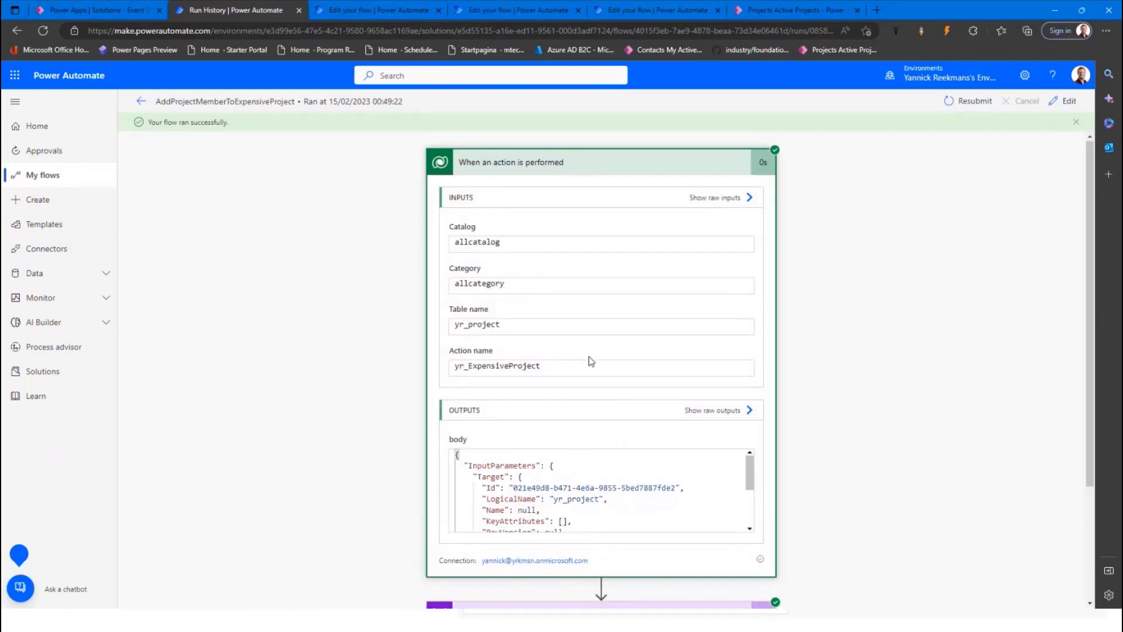
scroll("down", 3)
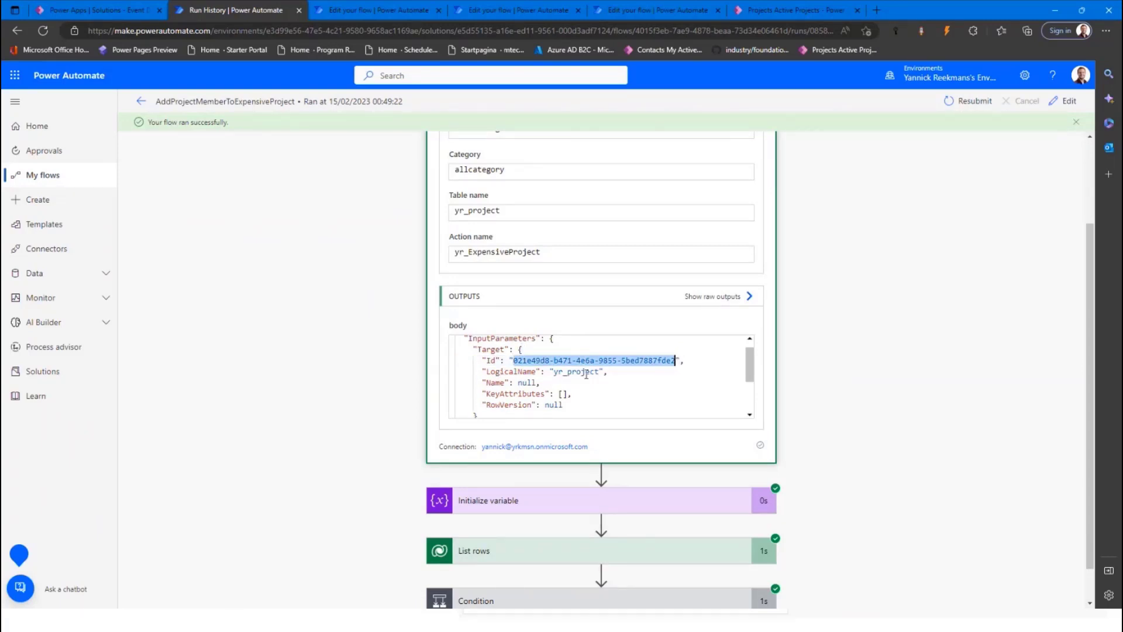
double_click(577, 371)
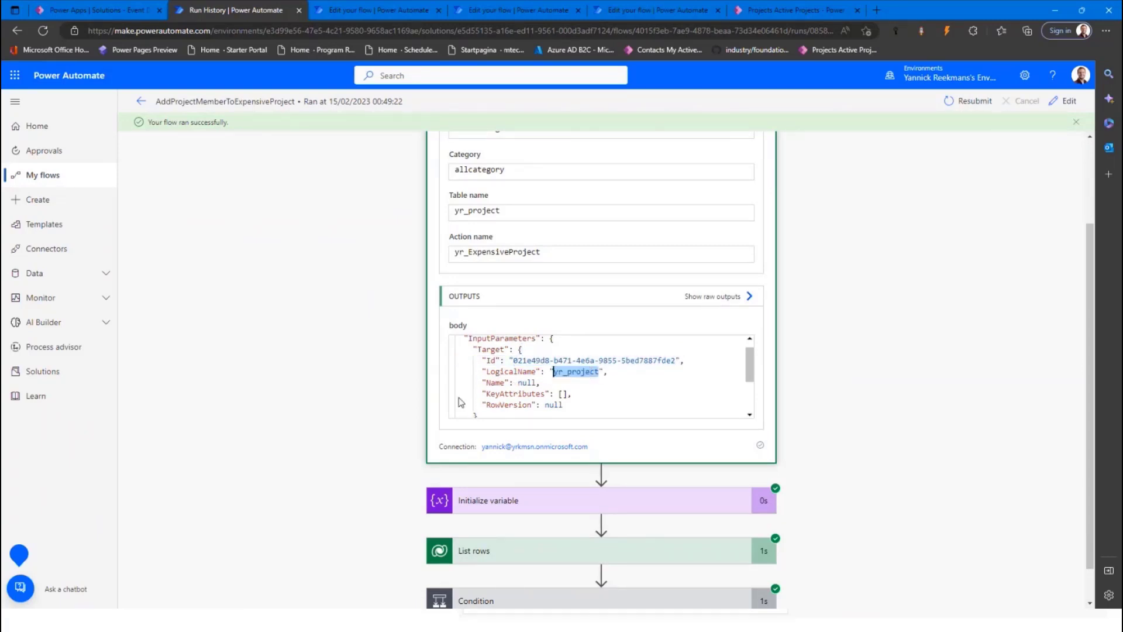
mouse_move(540, 360)
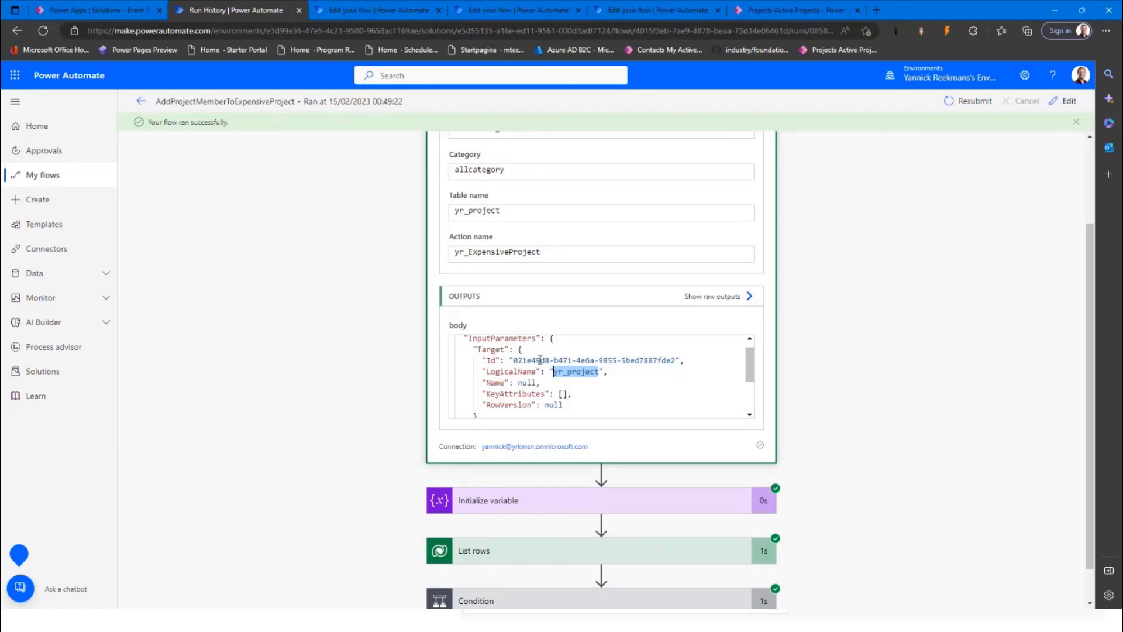
scroll("down", 3)
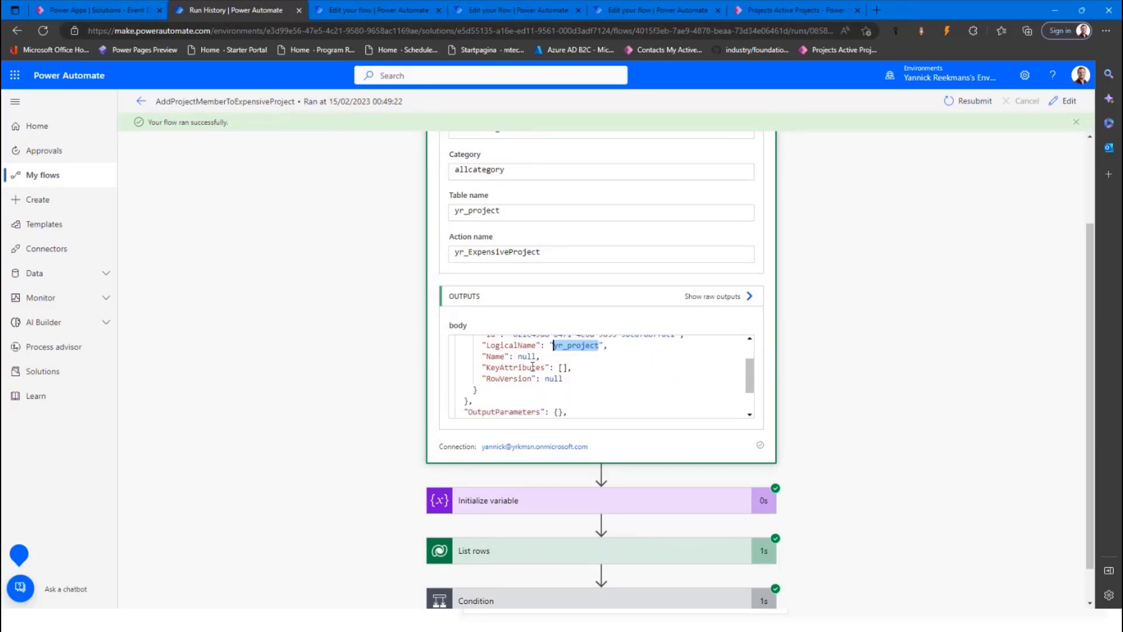
Step: Scroll through the trigger output body showing the project target ID and empty OutputParameters entry
scroll("down", 3)
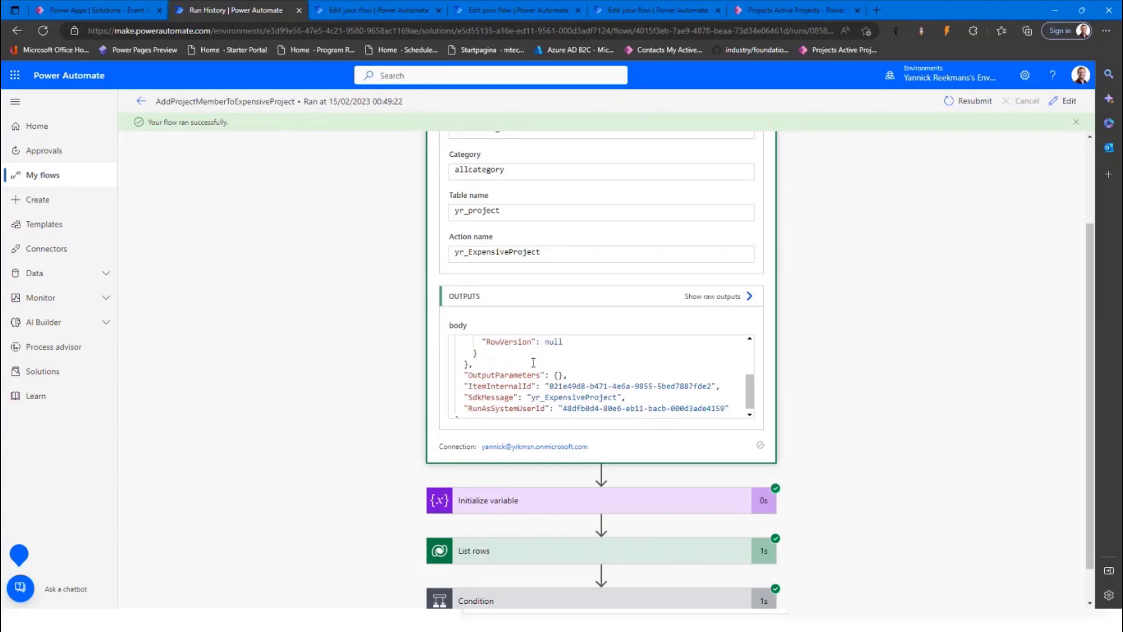
scroll("up", 3)
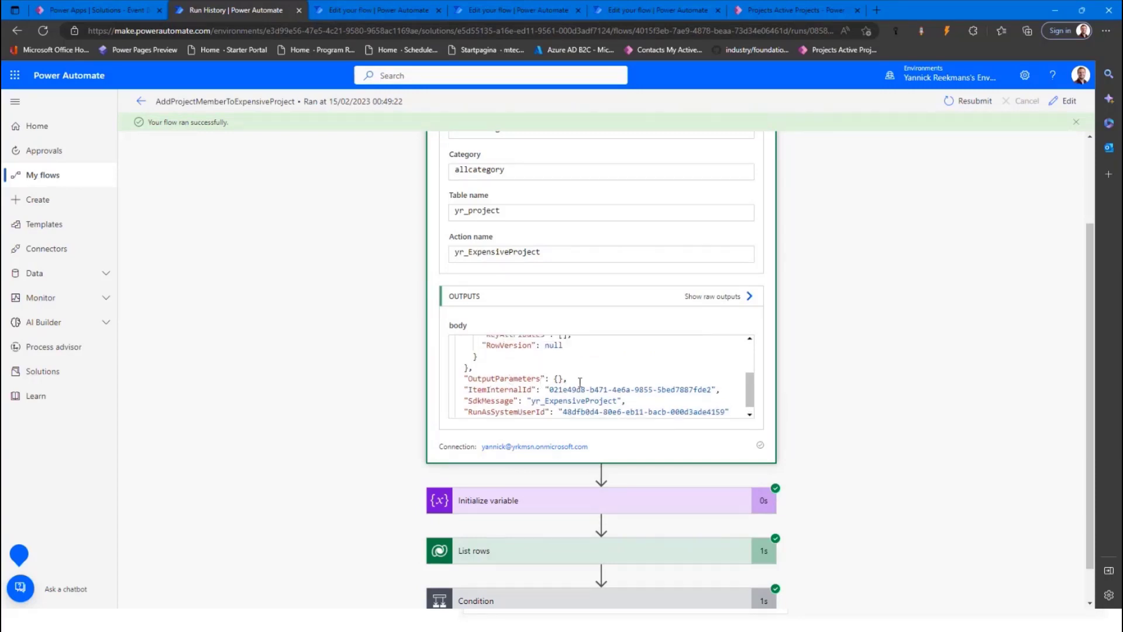
double_click(505, 378)
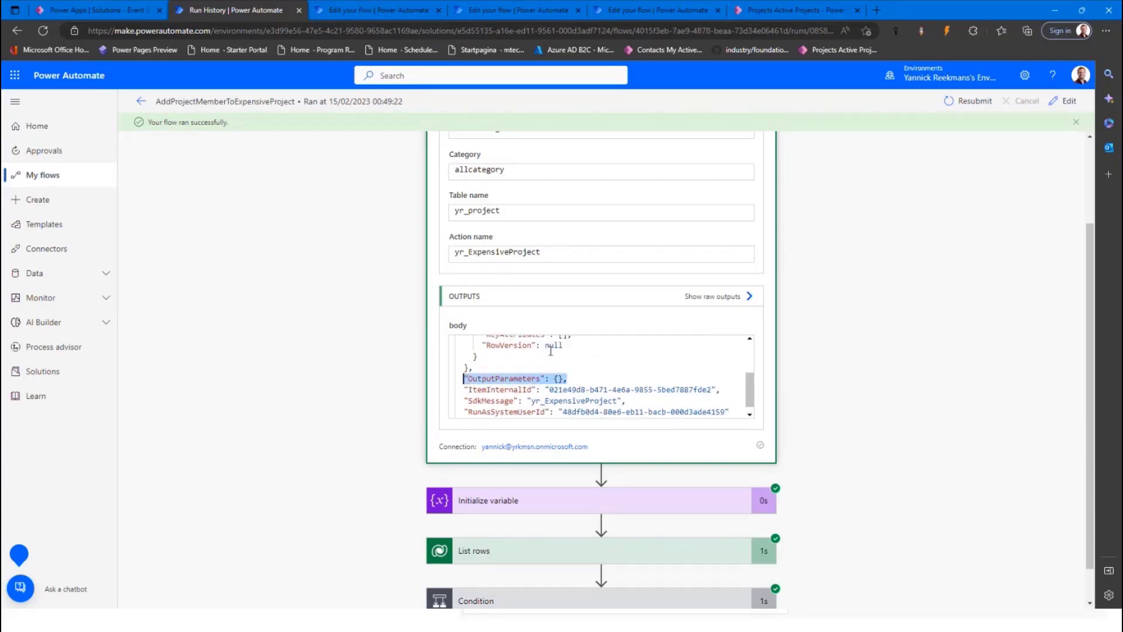
scroll("down", 3)
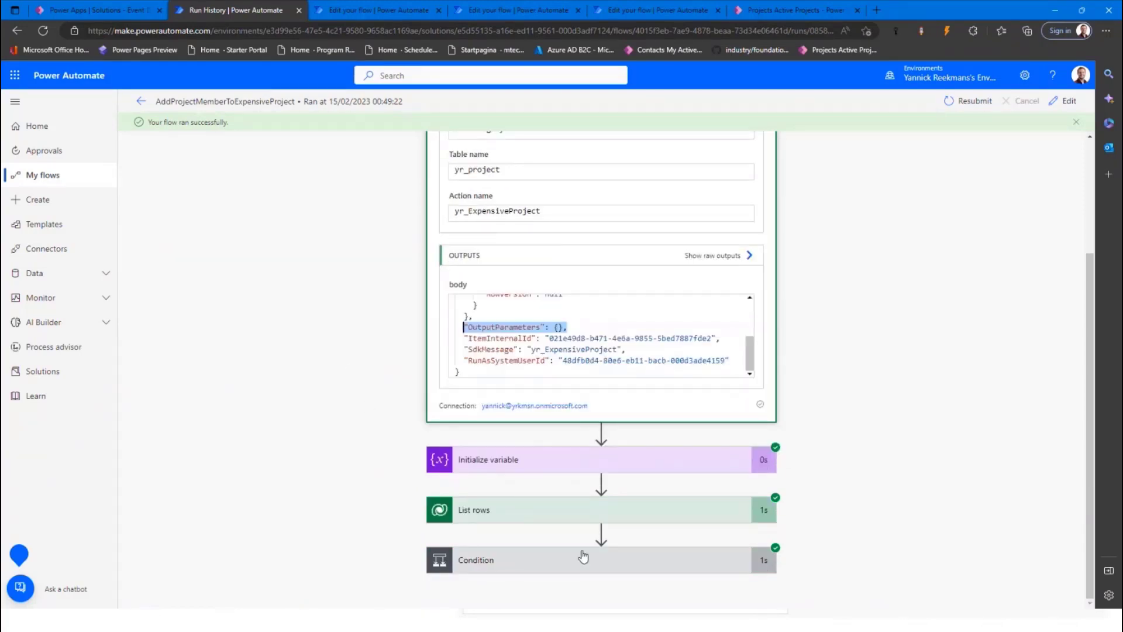
mouse_move(512, 588)
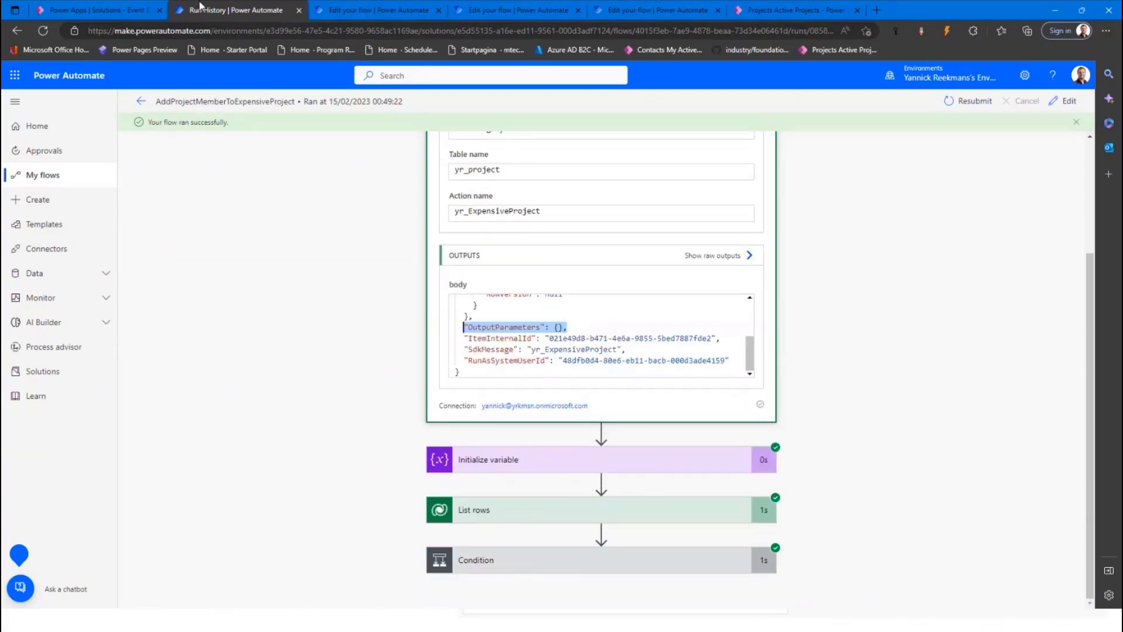
mouse_move(664, 11)
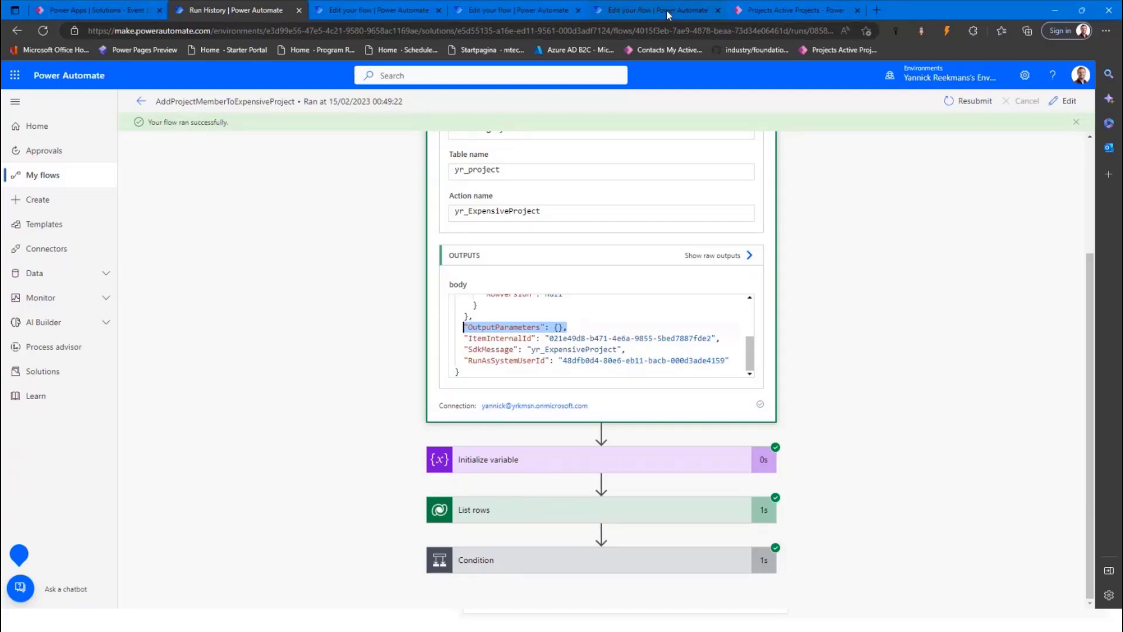
Step: In the SendMailOnExpensiveProjectCreated trigger, change the Table name to Account
left_click(655, 11)
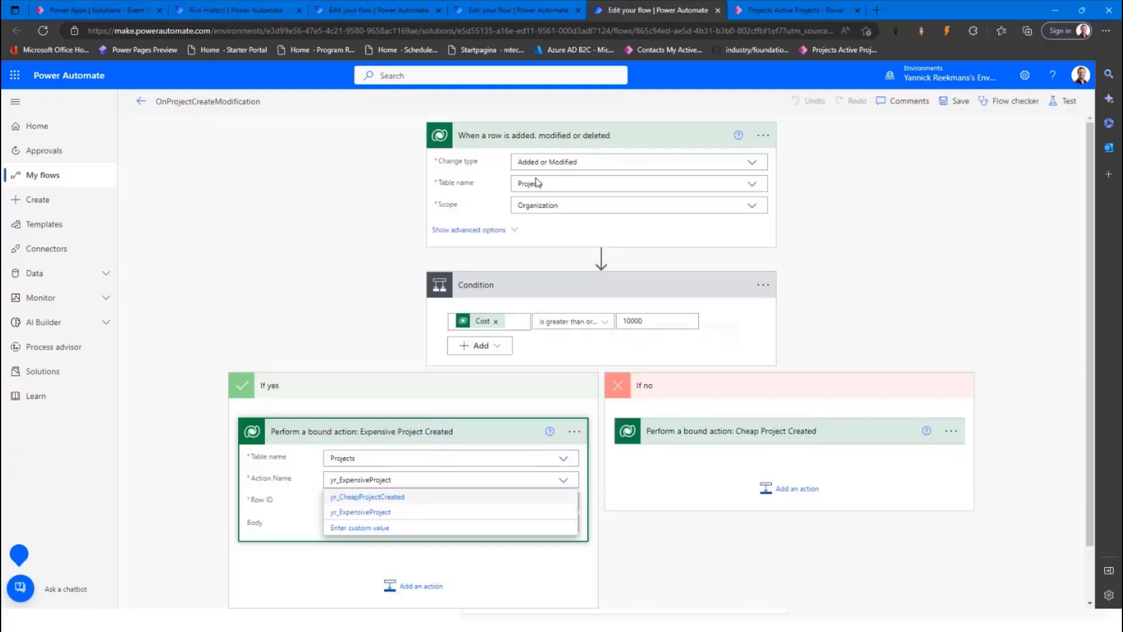
mouse_move(509, 9)
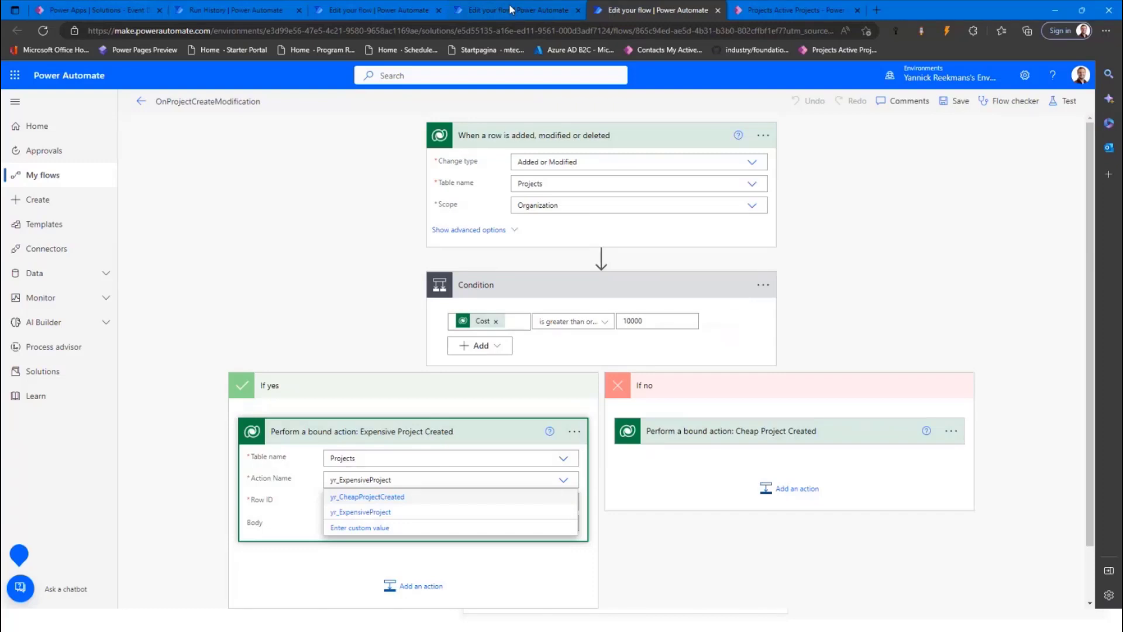
mouse_move(510, 10)
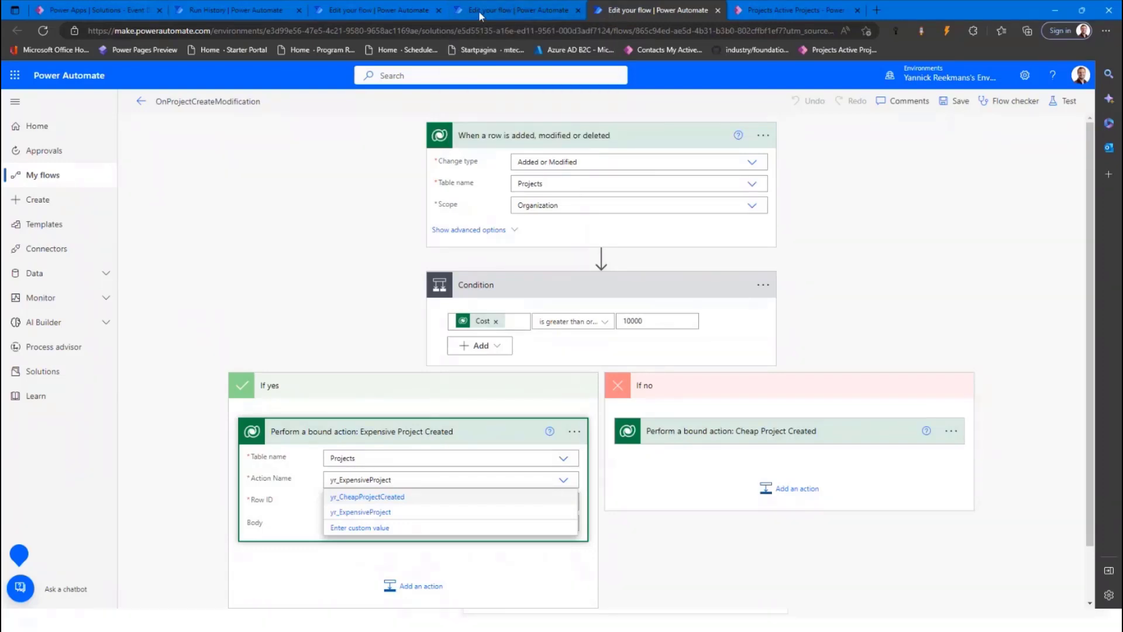
left_click(376, 10)
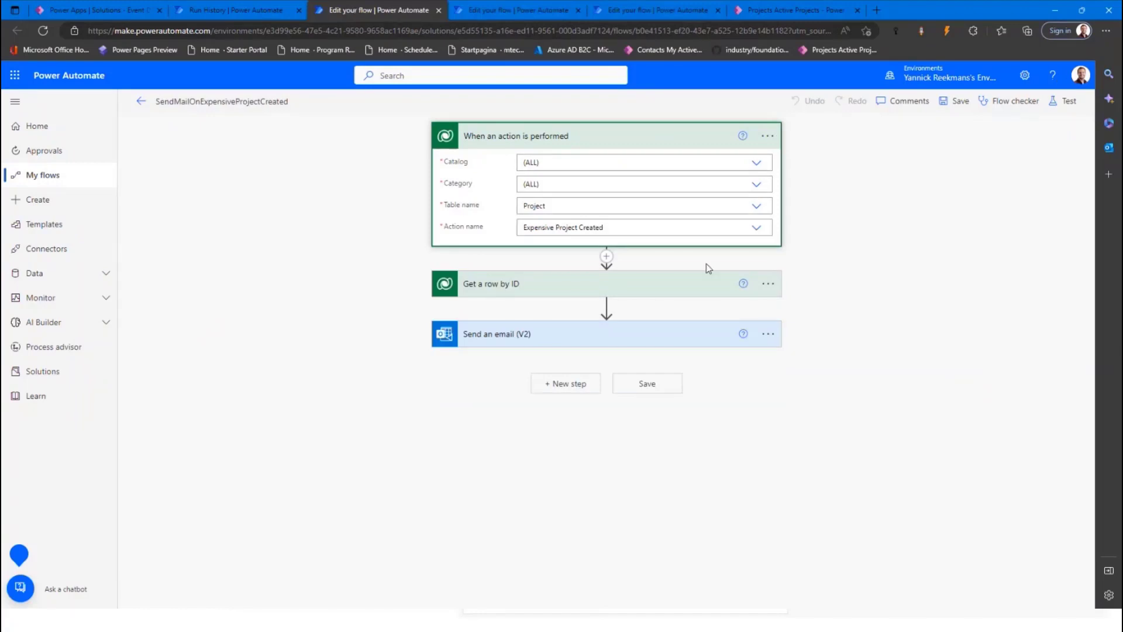
mouse_move(593, 295)
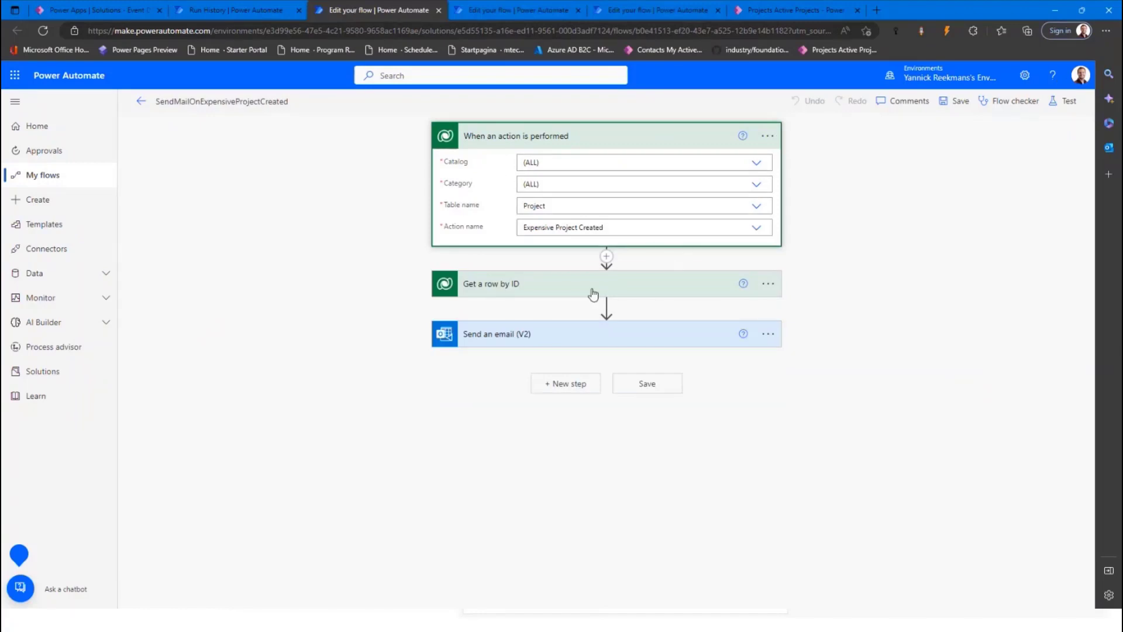
mouse_move(754, 208)
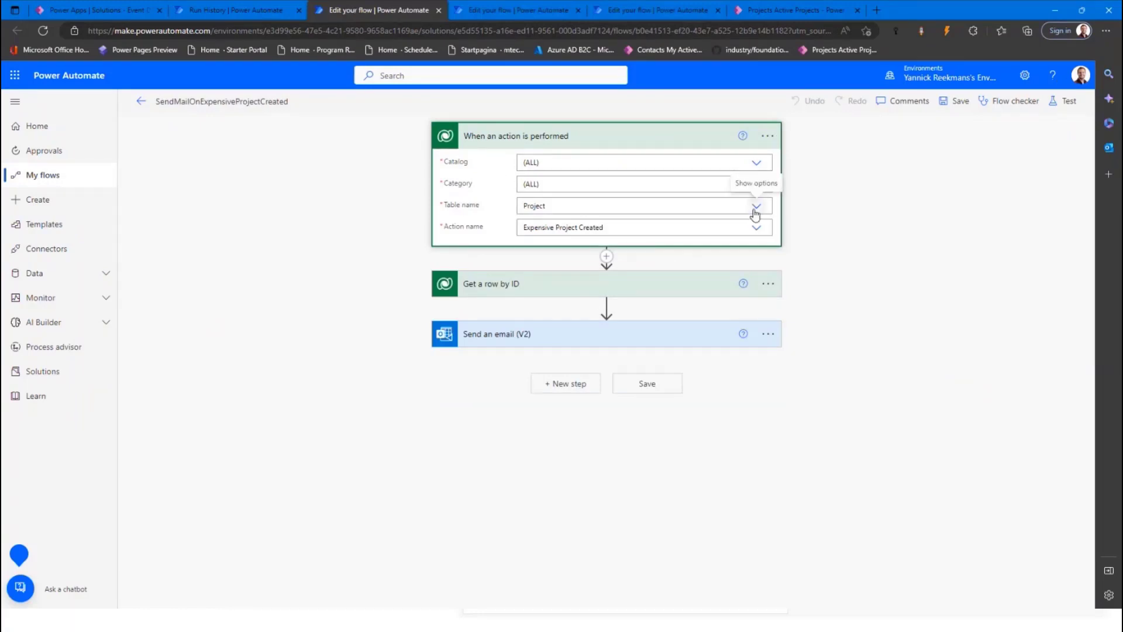
left_click(756, 206)
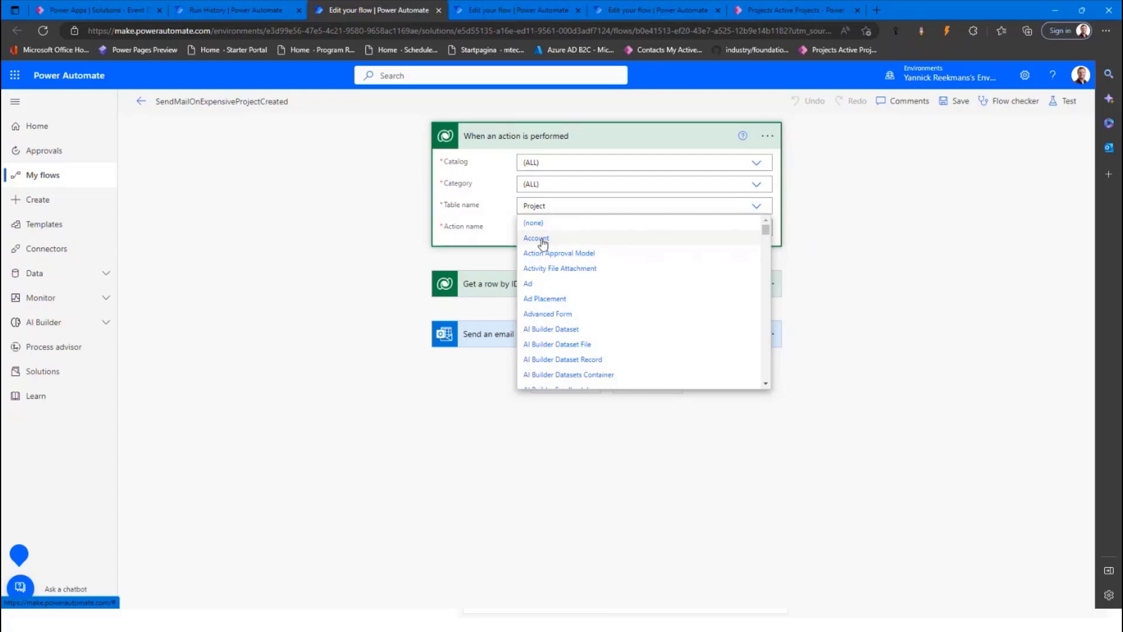
left_click(536, 237)
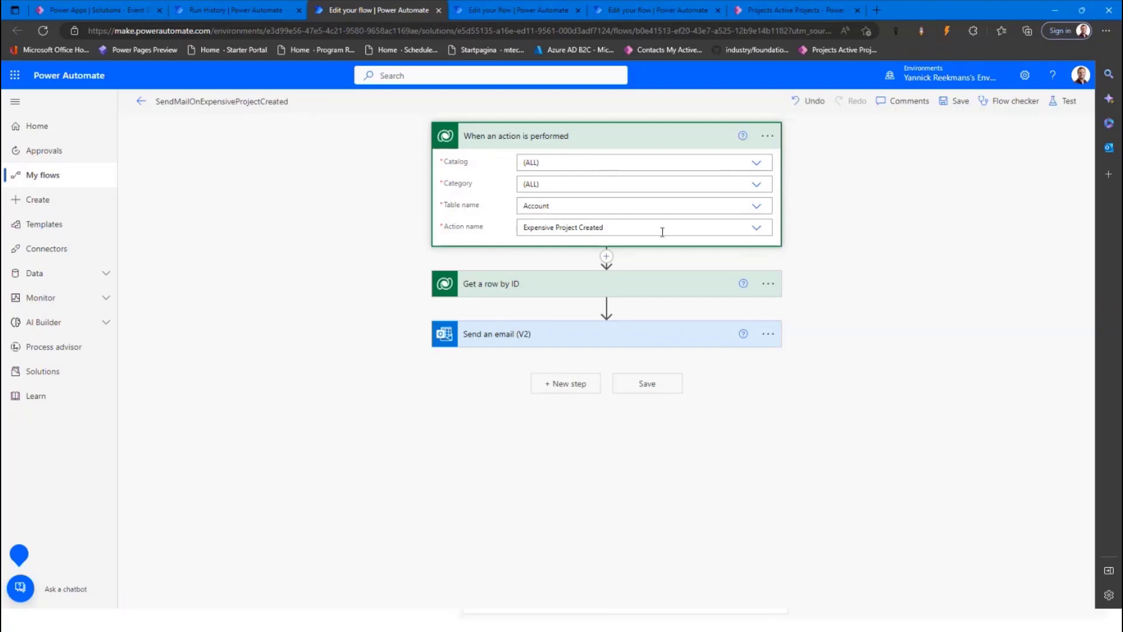
Step: Review the actions available for Account and leave Action name empty, flagged as required
left_click(757, 227)
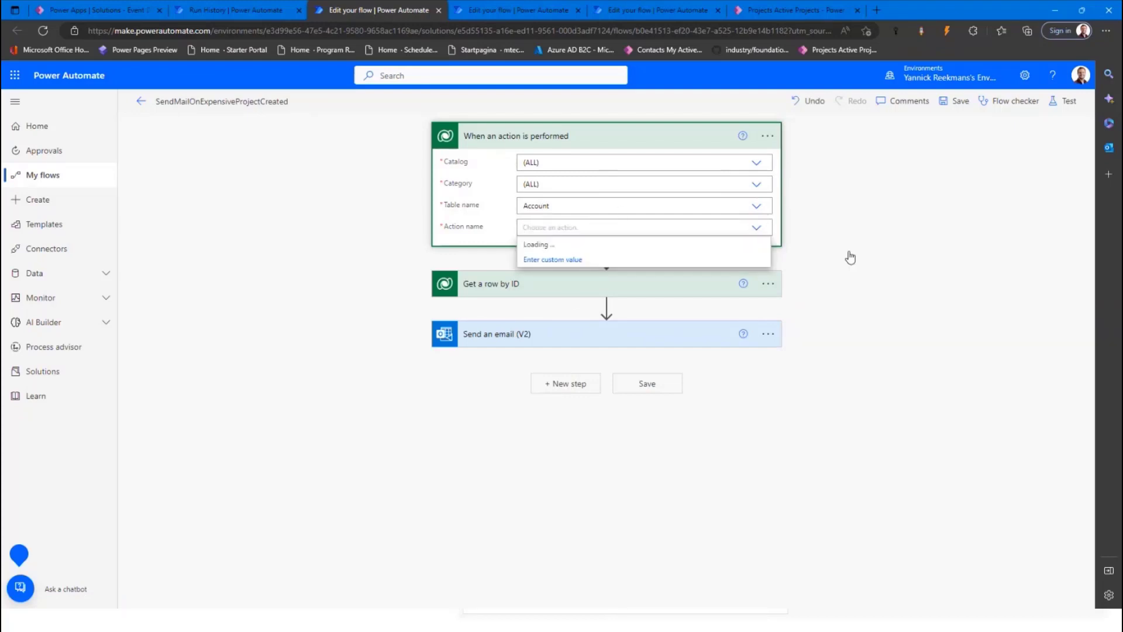
mouse_move(849, 252)
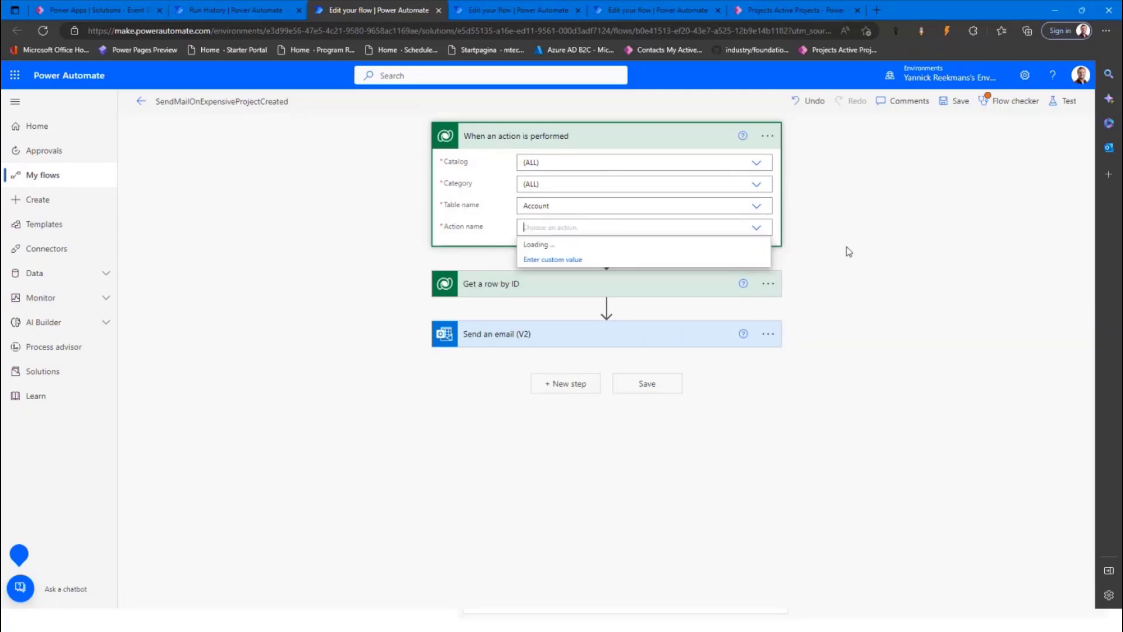
mouse_move(481, 250)
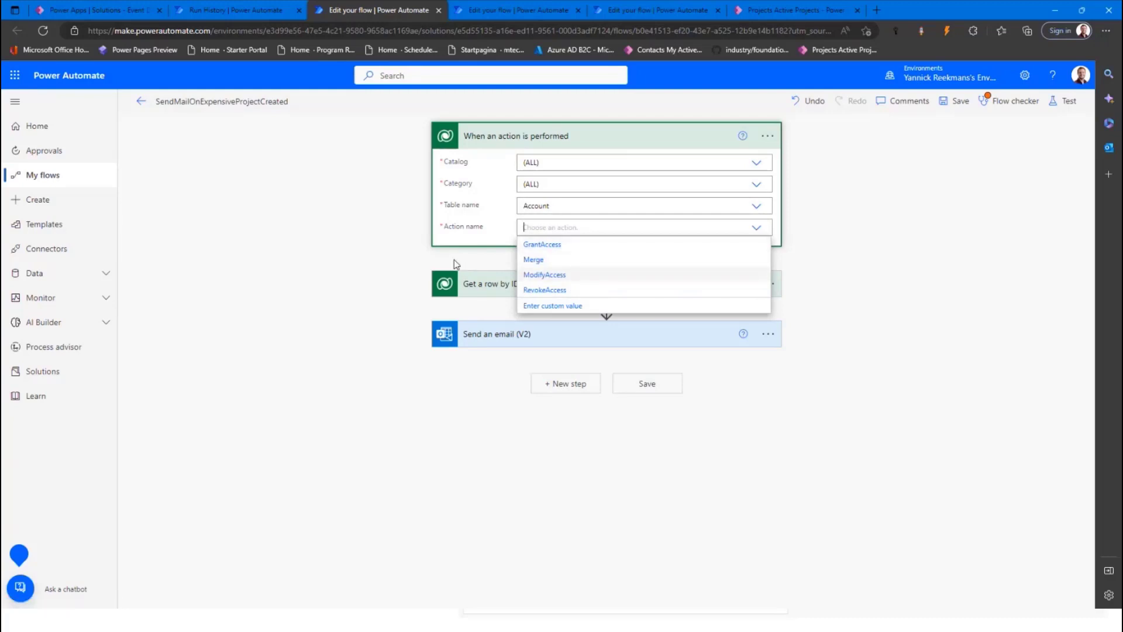
mouse_move(860, 208)
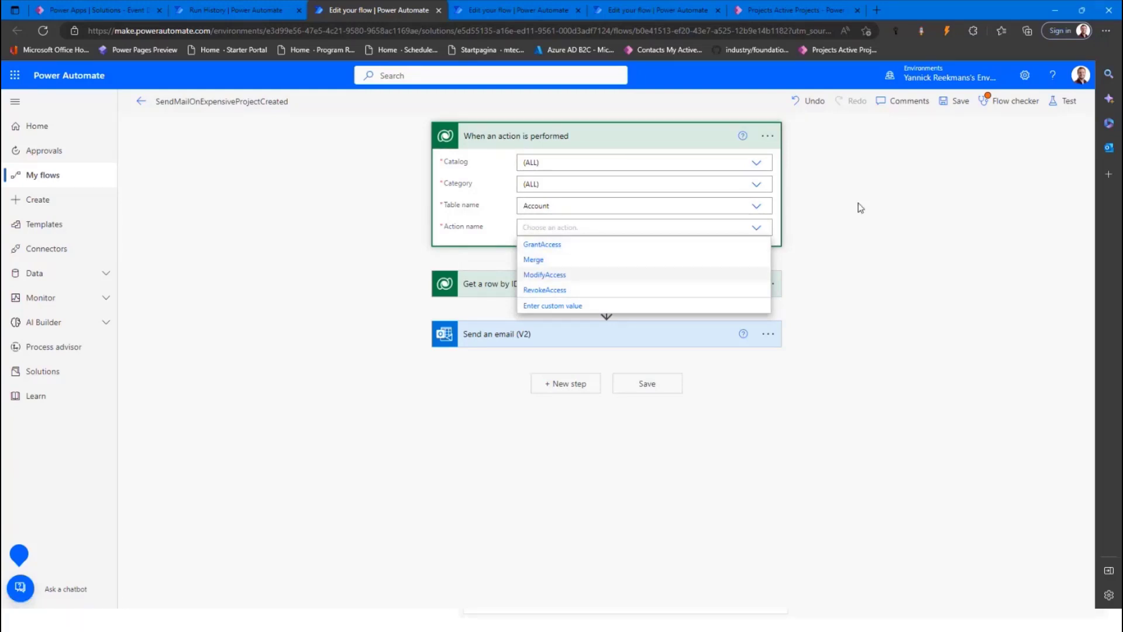
left_click(860, 208)
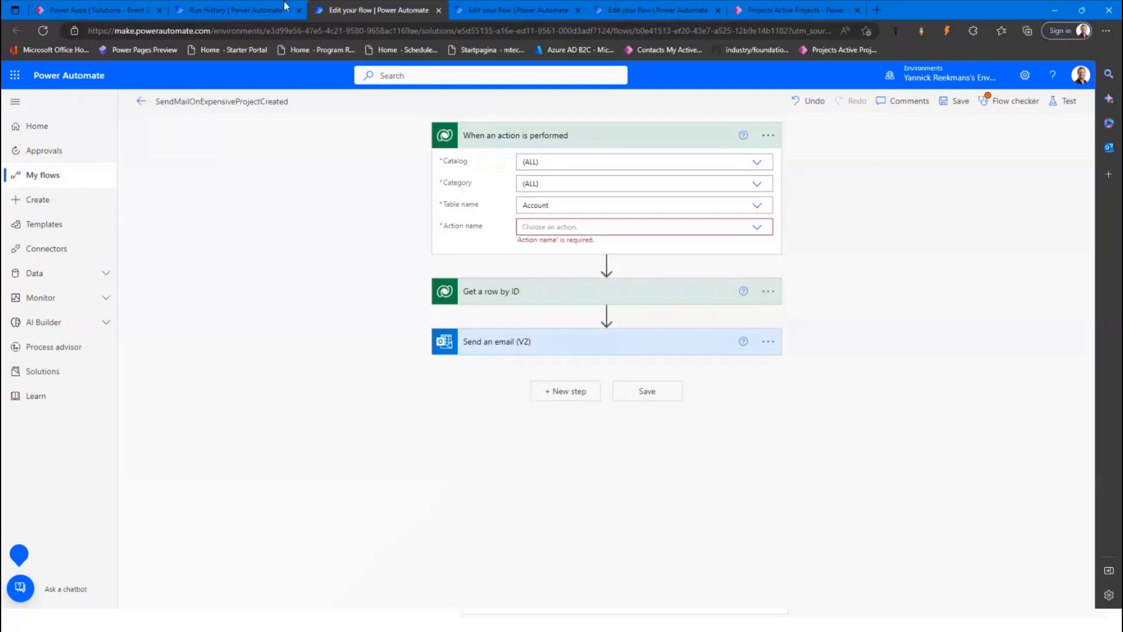
Step: Filter the Event Driven App solution to Custom APIs and select the CustomAPi entry among the three listed
left_click(97, 11)
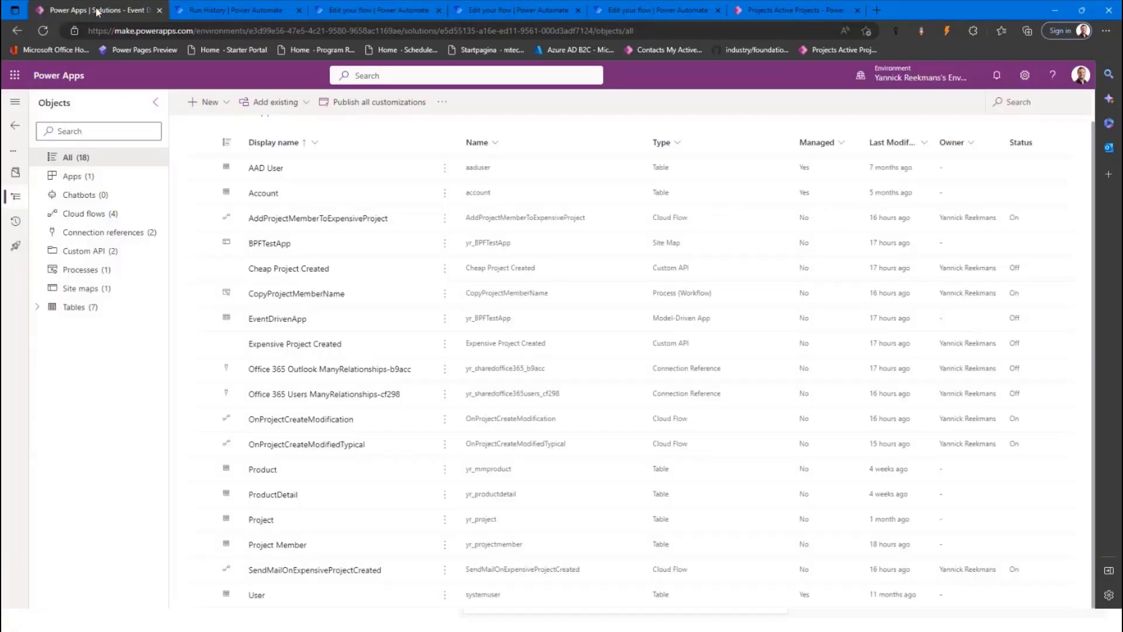
mouse_move(83, 251)
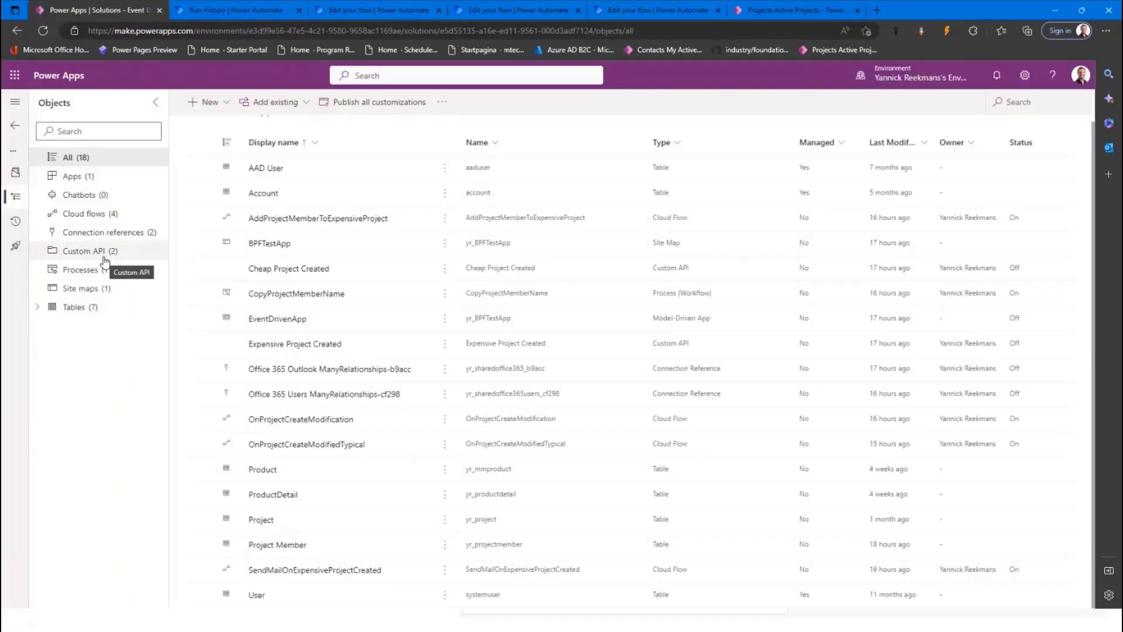
left_click(83, 251)
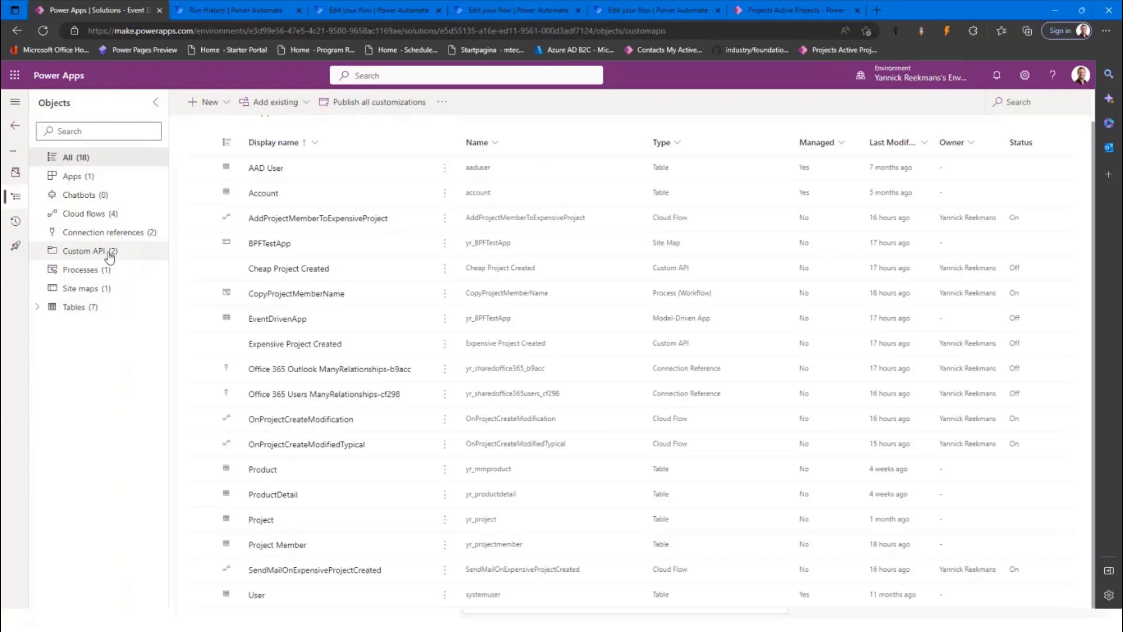
left_click(84, 250)
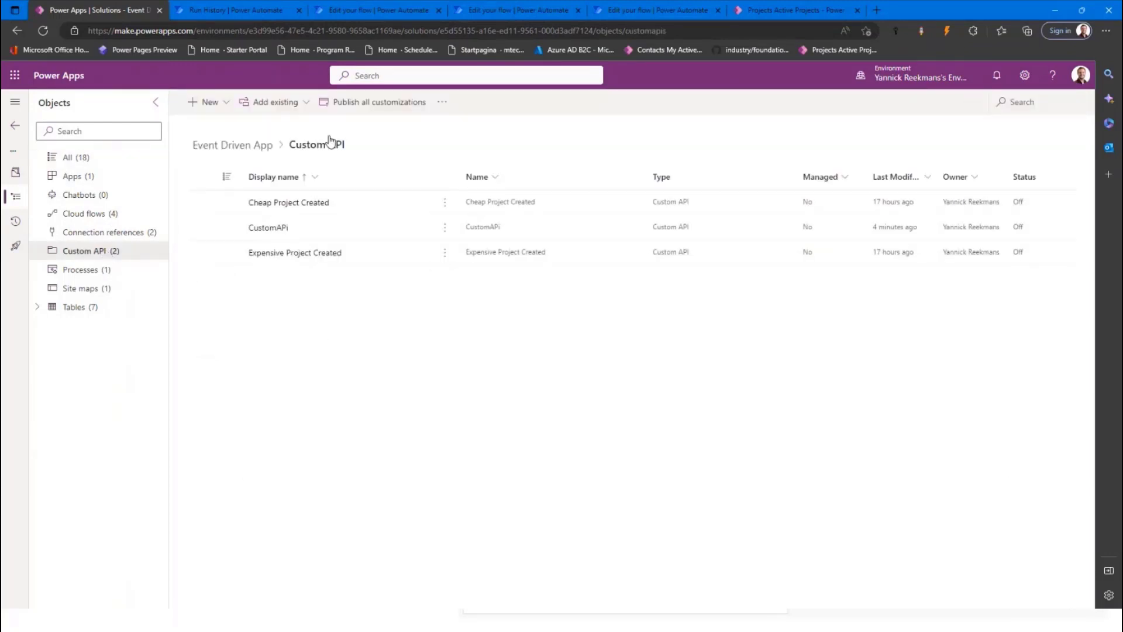
mouse_move(251, 235)
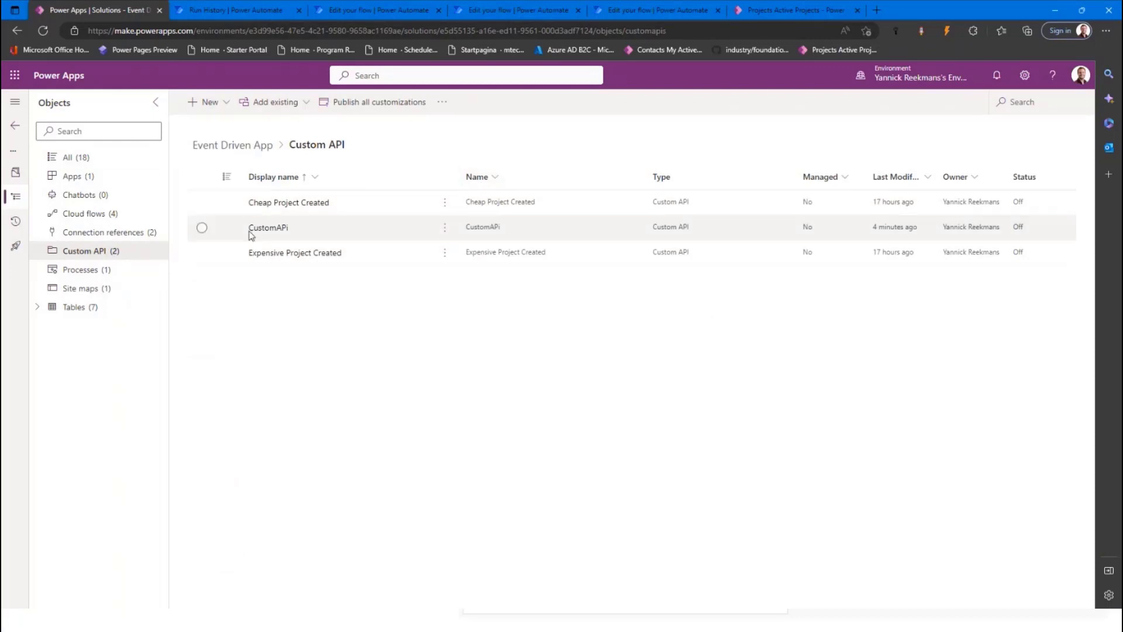
left_click(202, 227)
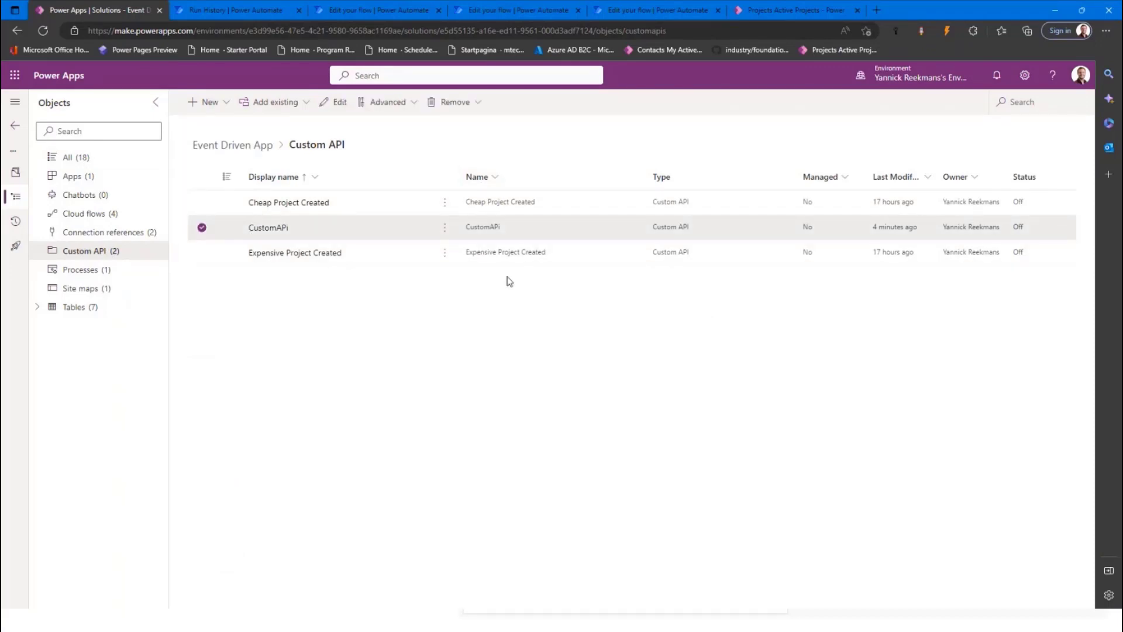
mouse_move(604, 285)
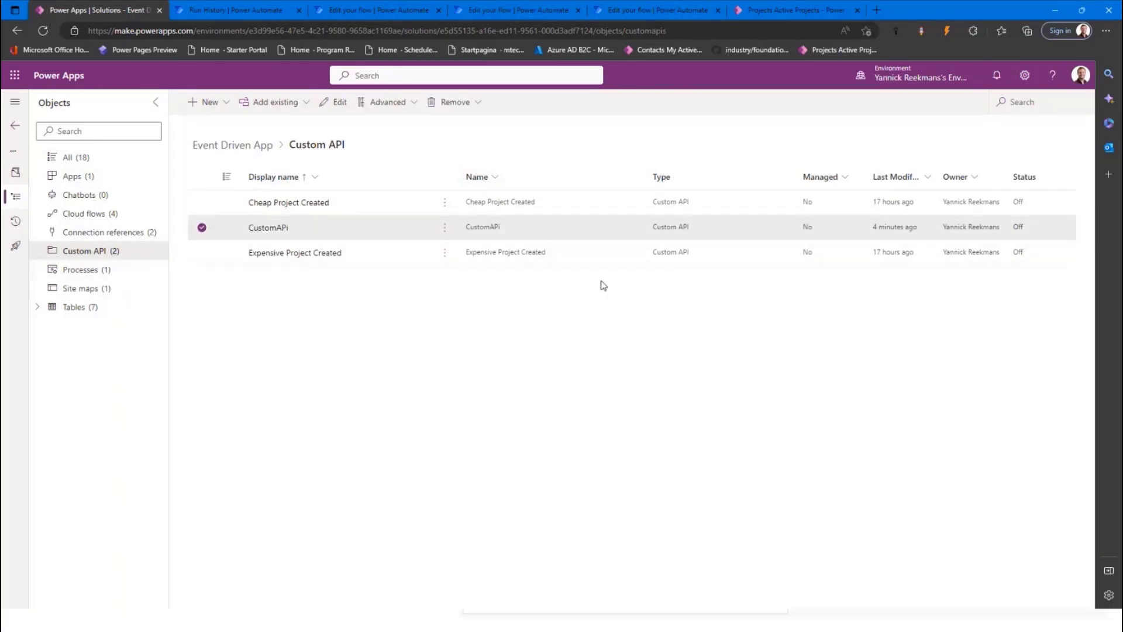
mouse_move(201, 134)
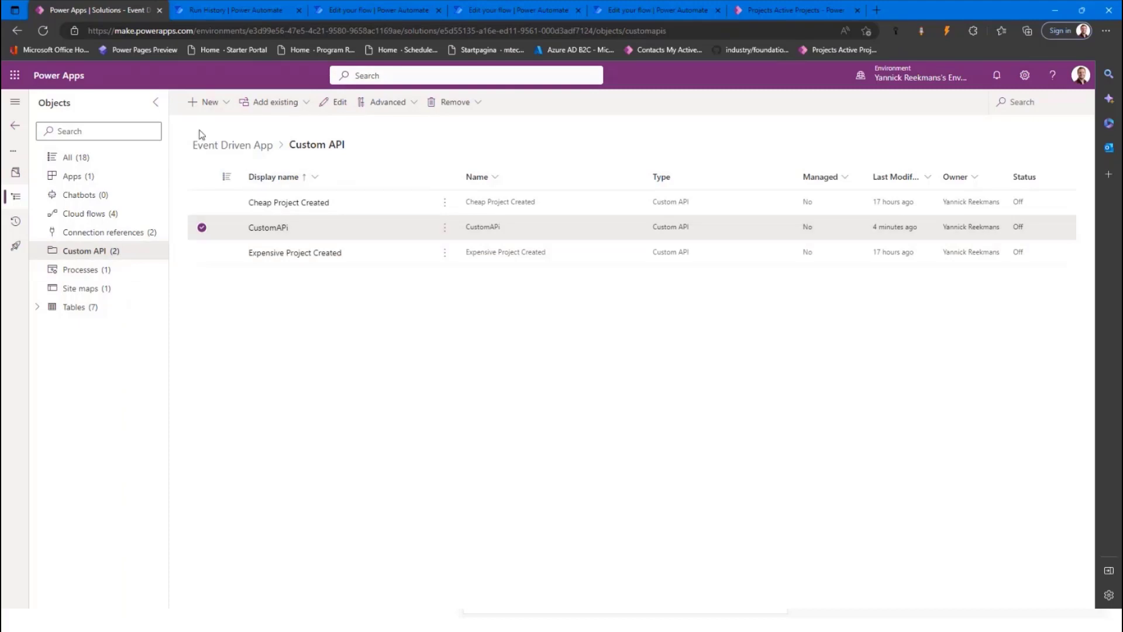
mouse_move(275, 242)
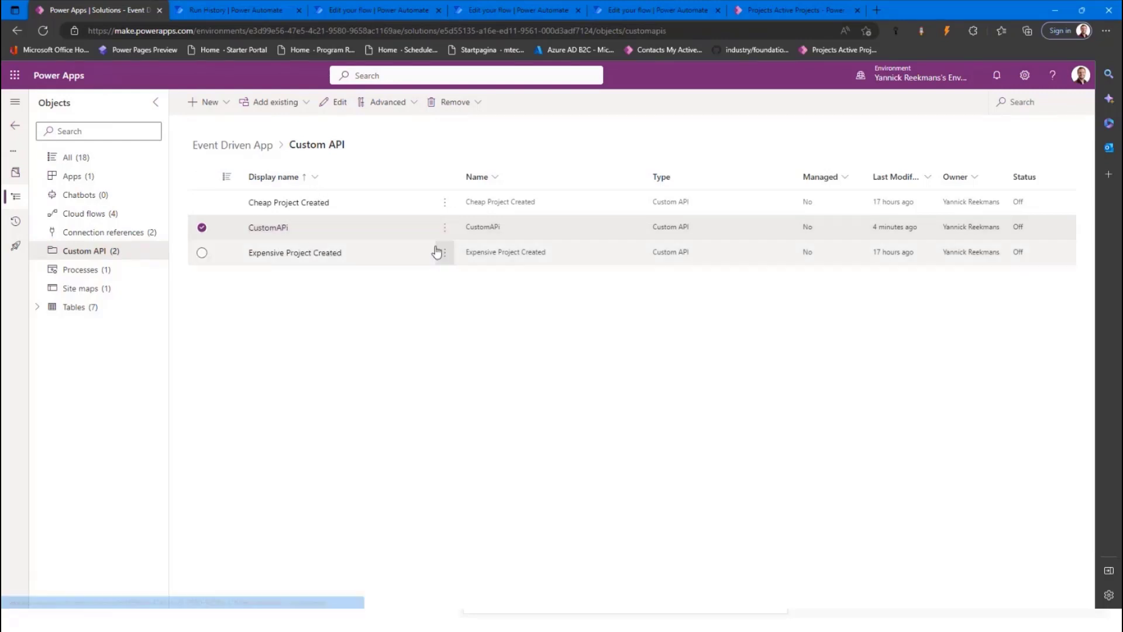
mouse_move(444, 252)
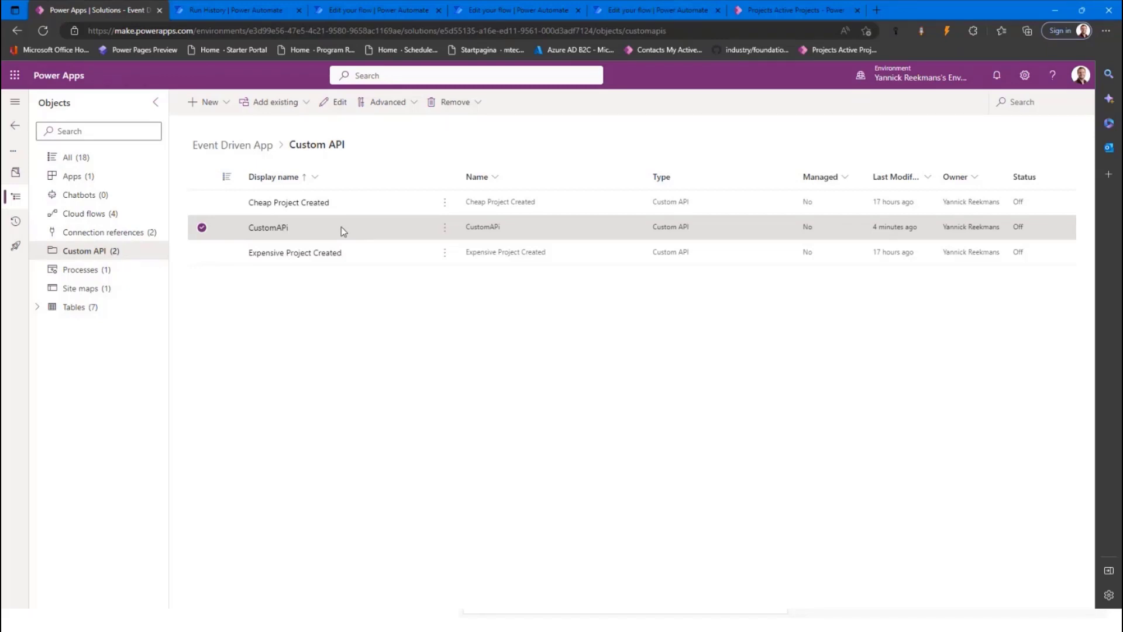
mouse_move(712, 185)
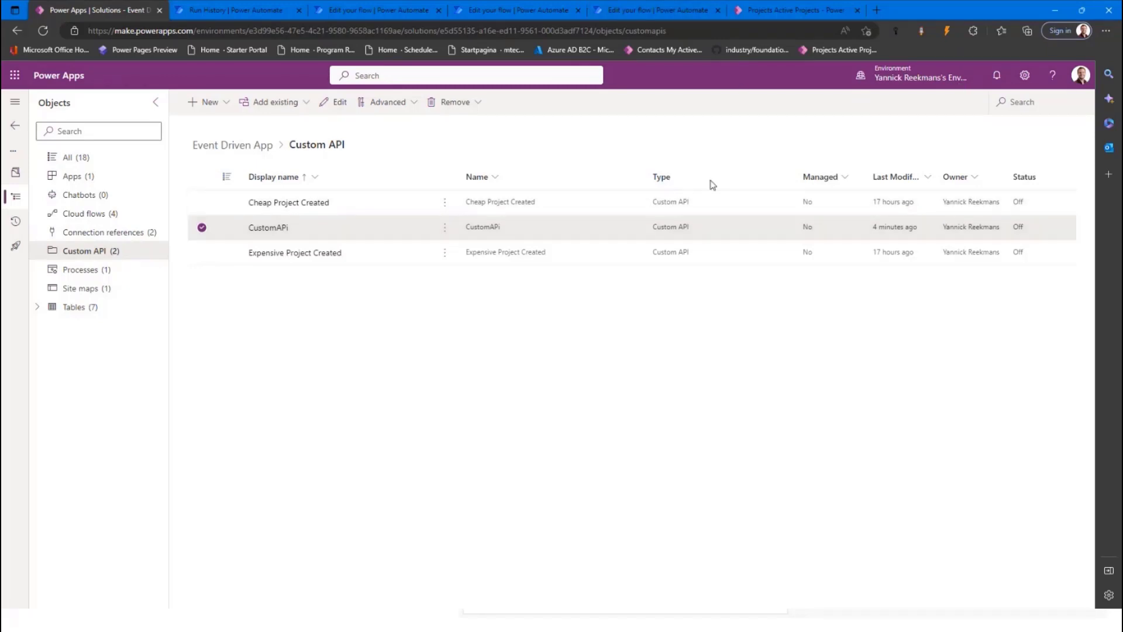
mouse_move(762, 361)
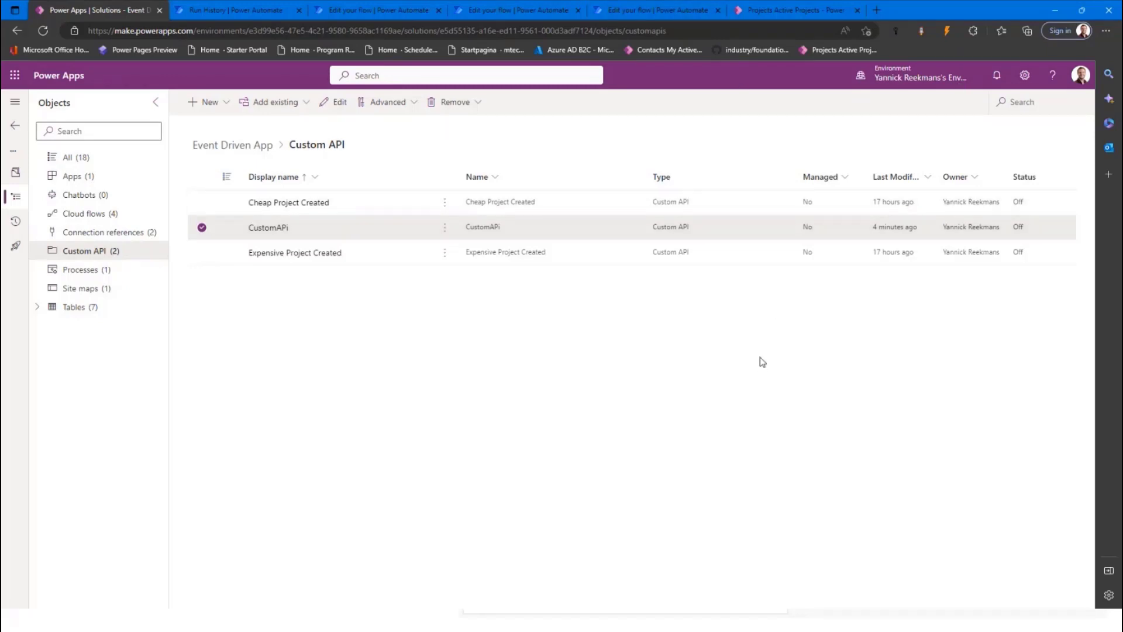
mouse_move(662, 49)
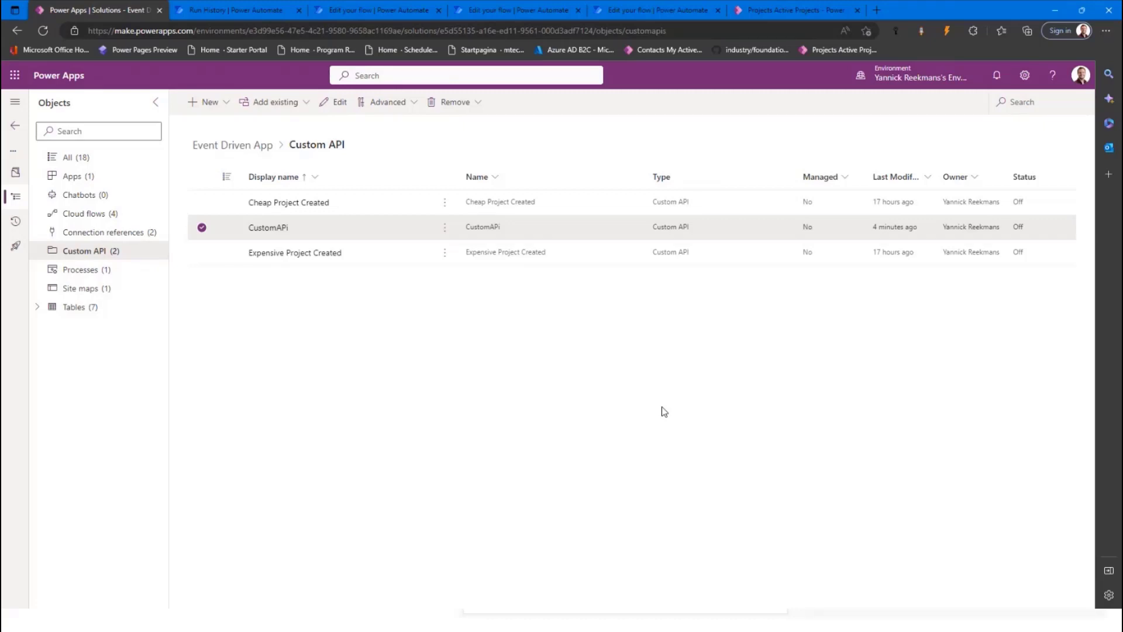
mouse_move(403, 393)
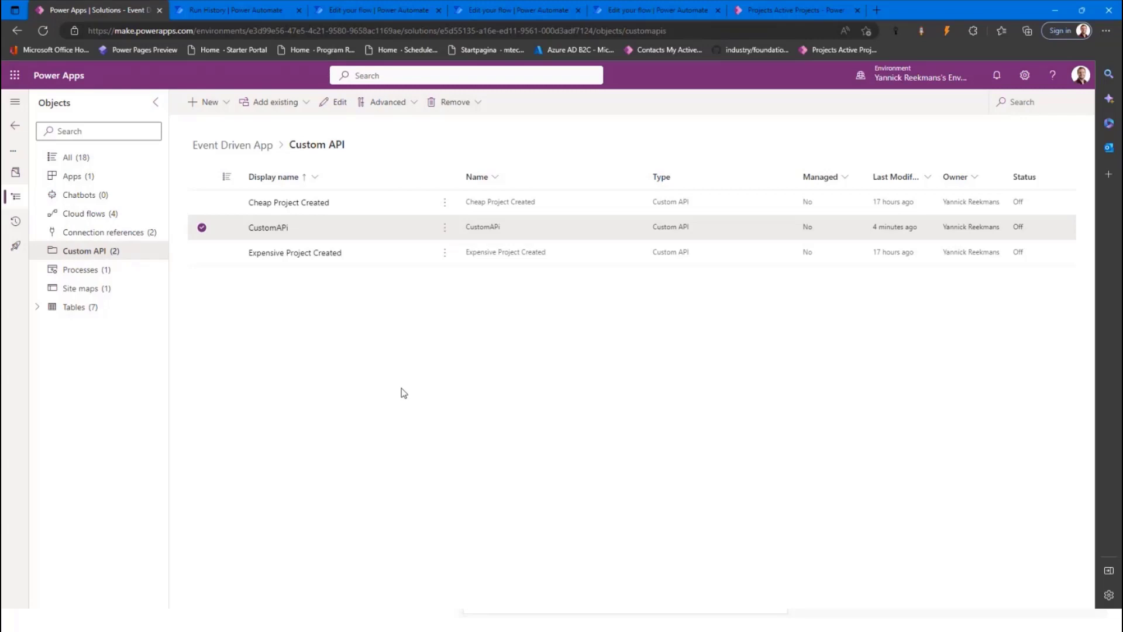
mouse_move(614, 543)
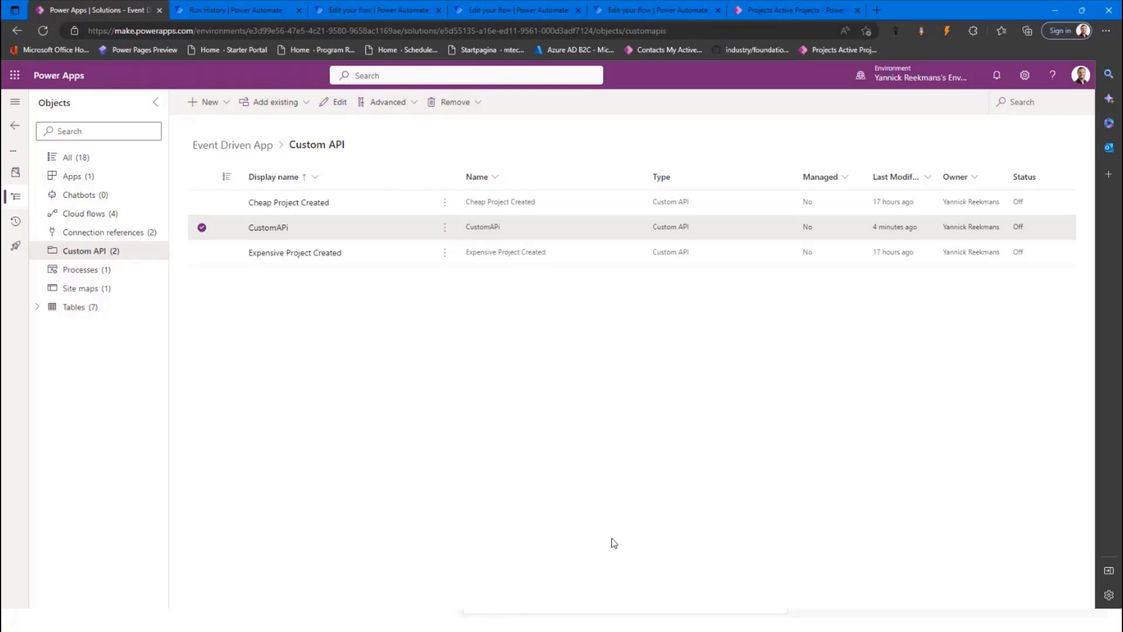
mouse_move(483, 527)
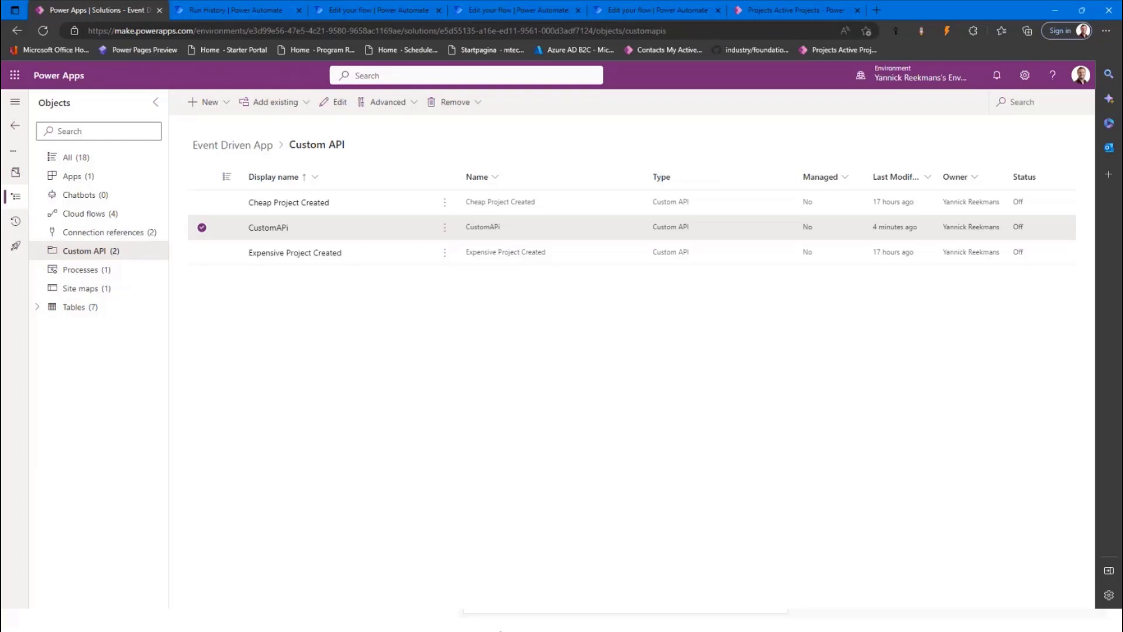
mouse_move(531, 453)
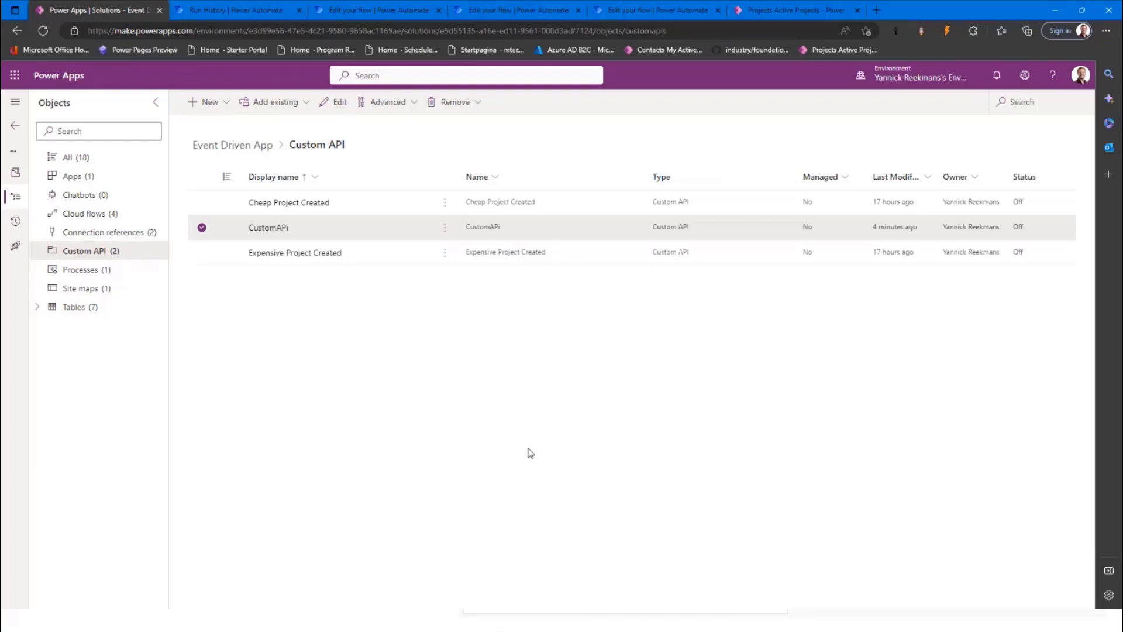